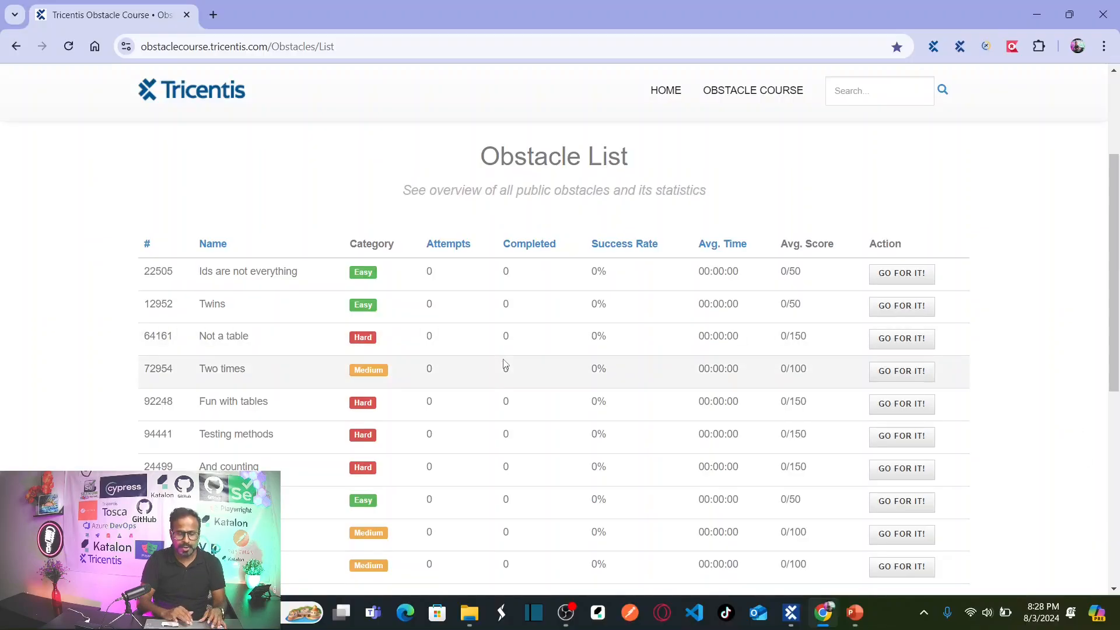
{"action": "mouse_move", "coordinate": [256, 317]}
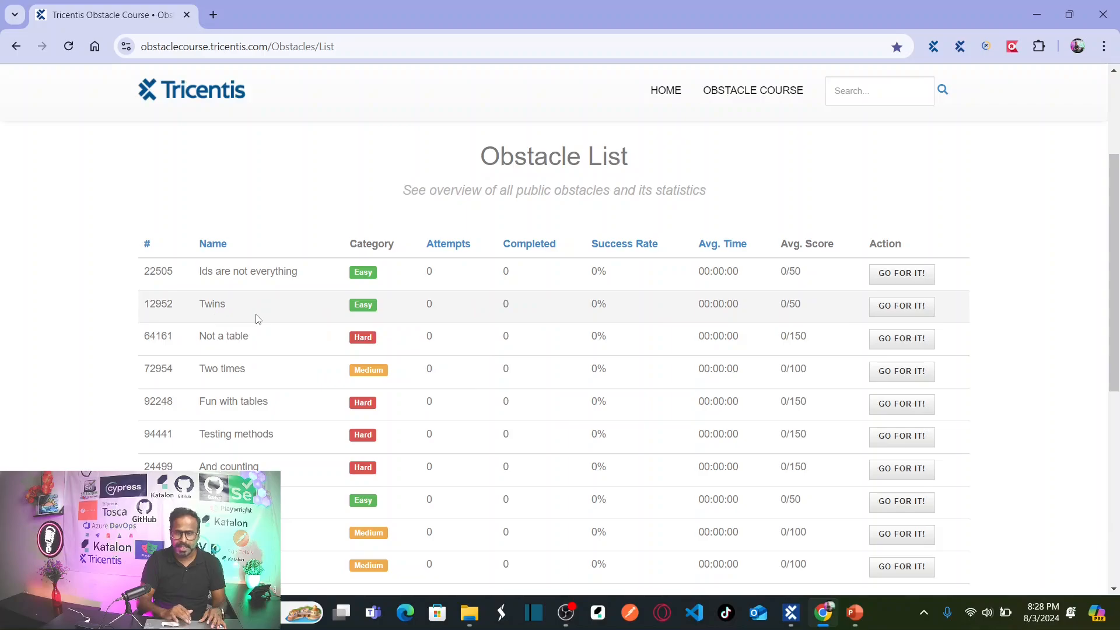
{"action": "mouse_move", "coordinate": [902, 306]}
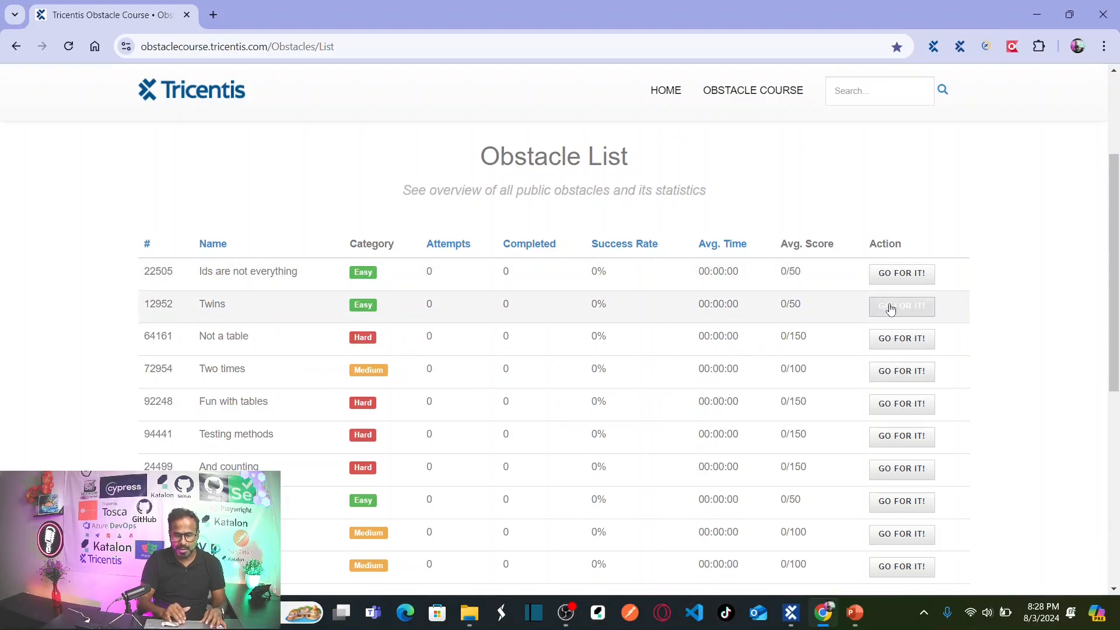
- Open obstacle 12952 Twins via GO FOR IT! and try the right-hand I AM THE ONE! button
{"action": "left_click", "coordinate": [902, 306]}
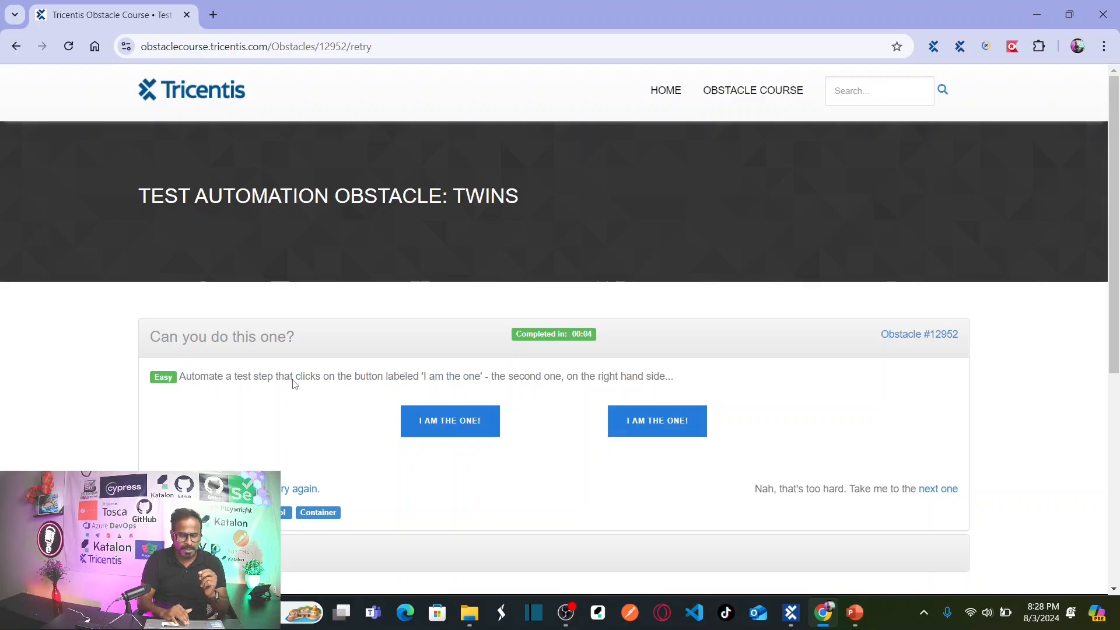
{"action": "mouse_move", "coordinate": [374, 384]}
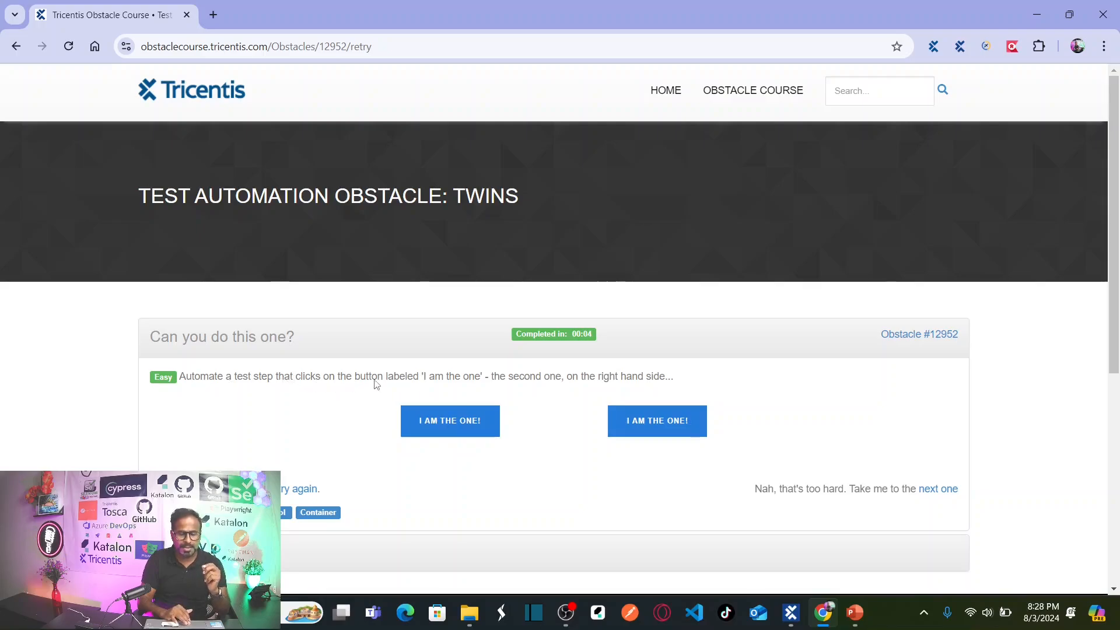
{"action": "mouse_move", "coordinate": [443, 386]}
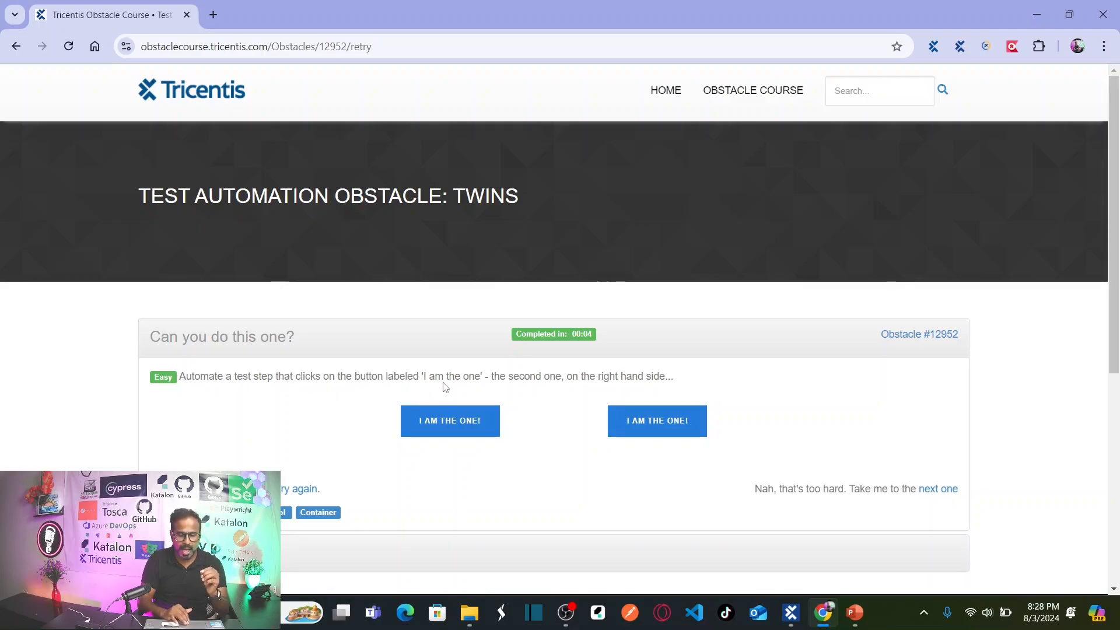
{"action": "mouse_move", "coordinate": [515, 384]}
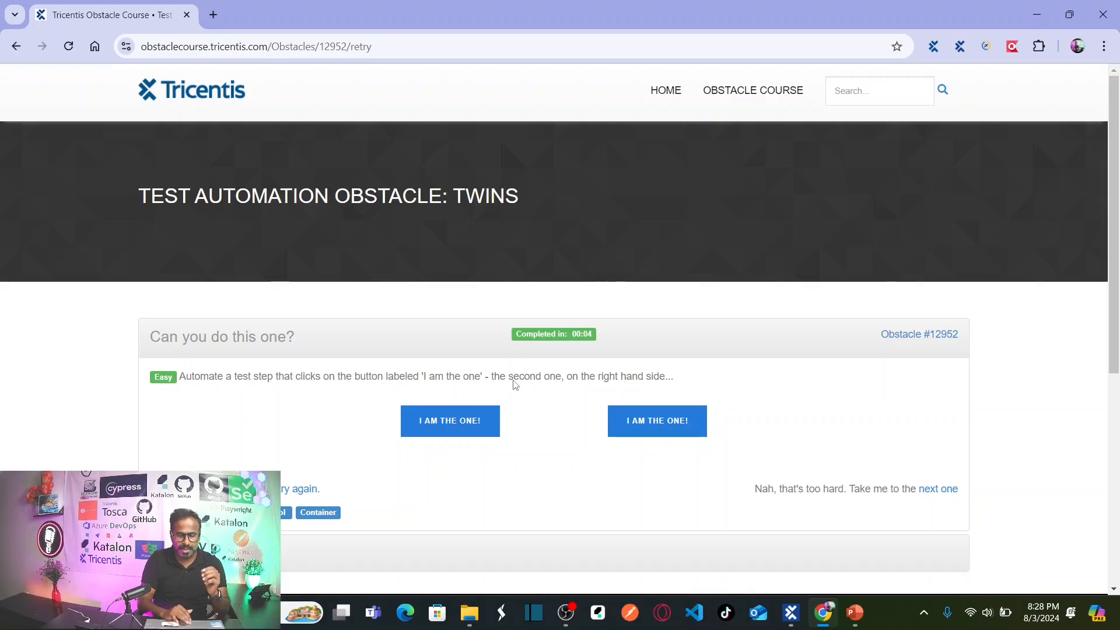
{"action": "mouse_move", "coordinate": [676, 378]}
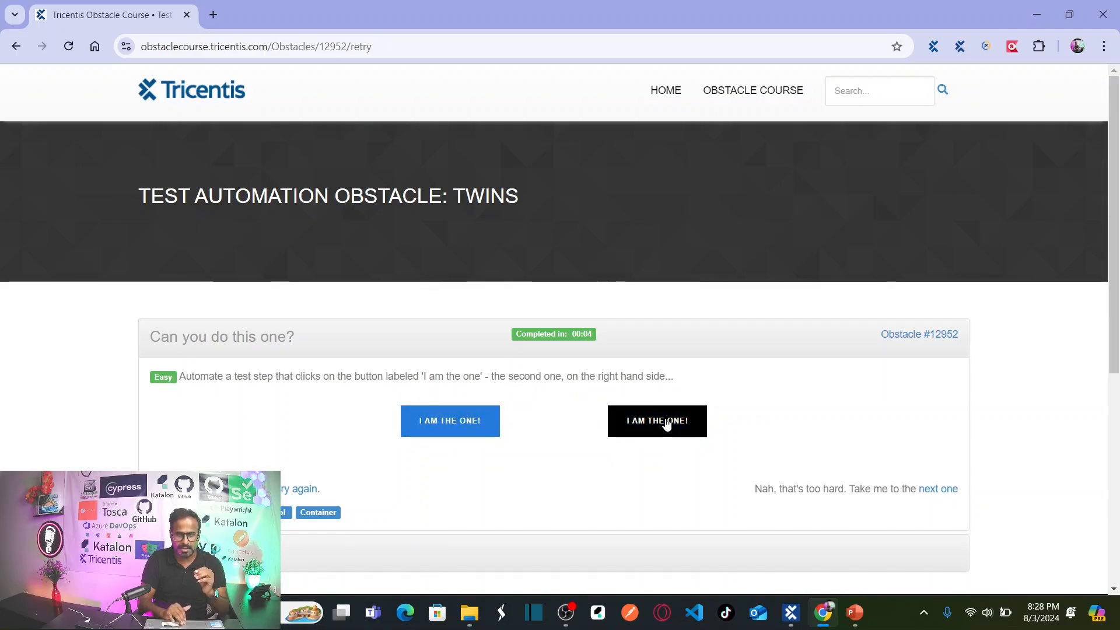
{"action": "left_click", "coordinate": [656, 421]}
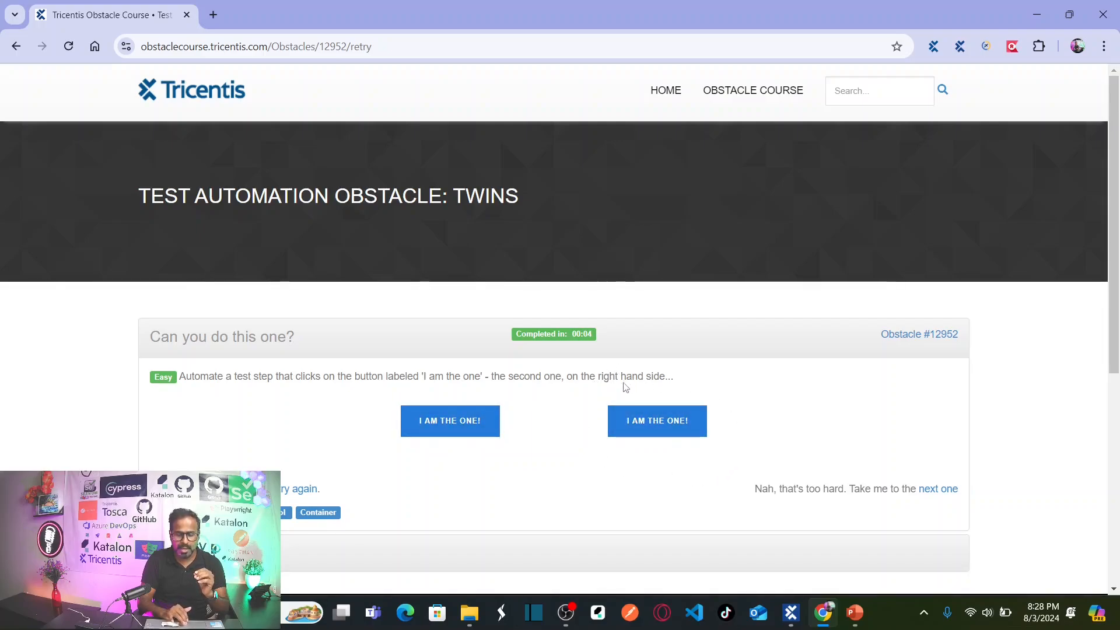
{"action": "mouse_move", "coordinate": [586, 408]}
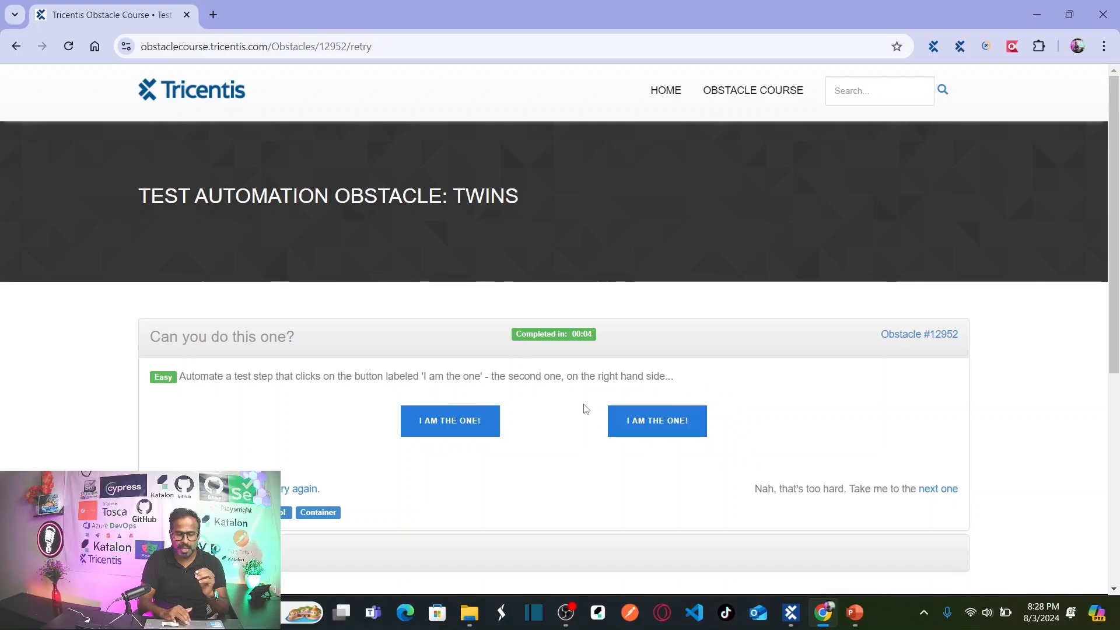
{"action": "mouse_move", "coordinate": [777, 450]}
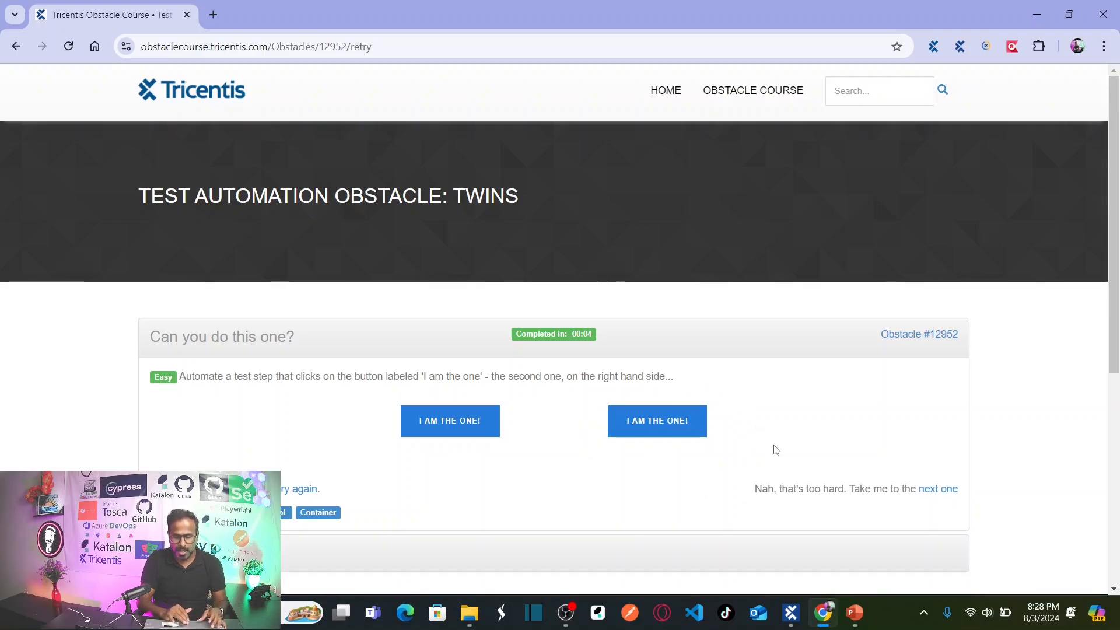
- From the Obstacles module folder in Tosca Commander, choose Scan > Application to launch XScan
{"action": "left_click", "coordinate": [790, 613]}
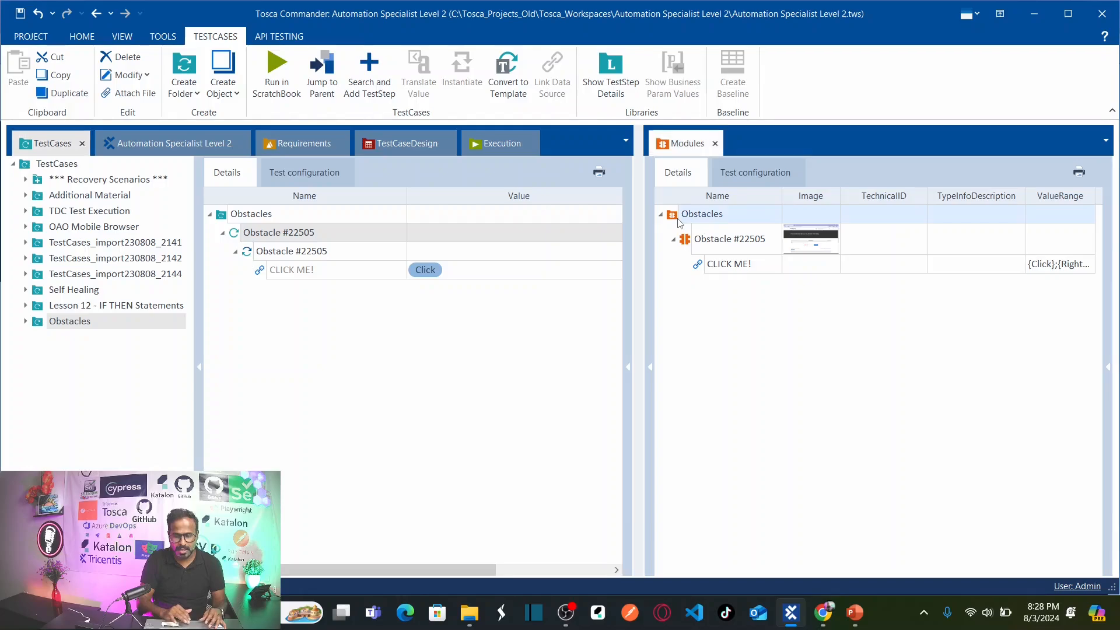
{"action": "right_click", "coordinate": [701, 213]}
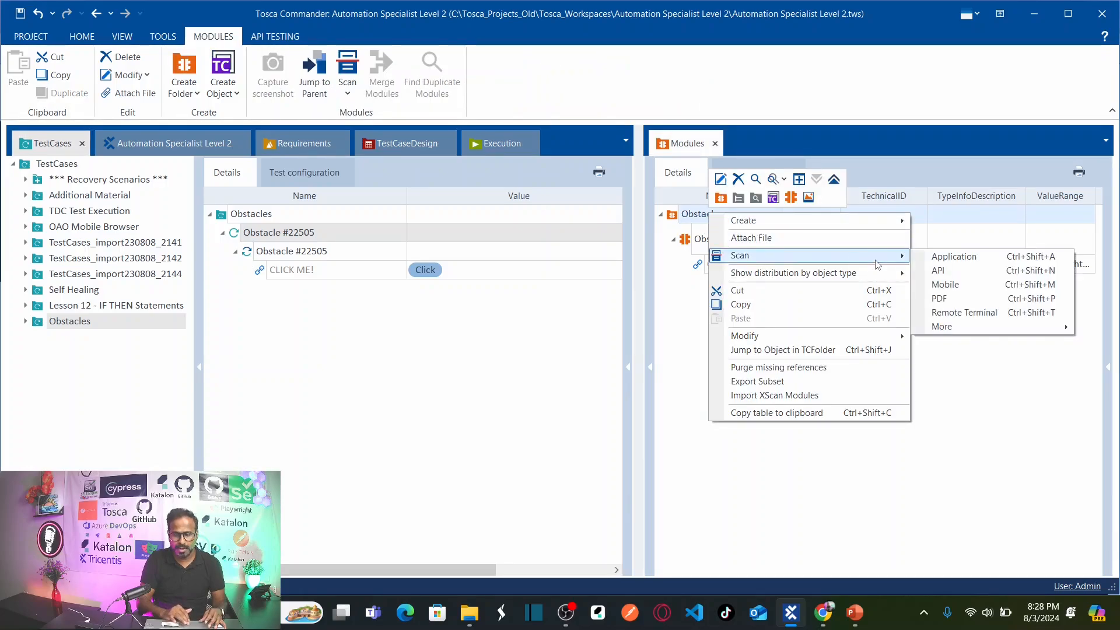
{"action": "mouse_move", "coordinate": [955, 256]}
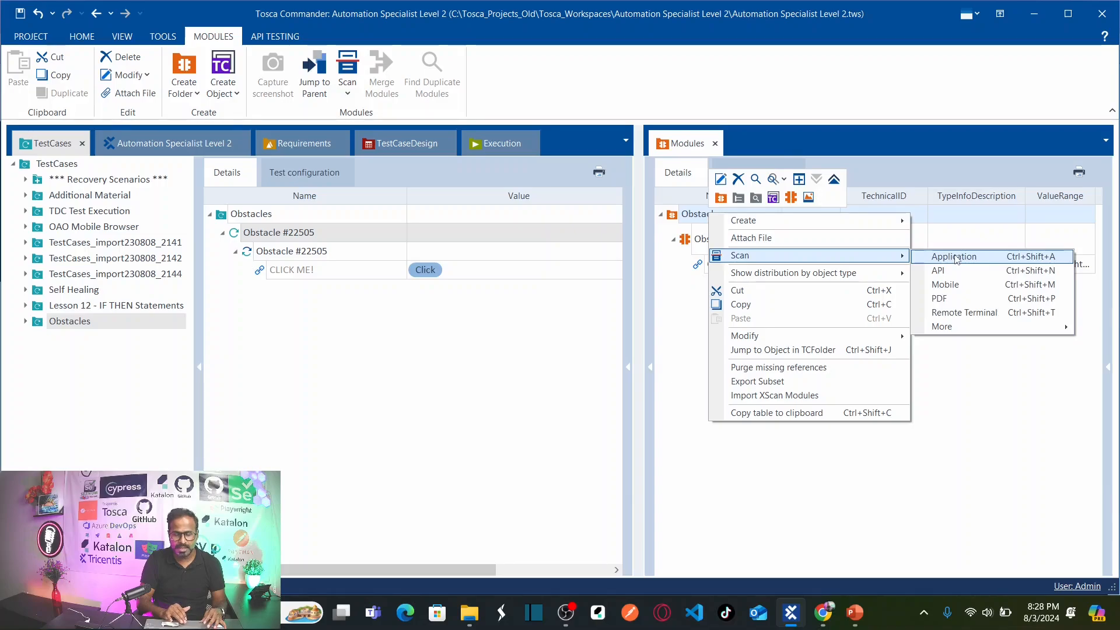
{"action": "left_click", "coordinate": [953, 257]}
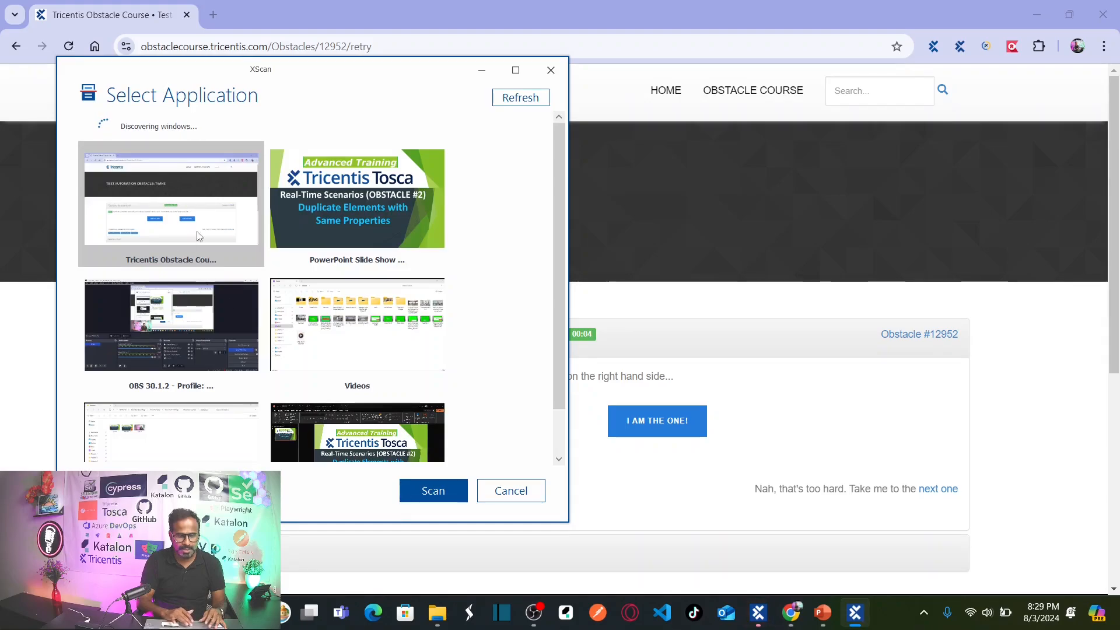
- Scan the Tricentis Obstacle Course browser window and maximize XScan to list its controls
{"action": "left_click", "coordinate": [433, 491]}
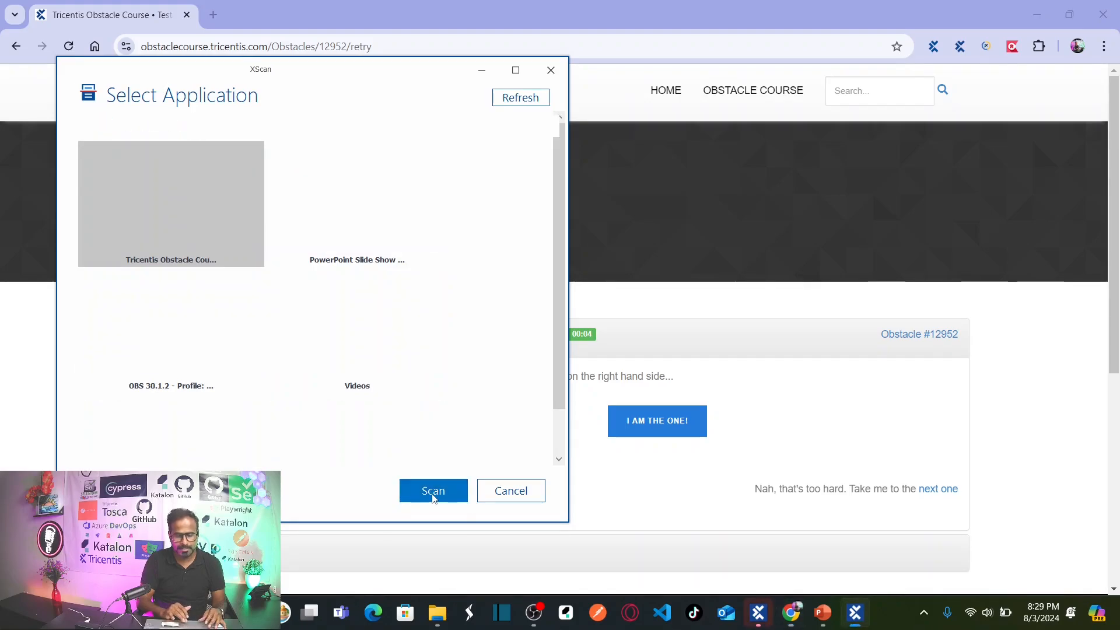
{"action": "left_click", "coordinate": [432, 491]}
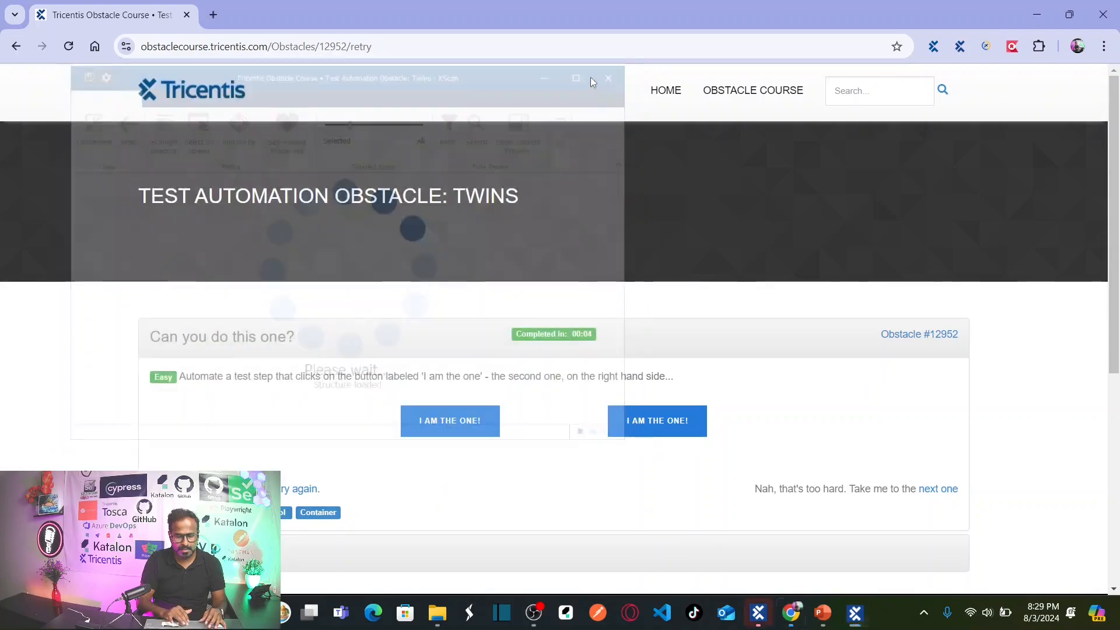
{"action": "left_click", "coordinate": [587, 69]}
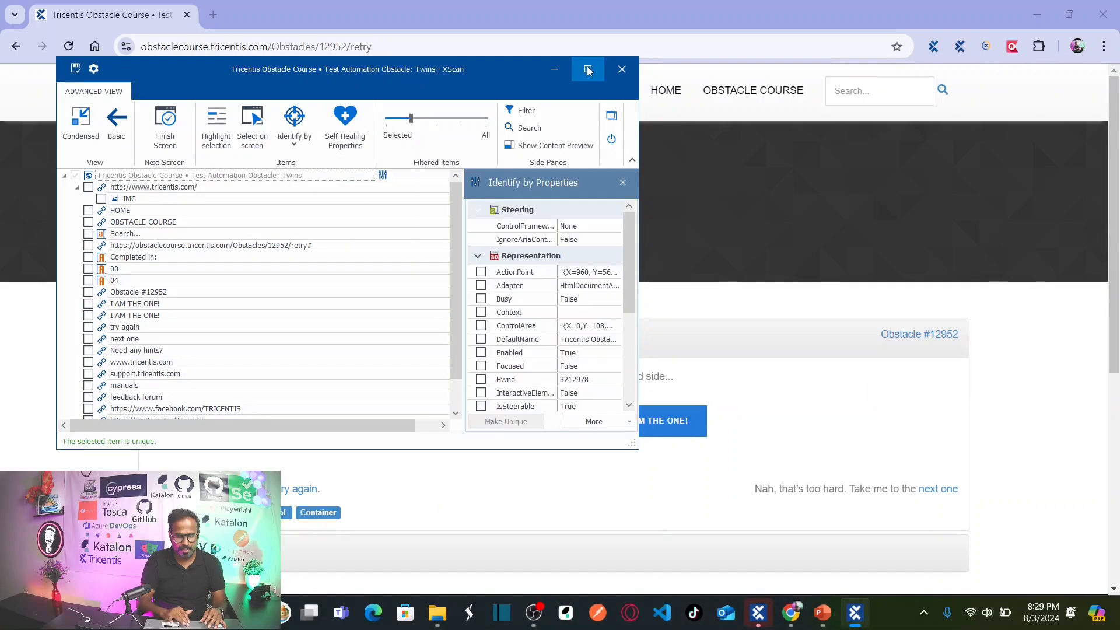
{"action": "left_click", "coordinate": [587, 69]}
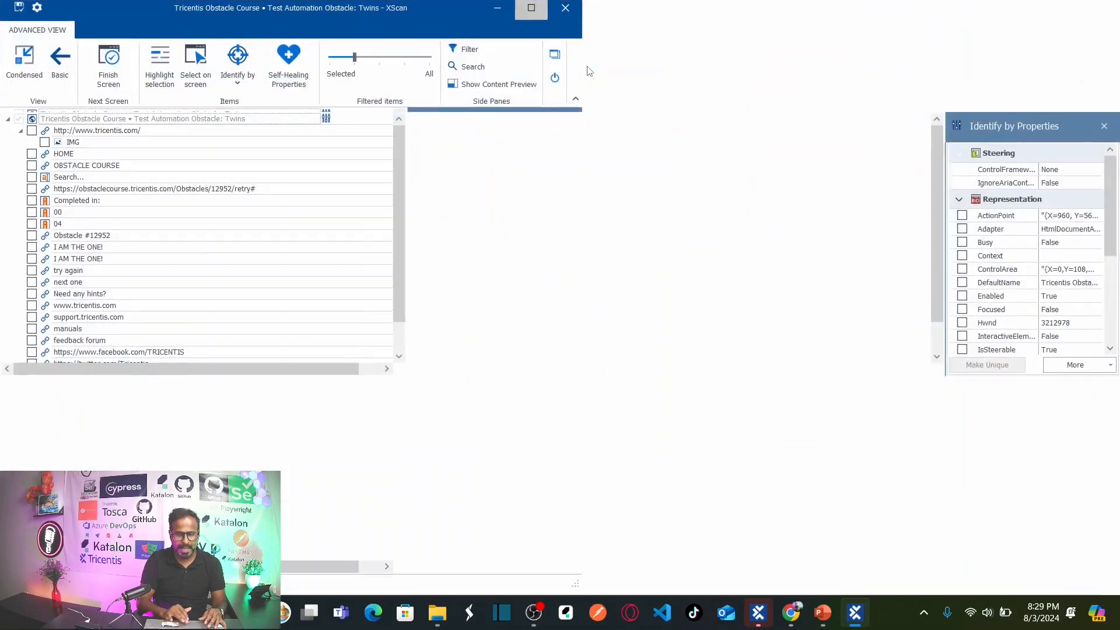
{"action": "left_click", "coordinate": [531, 8]}
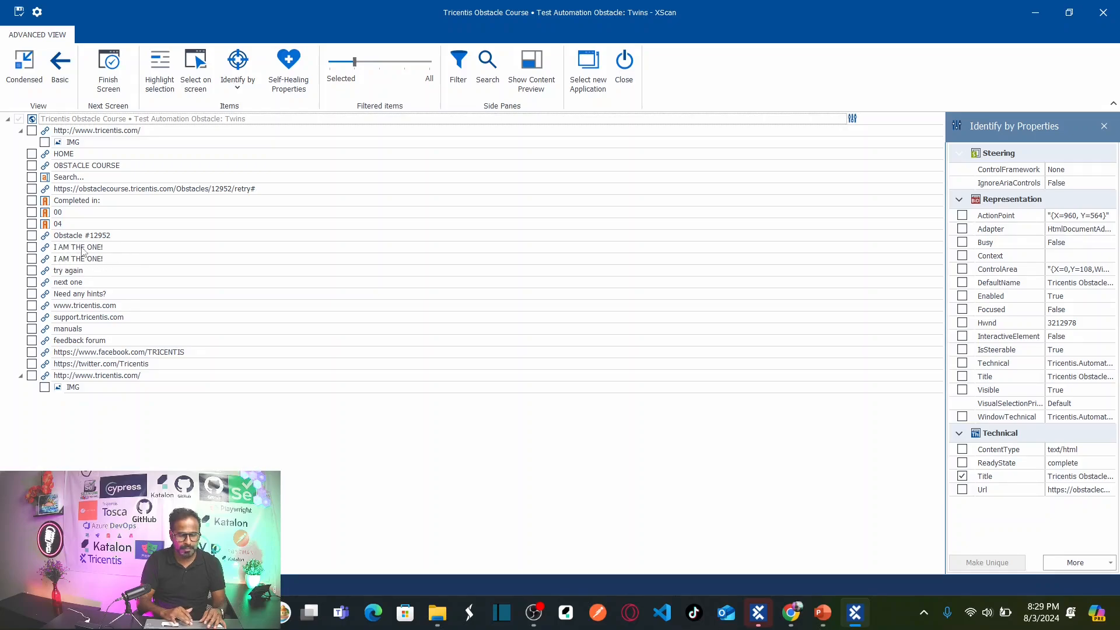
{"action": "mouse_move", "coordinate": [106, 259]}
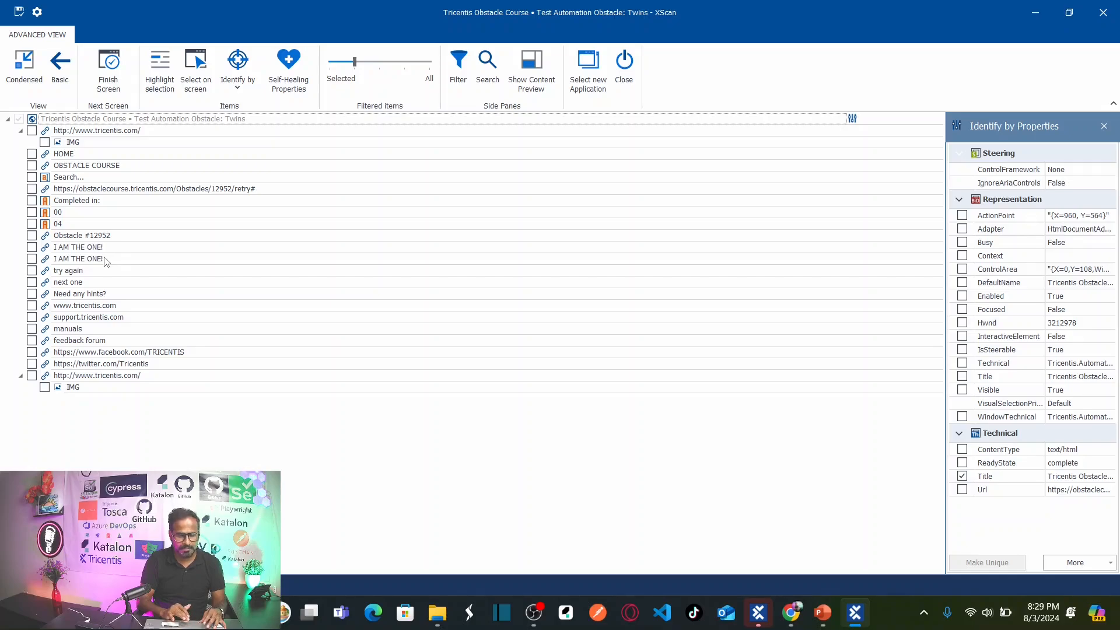
- Review Identify by Properties for both I AM THE ONE! entries, which differ only in screen position
{"action": "left_click", "coordinate": [78, 259]}
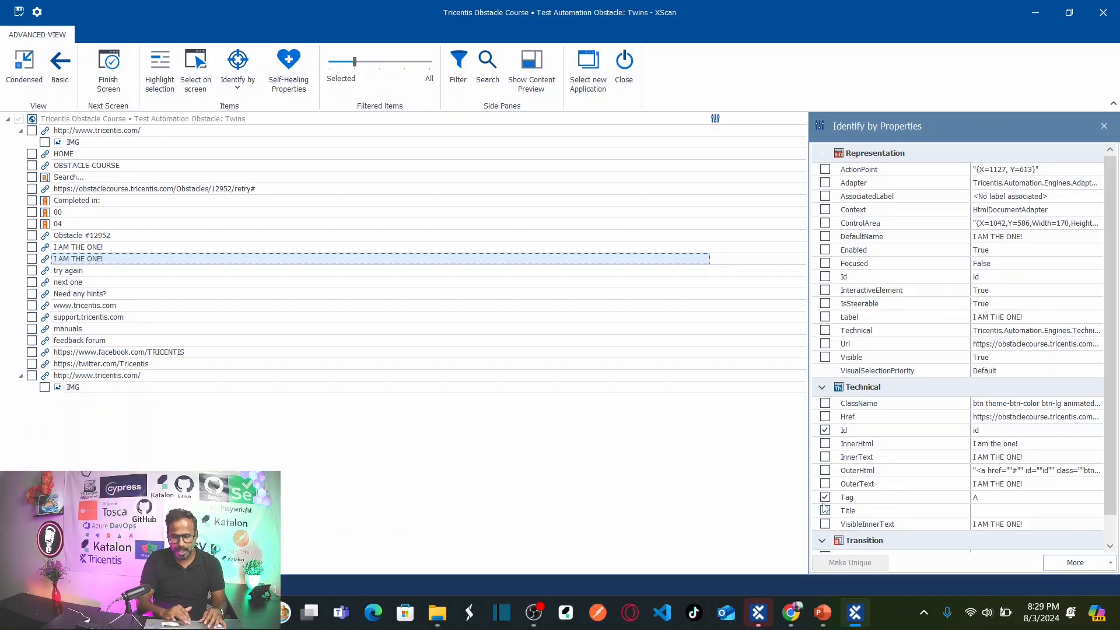
{"action": "mouse_move", "coordinate": [146, 250]}
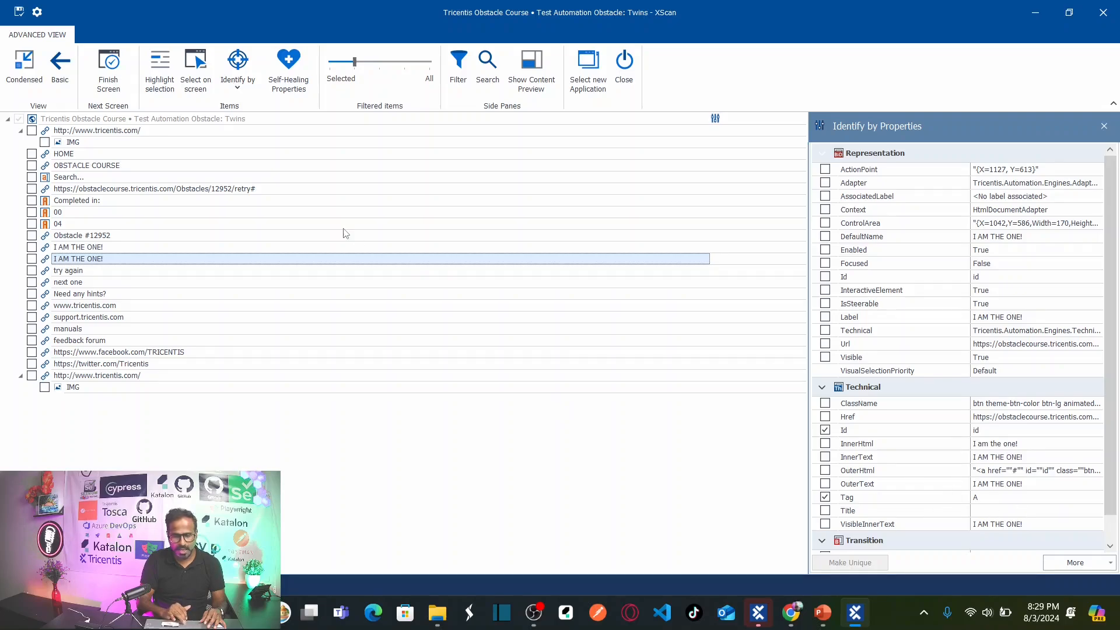
{"action": "left_click", "coordinate": [78, 246]}
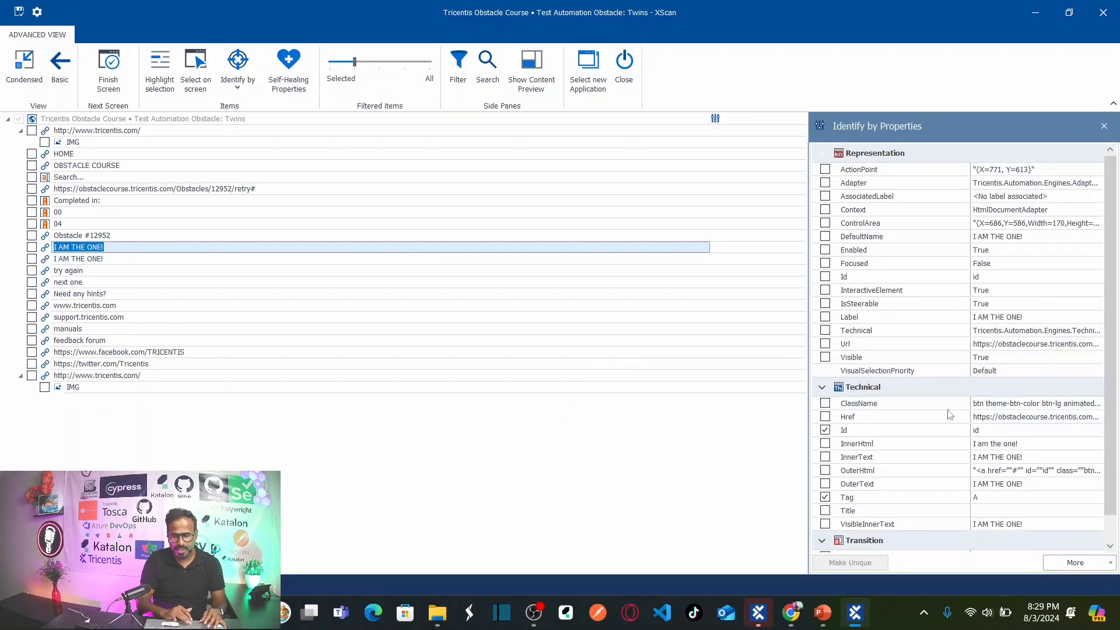
{"action": "mouse_move", "coordinate": [1003, 441]}
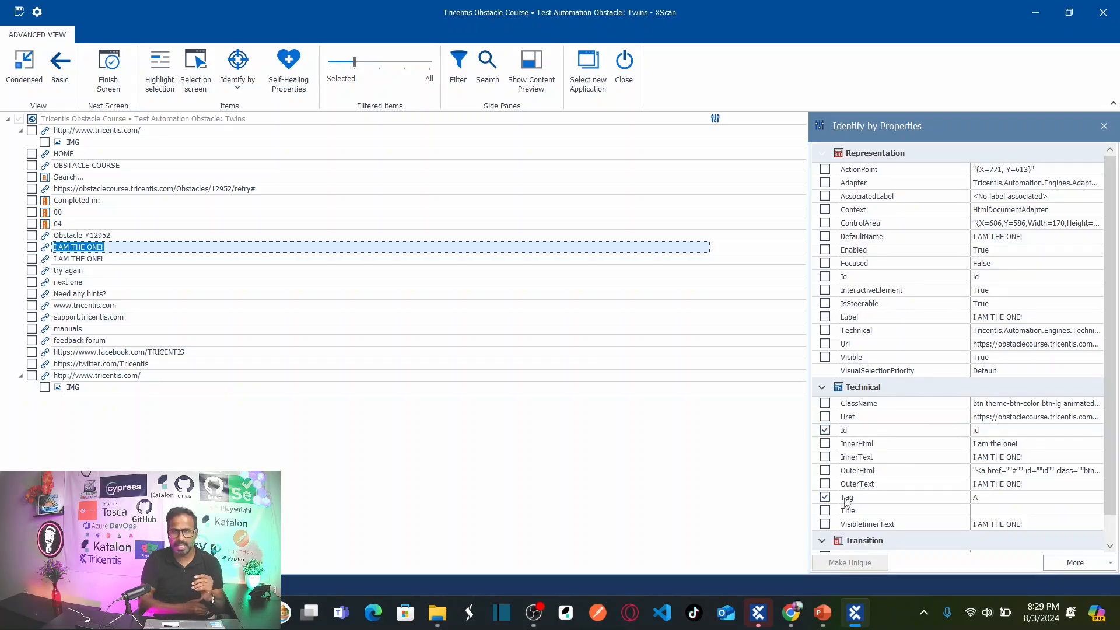
{"action": "mouse_move", "coordinate": [361, 364]}
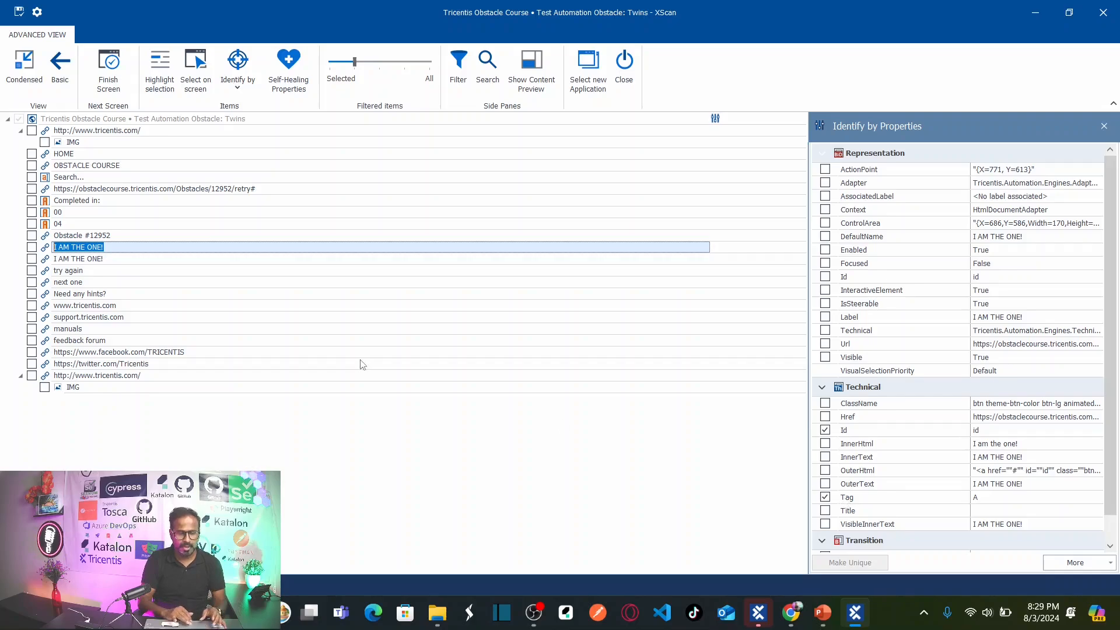
{"action": "mouse_move", "coordinate": [113, 262]}
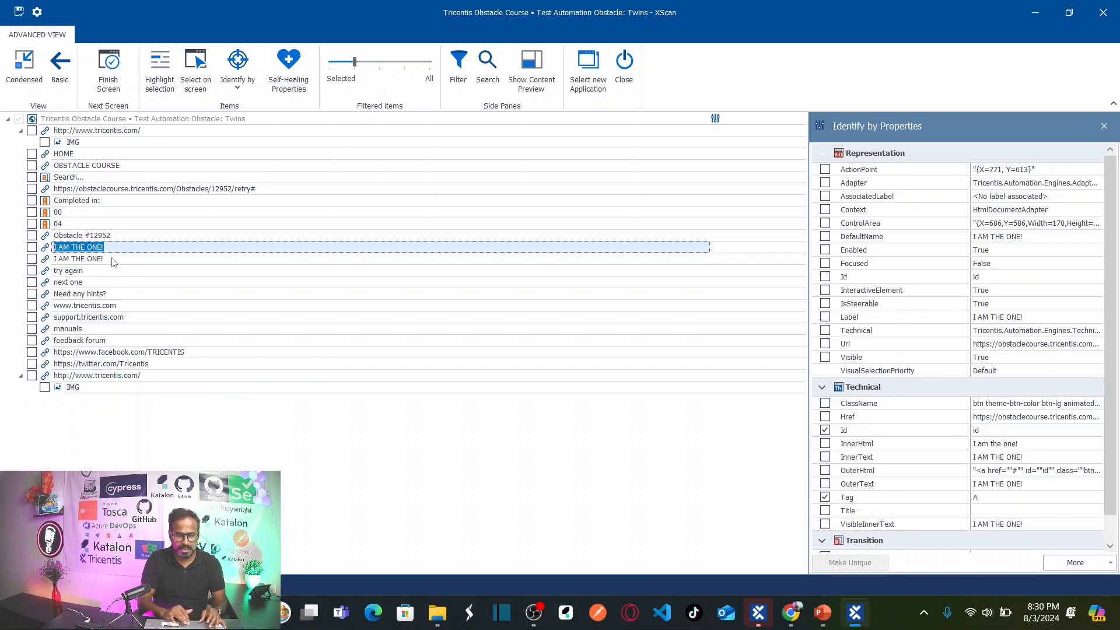
{"action": "mouse_move", "coordinate": [798, 363]}
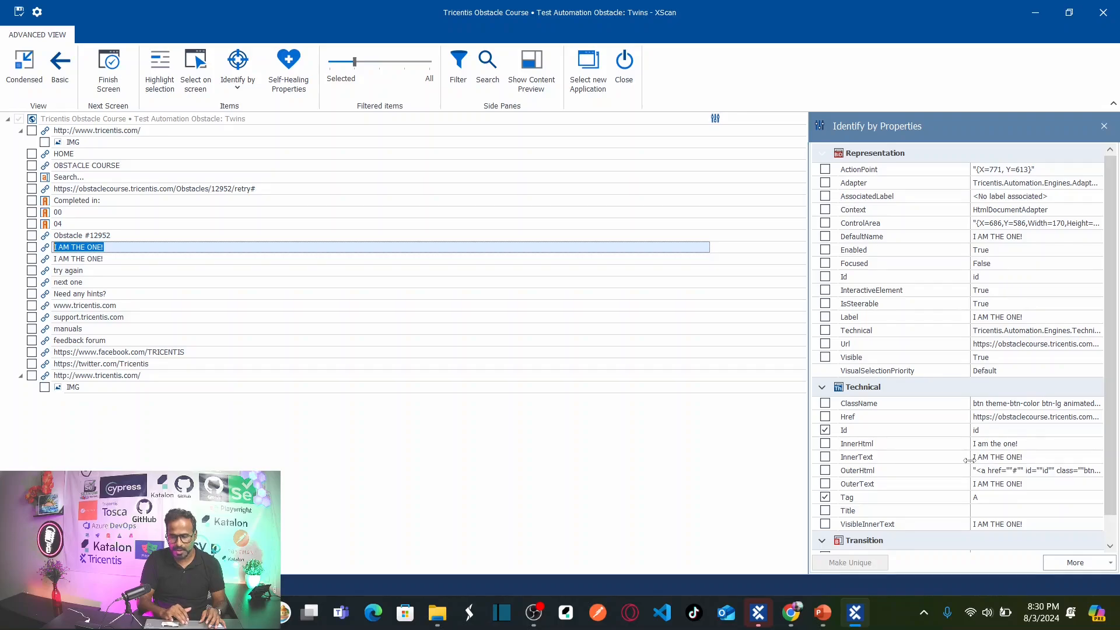
{"action": "mouse_move", "coordinate": [1026, 461]}
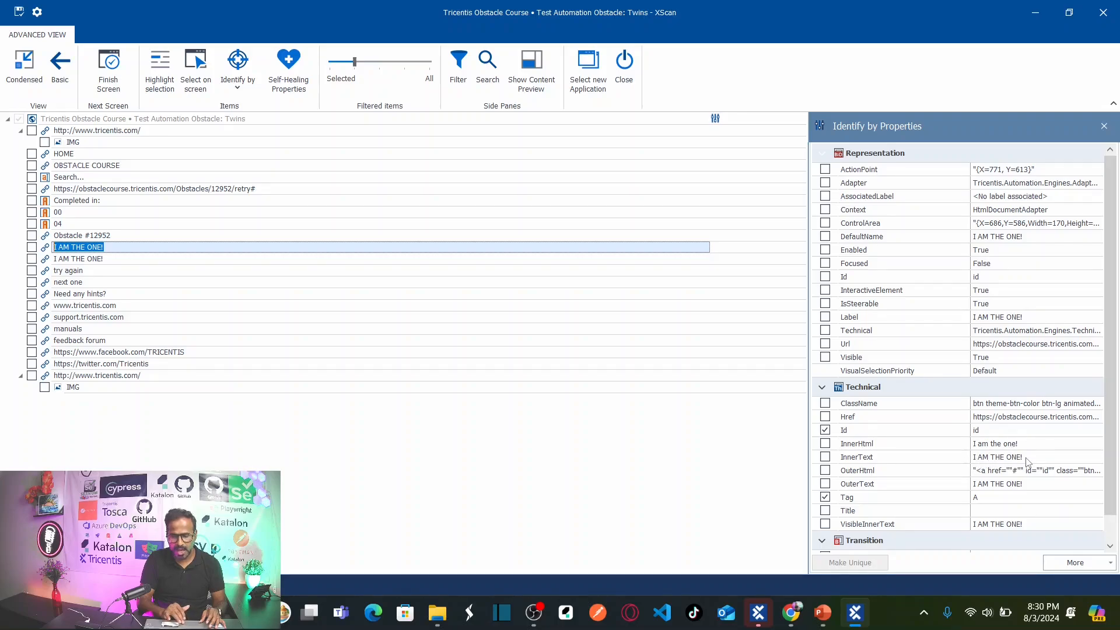
{"action": "left_click", "coordinate": [78, 258]}
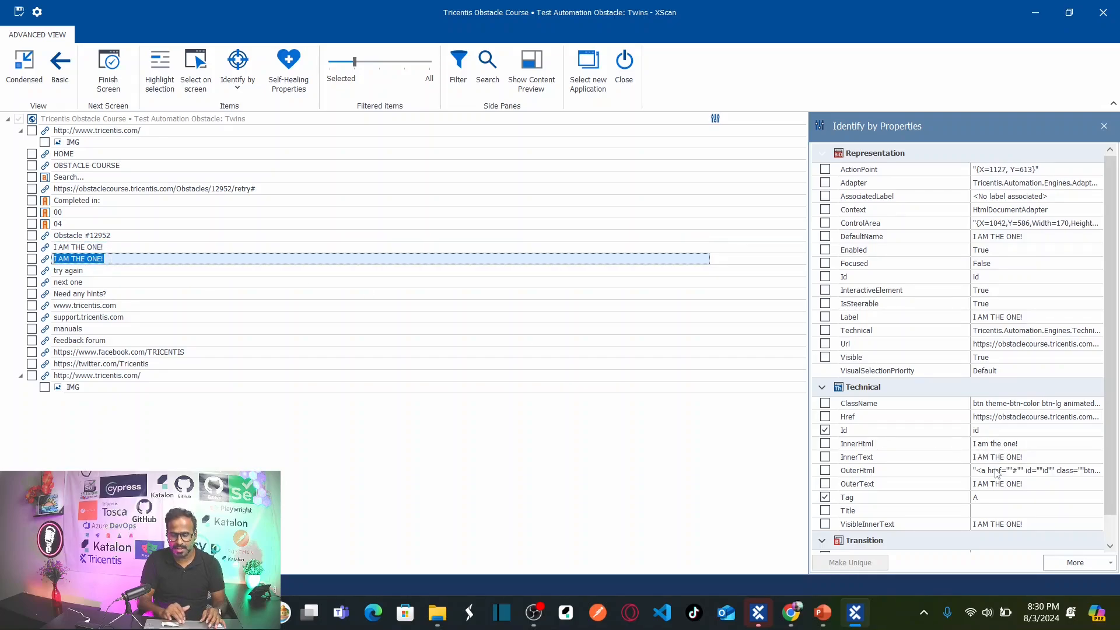
{"action": "mouse_move", "coordinate": [721, 505]}
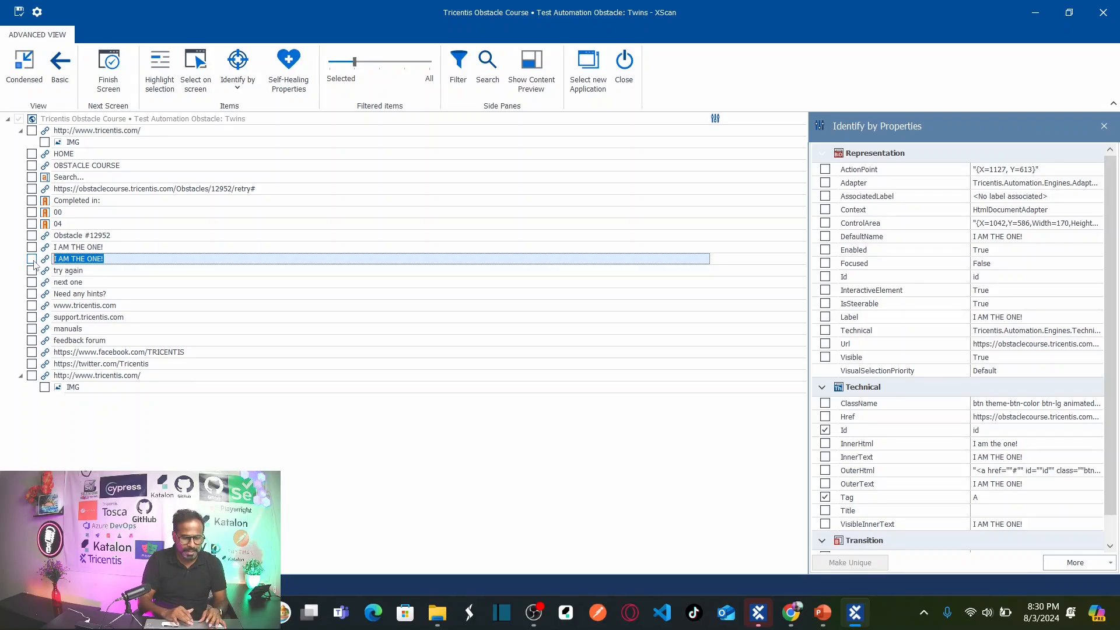
- Check the second I AM THE ONE! button, try Identify by Index 2 (of 2), then untick it again
{"action": "left_click", "coordinate": [31, 259]}
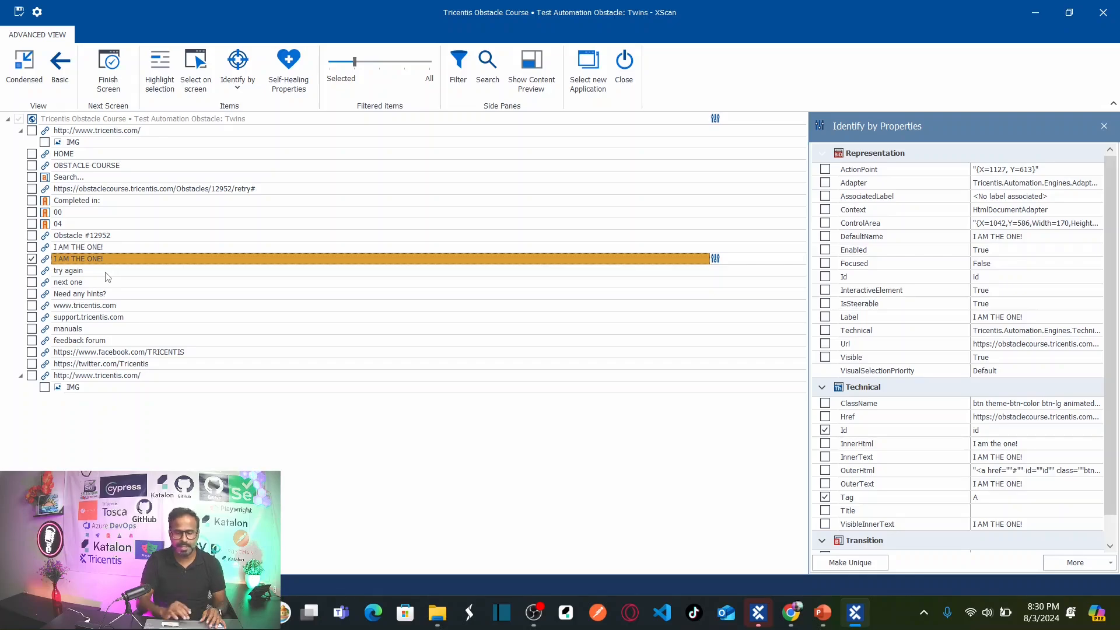
{"action": "mouse_move", "coordinate": [342, 80]}
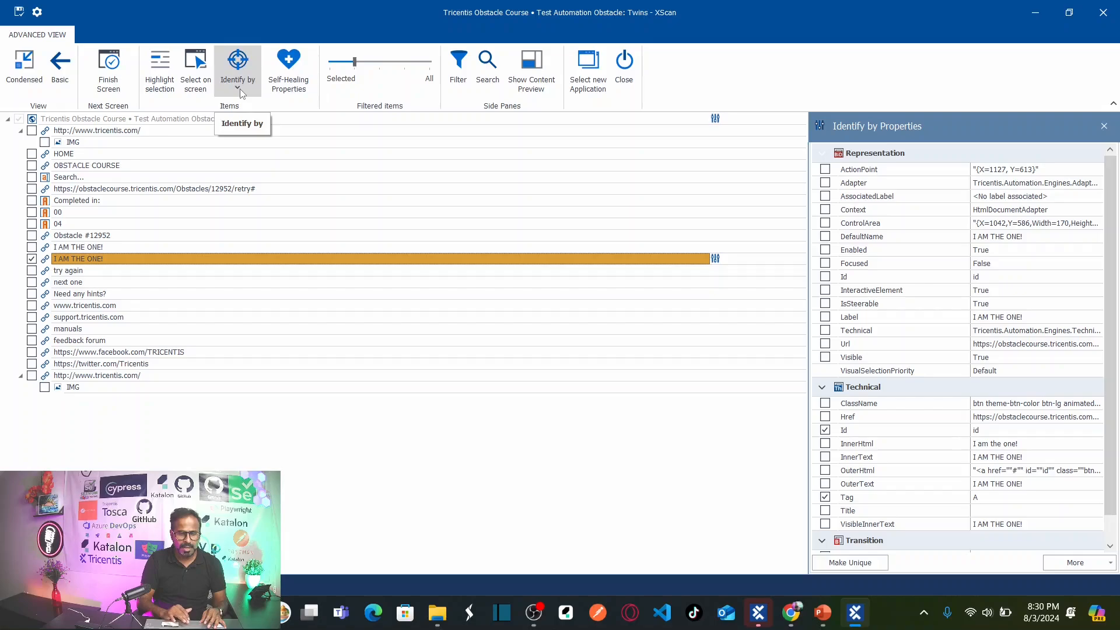
{"action": "left_click", "coordinate": [237, 93]}
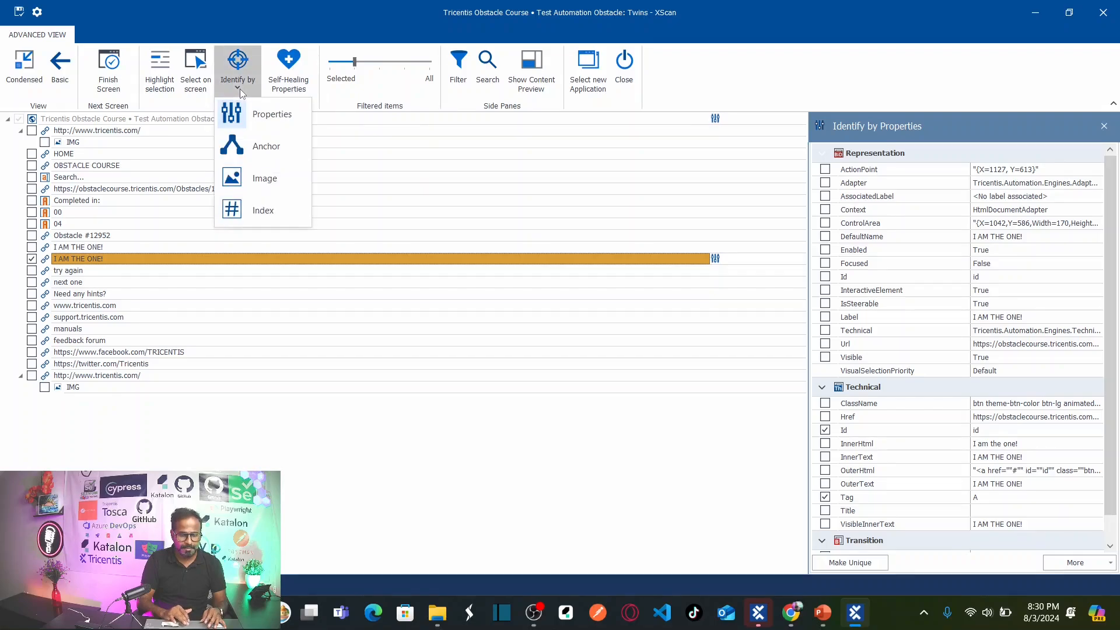
{"action": "mouse_move", "coordinate": [262, 210]}
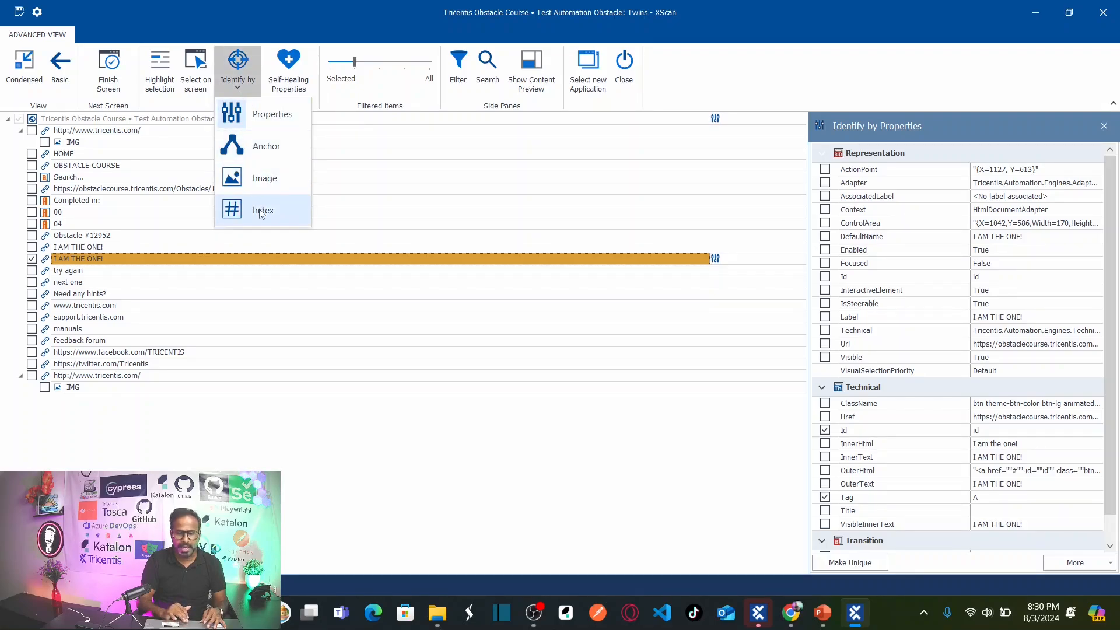
{"action": "left_click", "coordinate": [263, 209]}
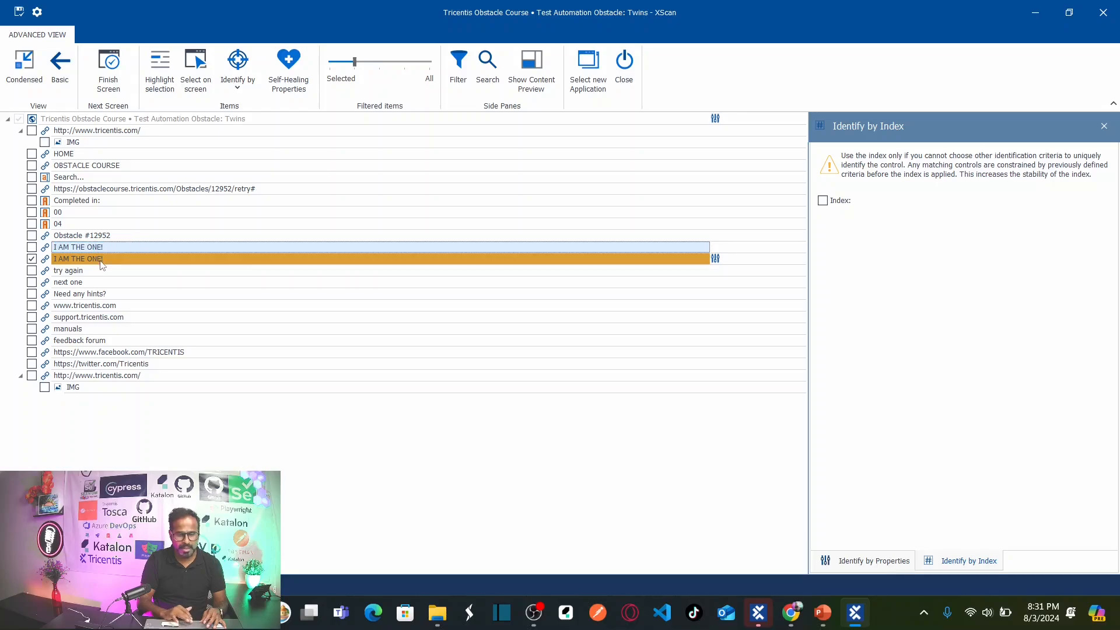
{"action": "left_click", "coordinate": [78, 258]}
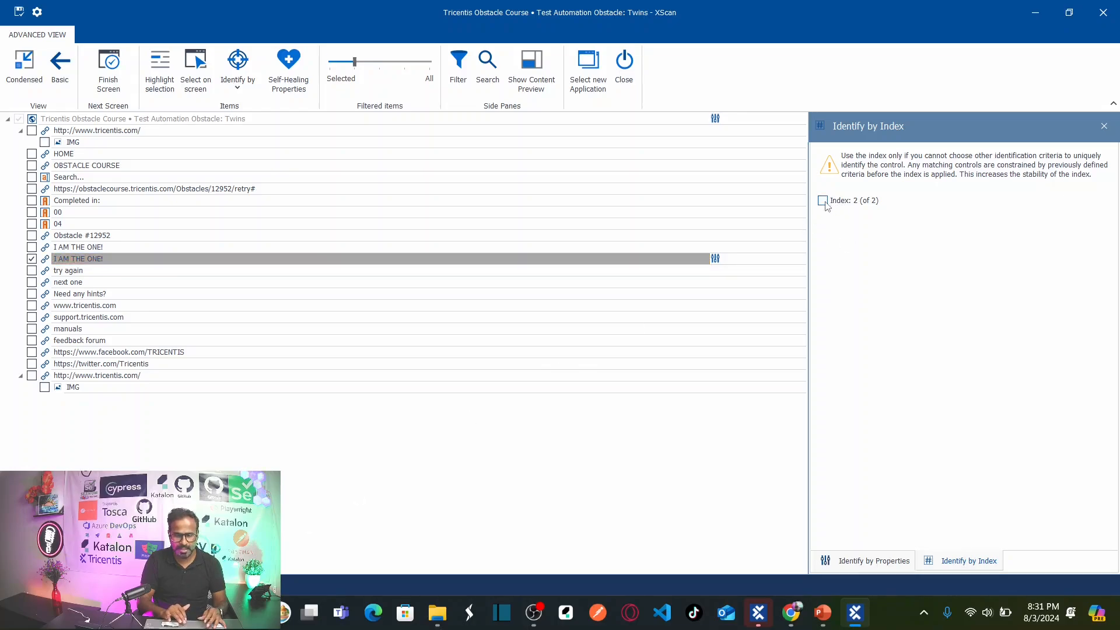
{"action": "left_click", "coordinate": [822, 201]}
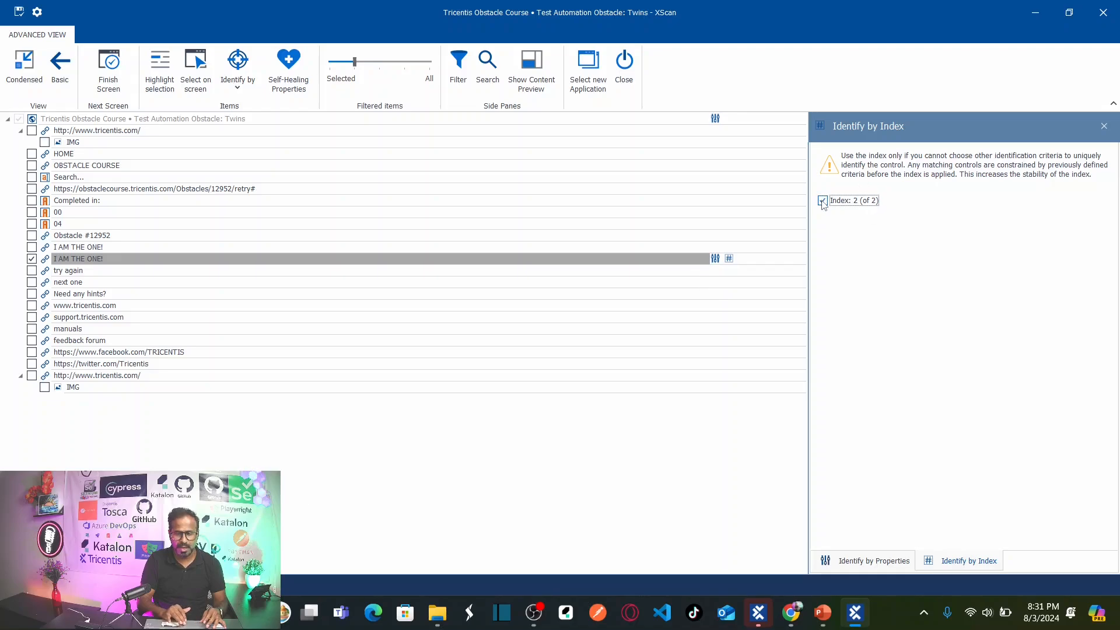
{"action": "left_click", "coordinate": [822, 201]}
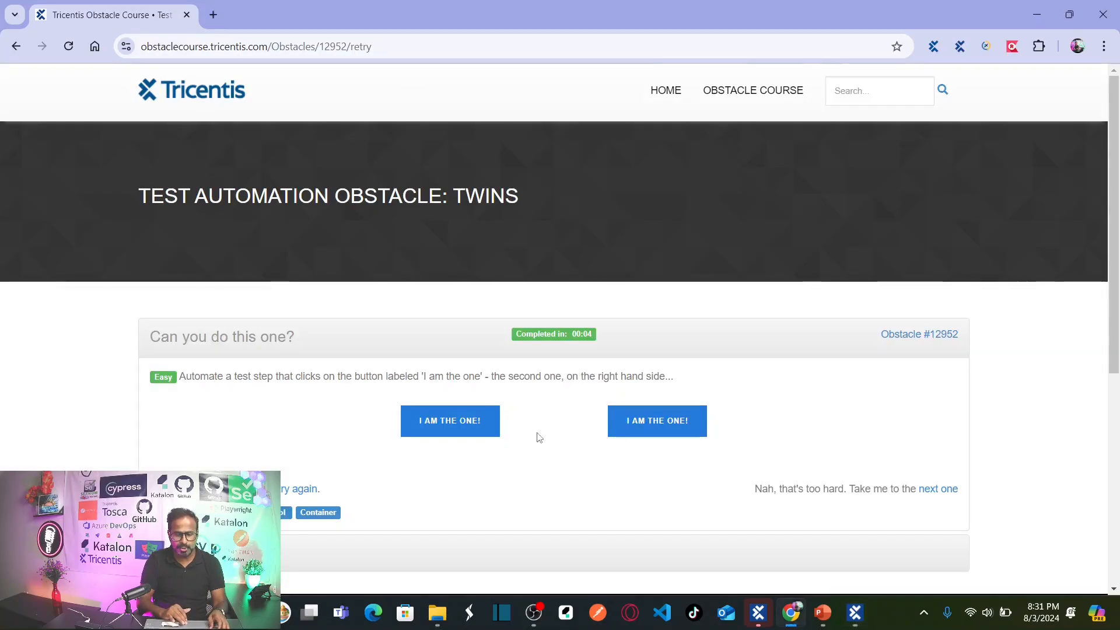
{"action": "mouse_move", "coordinate": [563, 407]}
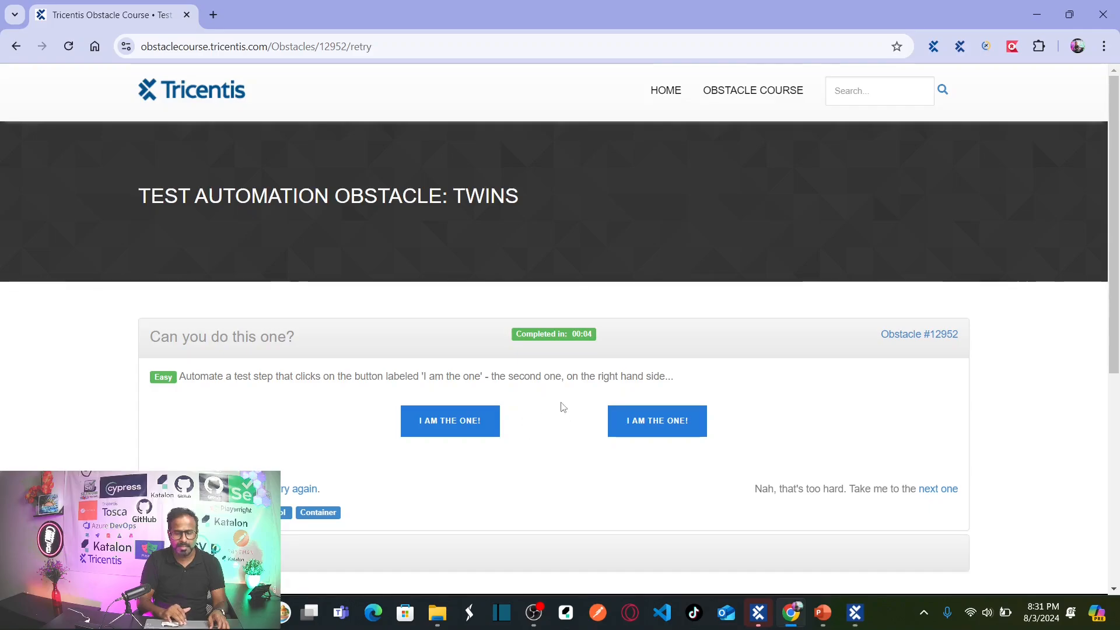
{"action": "mouse_move", "coordinate": [855, 421]}
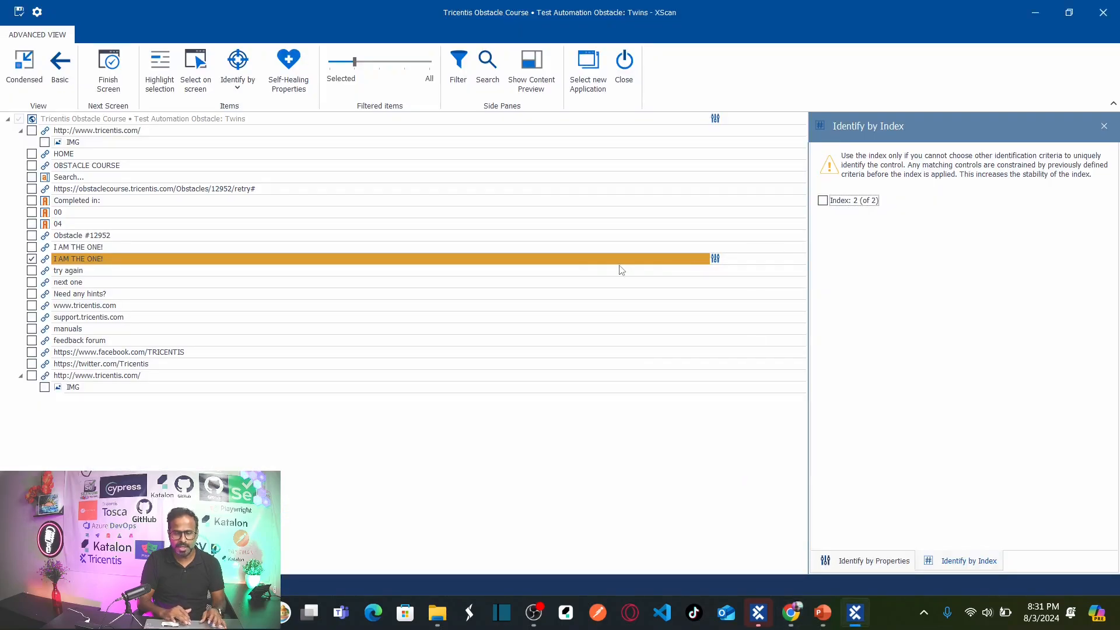
- Back in XScan, open the second I AM THE ONE! item's name for renaming
{"action": "double_click", "coordinate": [77, 258]}
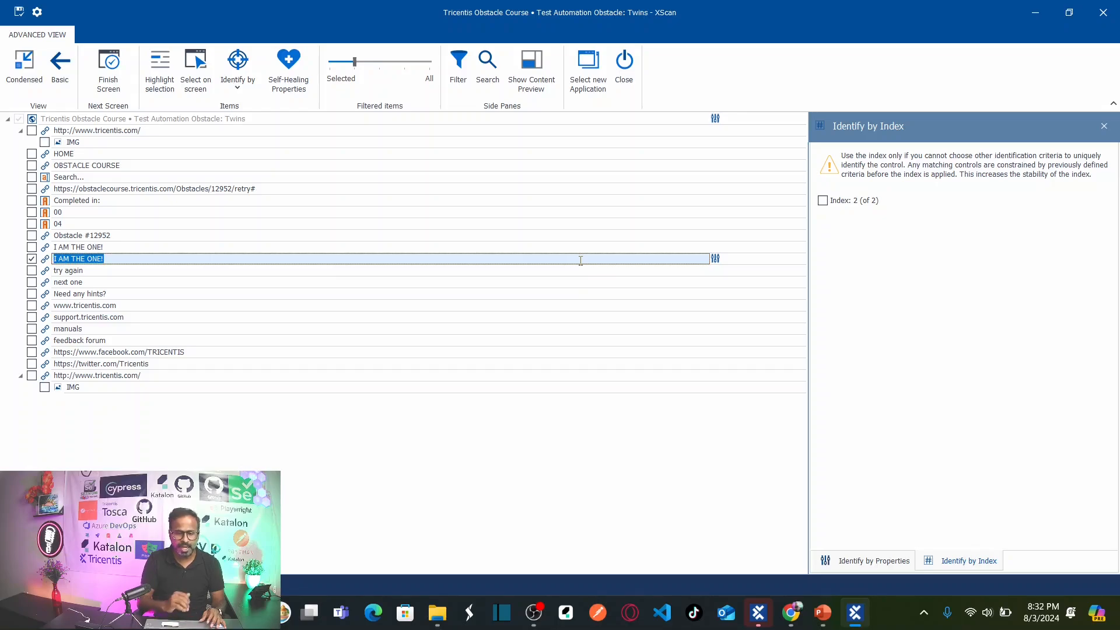
{"action": "mouse_move", "coordinate": [390, 257]}
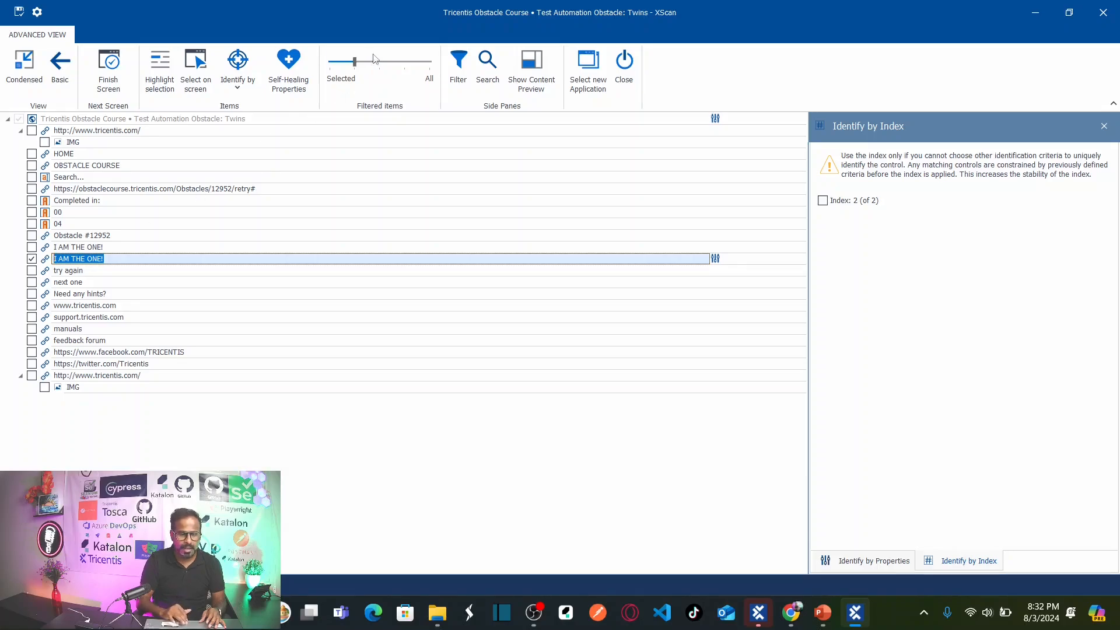
- Set Filtered items to All and select the second 'I am the one!' DIV container
{"action": "left_click", "coordinate": [122, 258]}
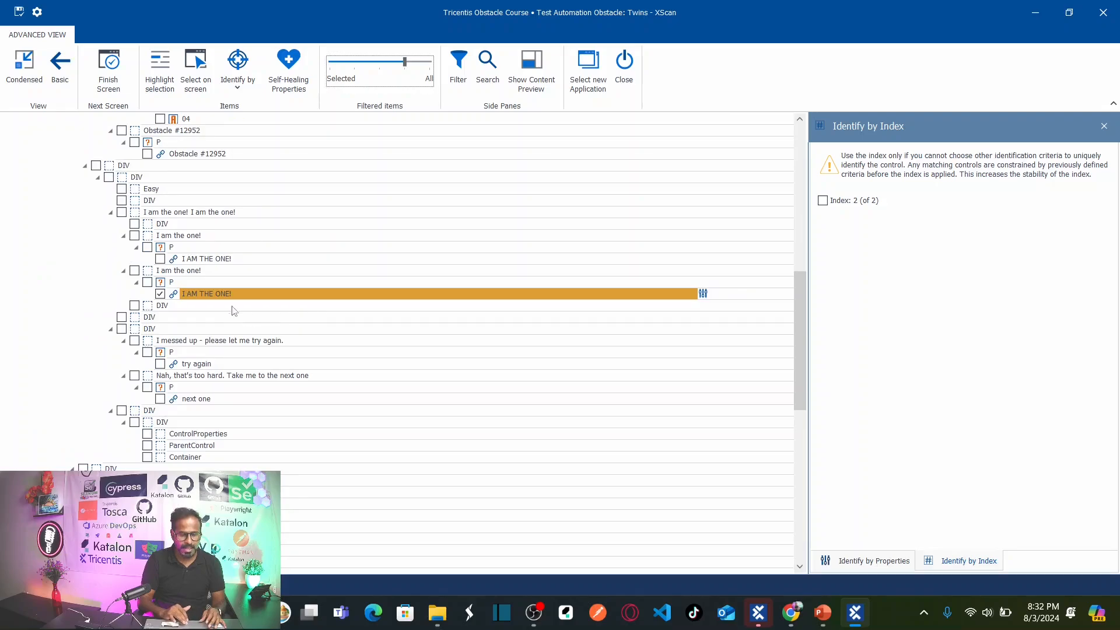
{"action": "mouse_move", "coordinate": [206, 295]}
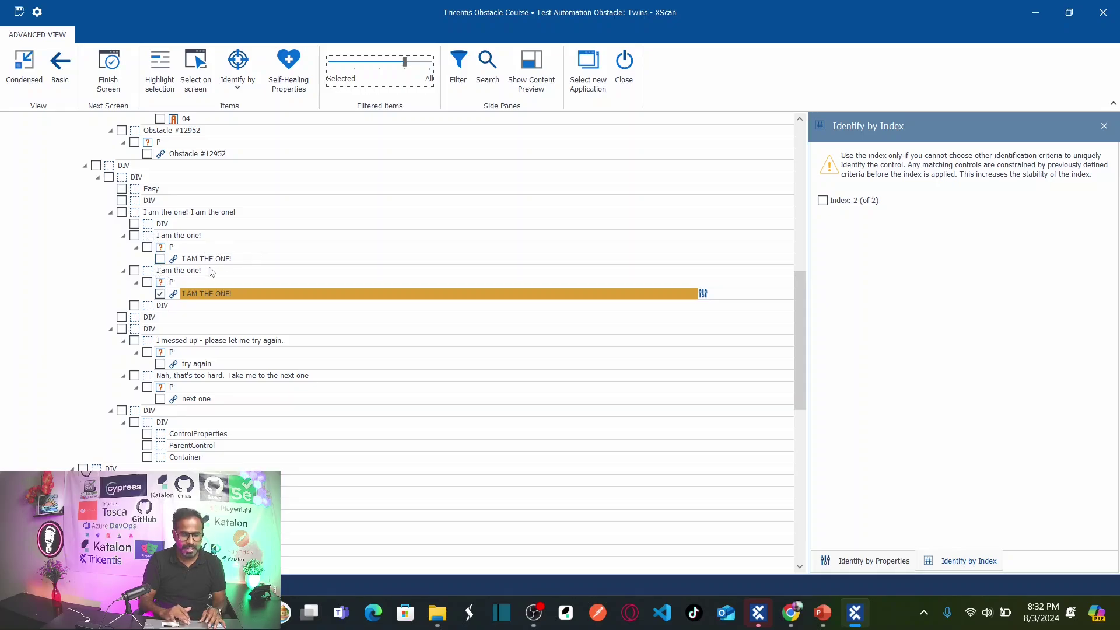
{"action": "mouse_move", "coordinate": [206, 235]}
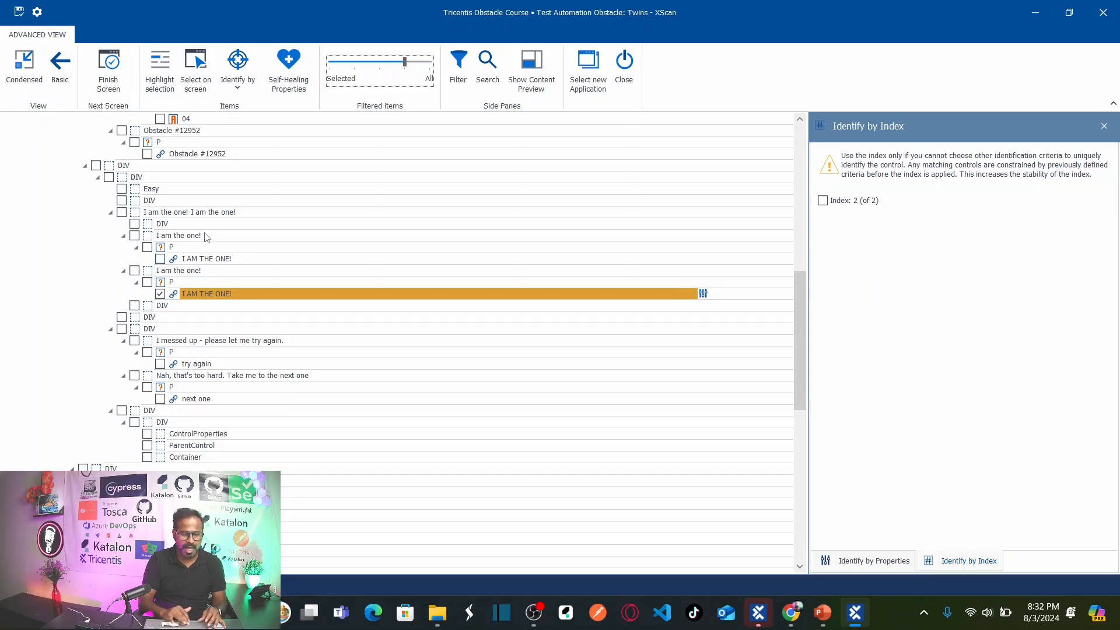
{"action": "left_click", "coordinate": [178, 270]}
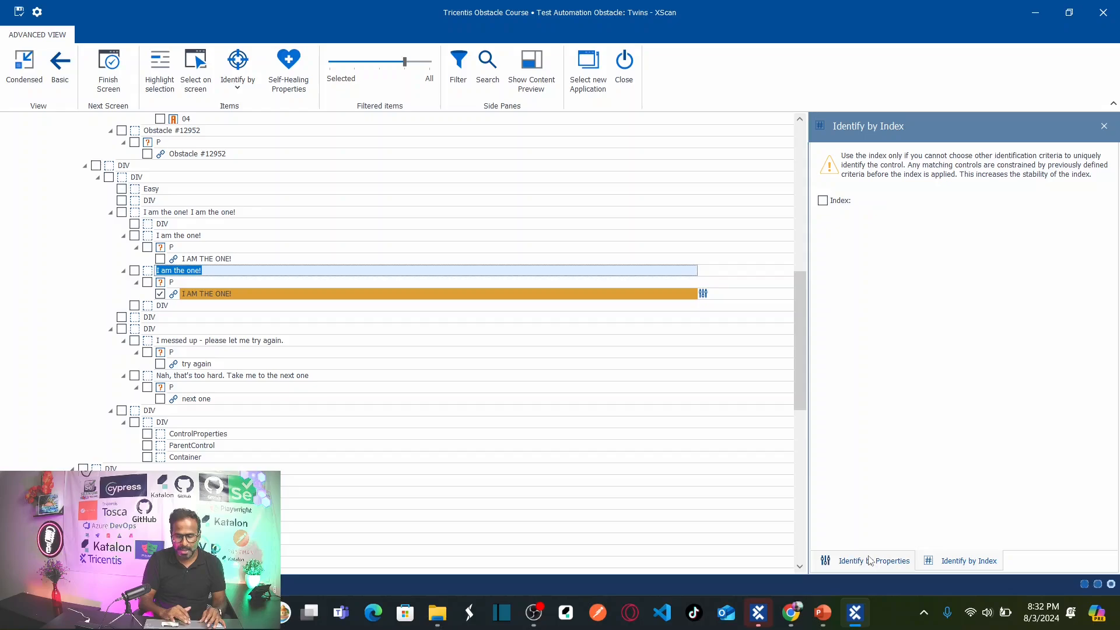
- Compare both 'I am the one!' DIVs' Id property; only the second carries 'thisoneistheright'
{"action": "left_click", "coordinate": [872, 561]}
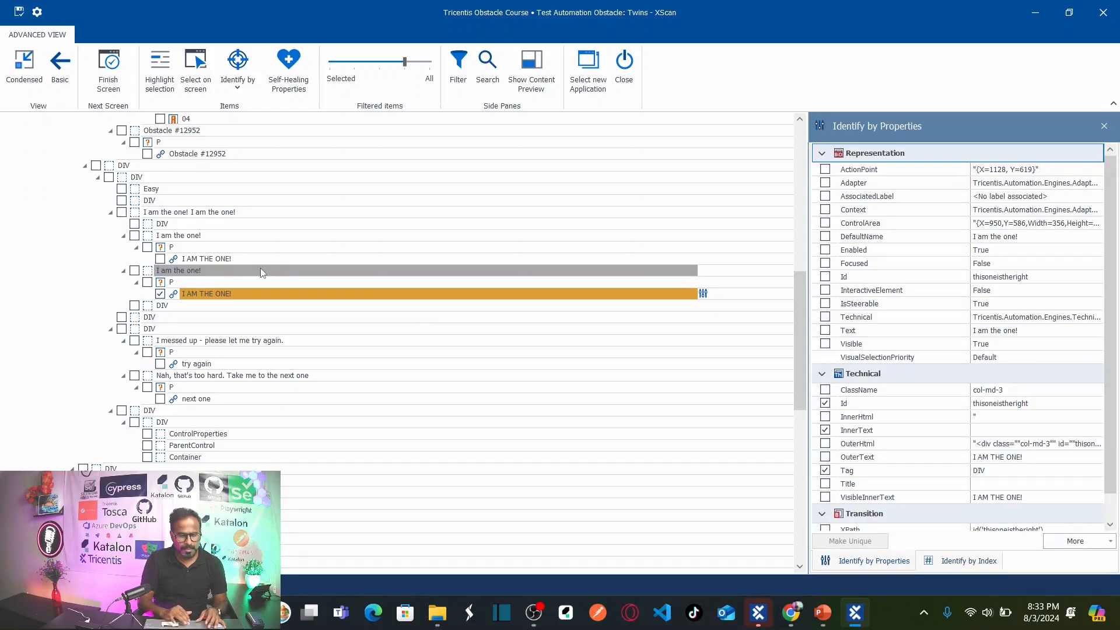
{"action": "mouse_move", "coordinate": [215, 273]}
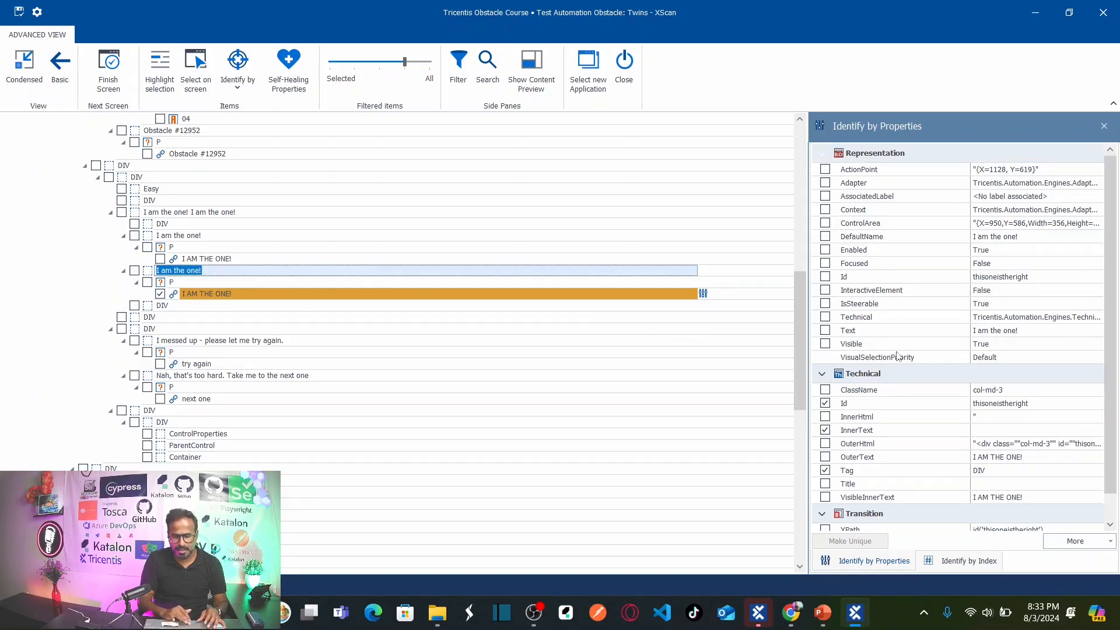
{"action": "mouse_move", "coordinate": [877, 416]}
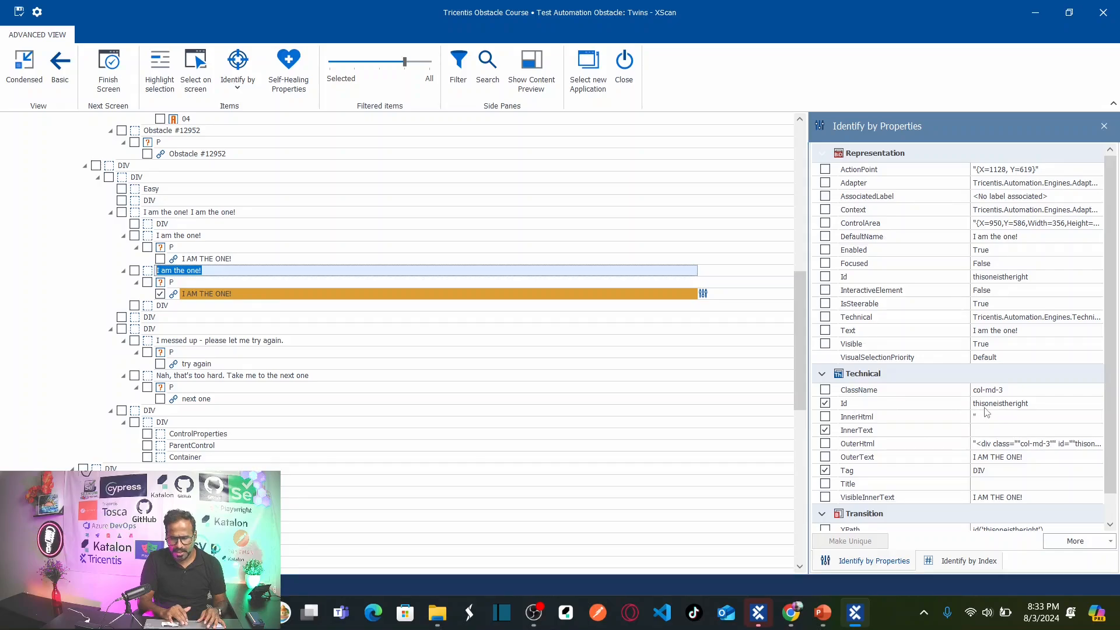
{"action": "mouse_move", "coordinate": [993, 411]}
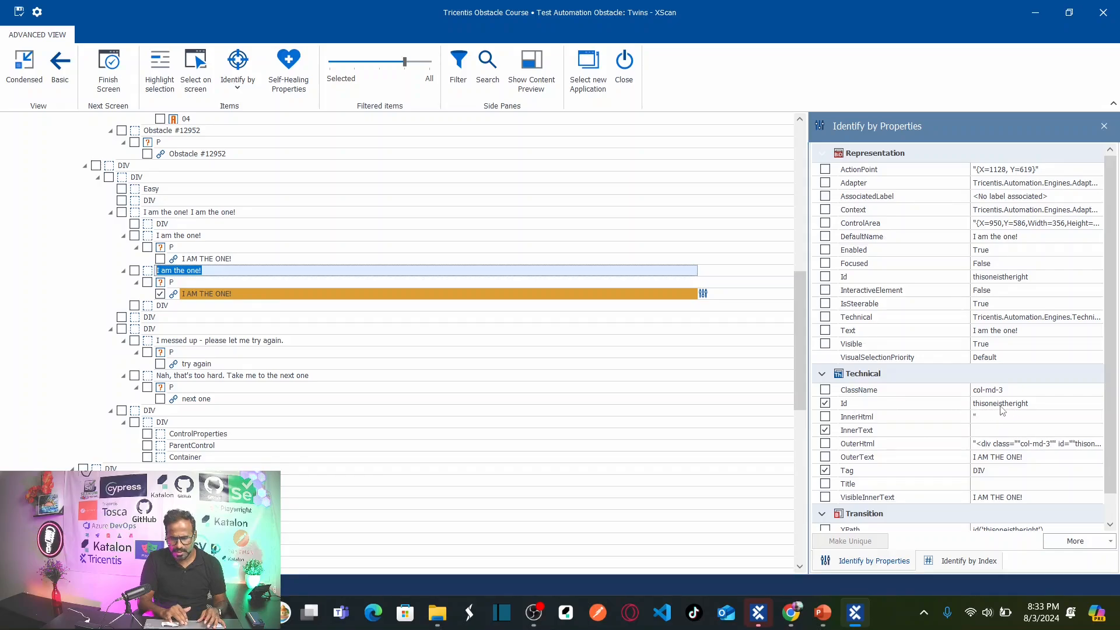
{"action": "mouse_move", "coordinate": [489, 306]}
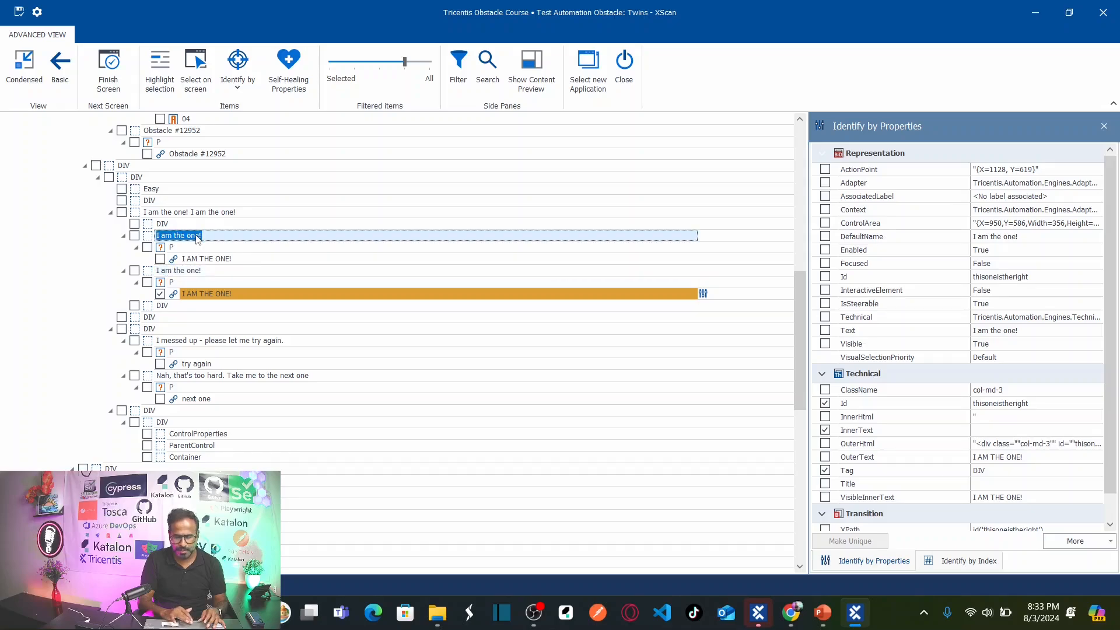
{"action": "left_click", "coordinate": [826, 402]}
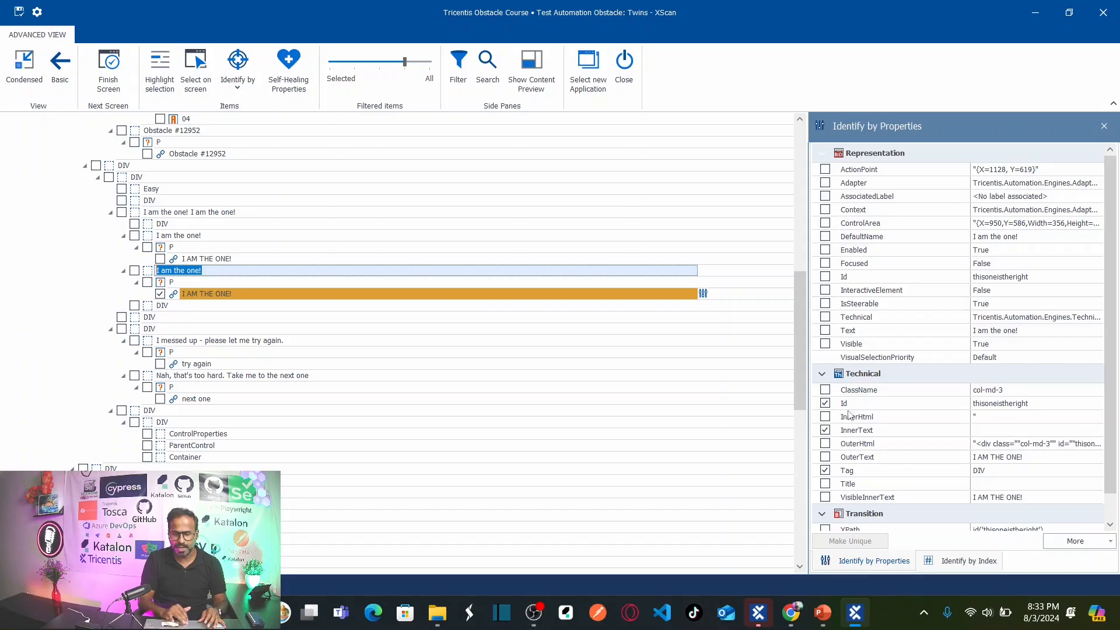
{"action": "mouse_move", "coordinate": [859, 405]}
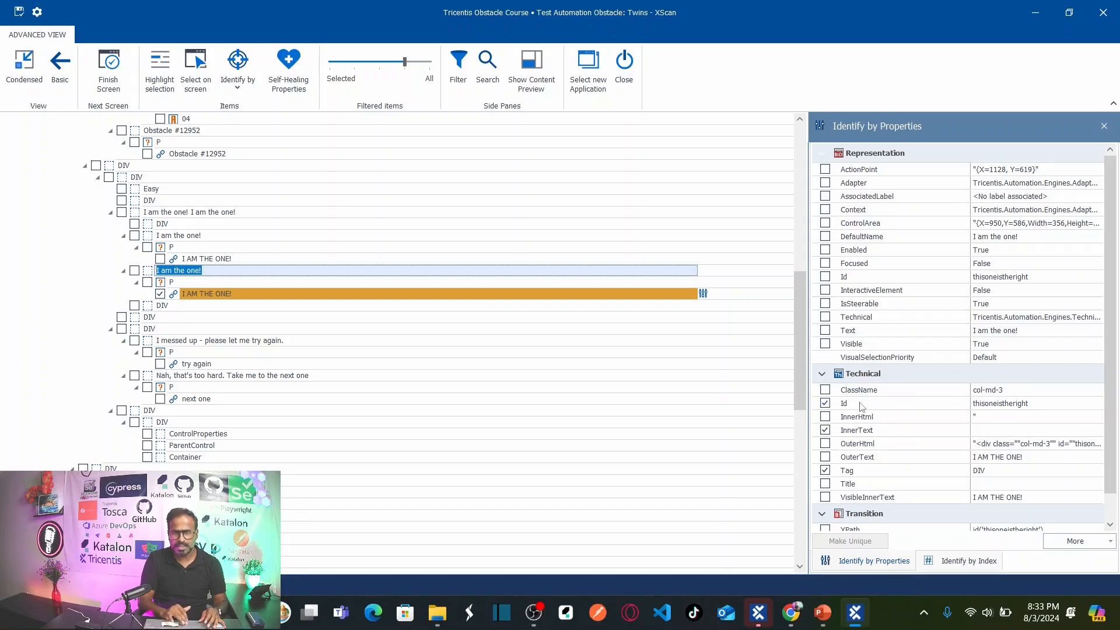
{"action": "mouse_move", "coordinate": [995, 410]}
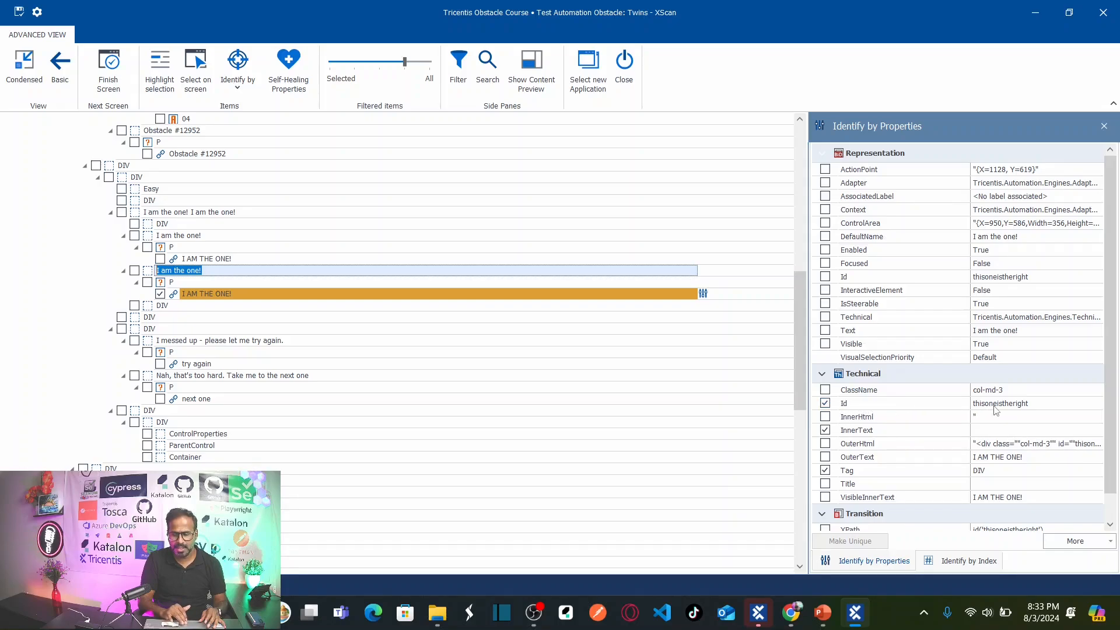
{"action": "mouse_move", "coordinate": [1039, 411]}
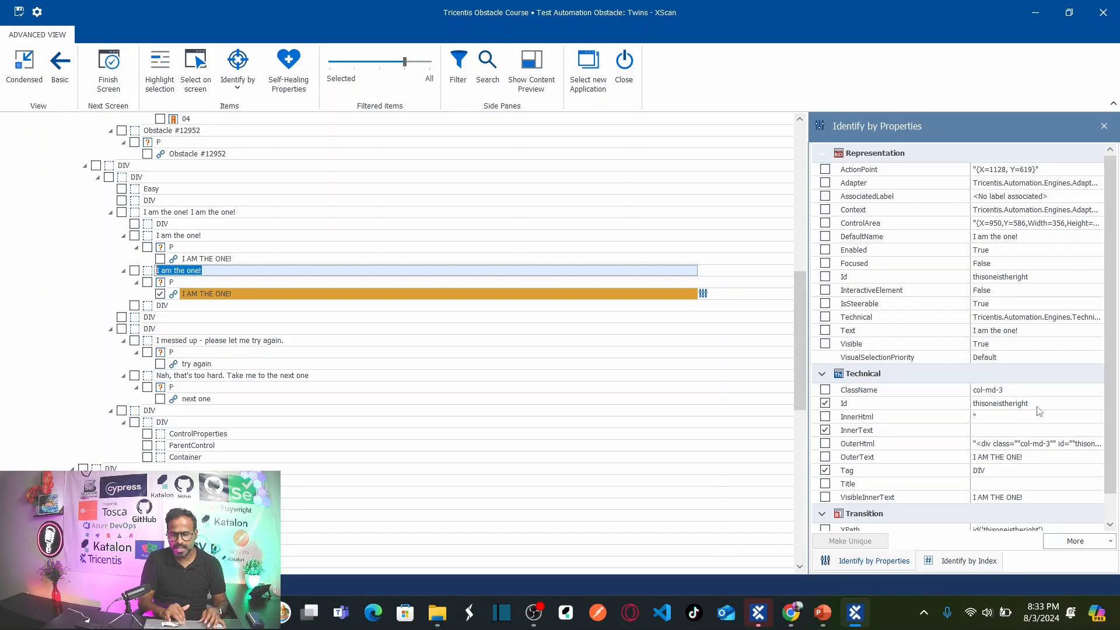
{"action": "mouse_move", "coordinate": [545, 351]}
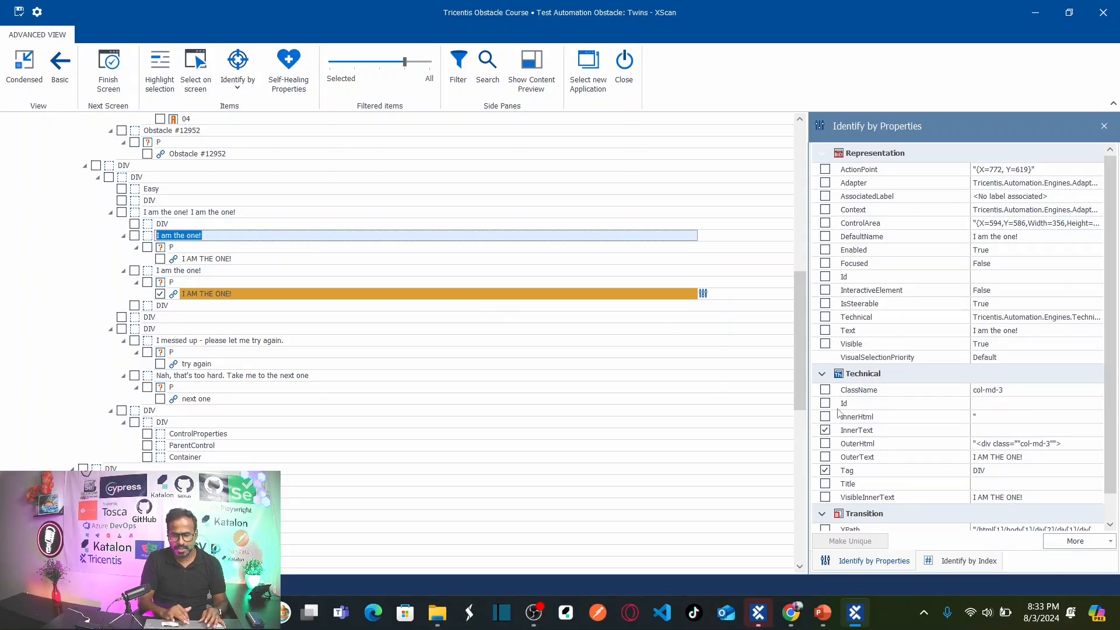
{"action": "mouse_move", "coordinate": [1007, 409]}
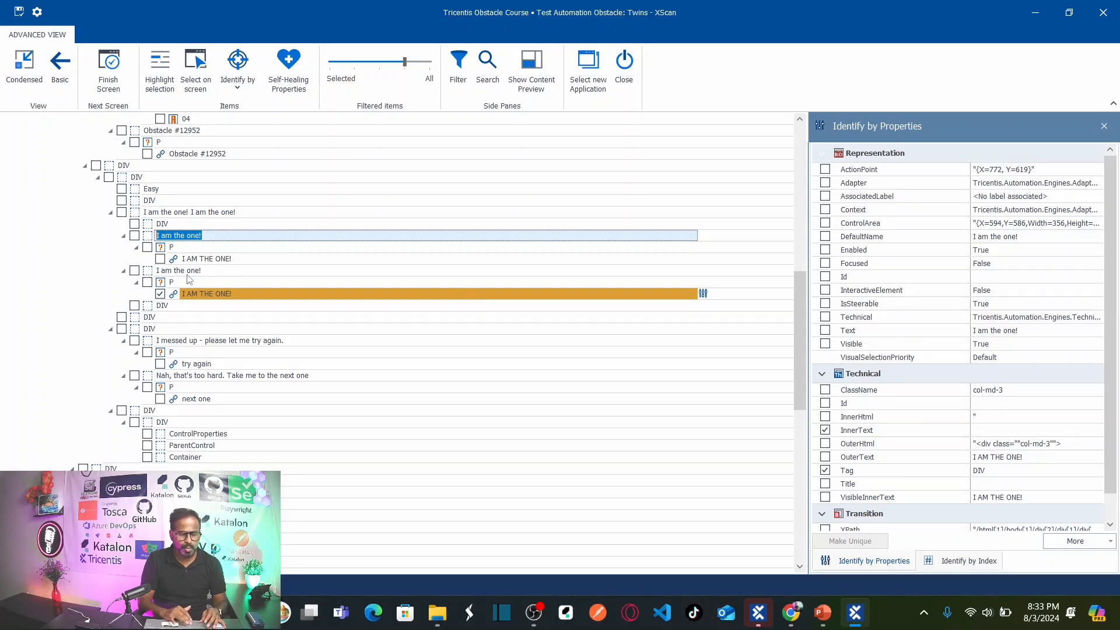
{"action": "left_click", "coordinate": [177, 269]}
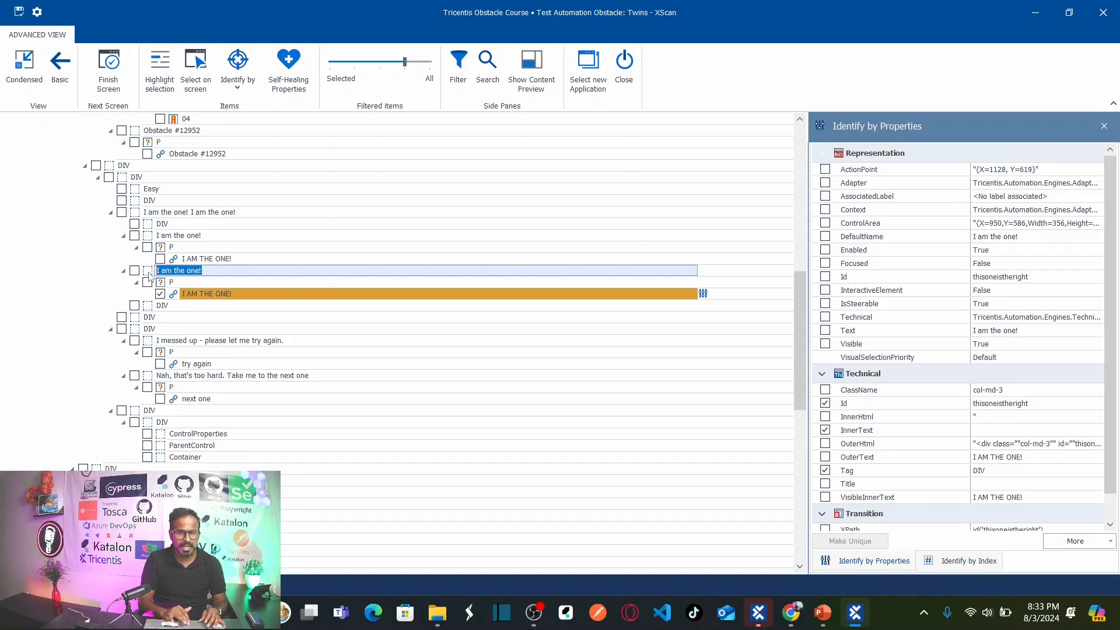
{"action": "mouse_move", "coordinate": [229, 298]}
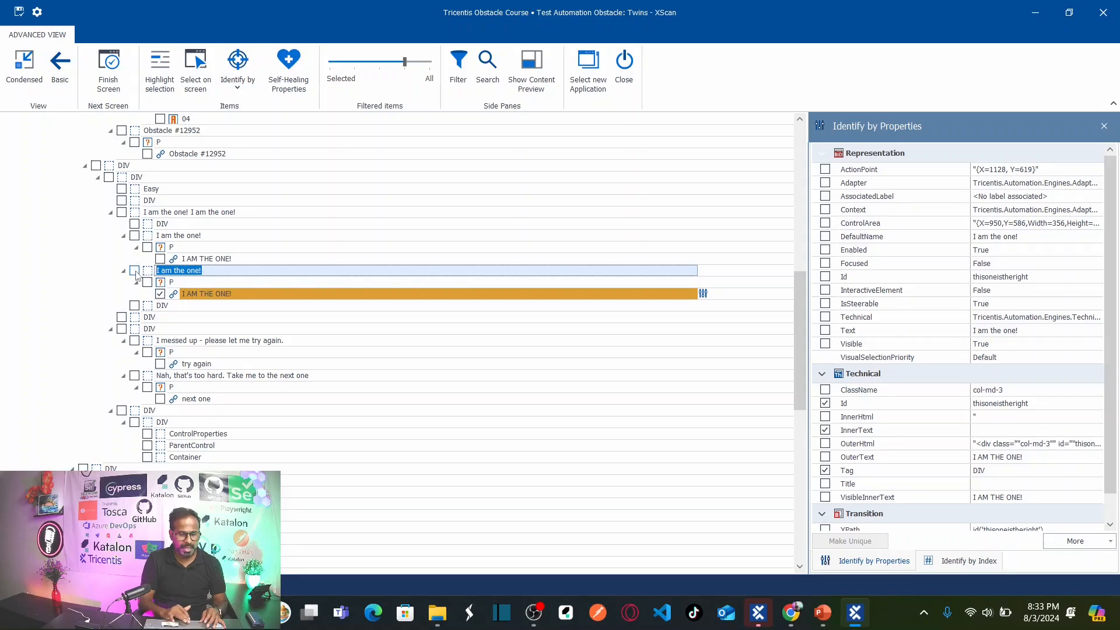
- Check the right-hand 'I am the one!' DIV with its link, then select the top-level page entry
{"action": "left_click", "coordinate": [133, 269]}
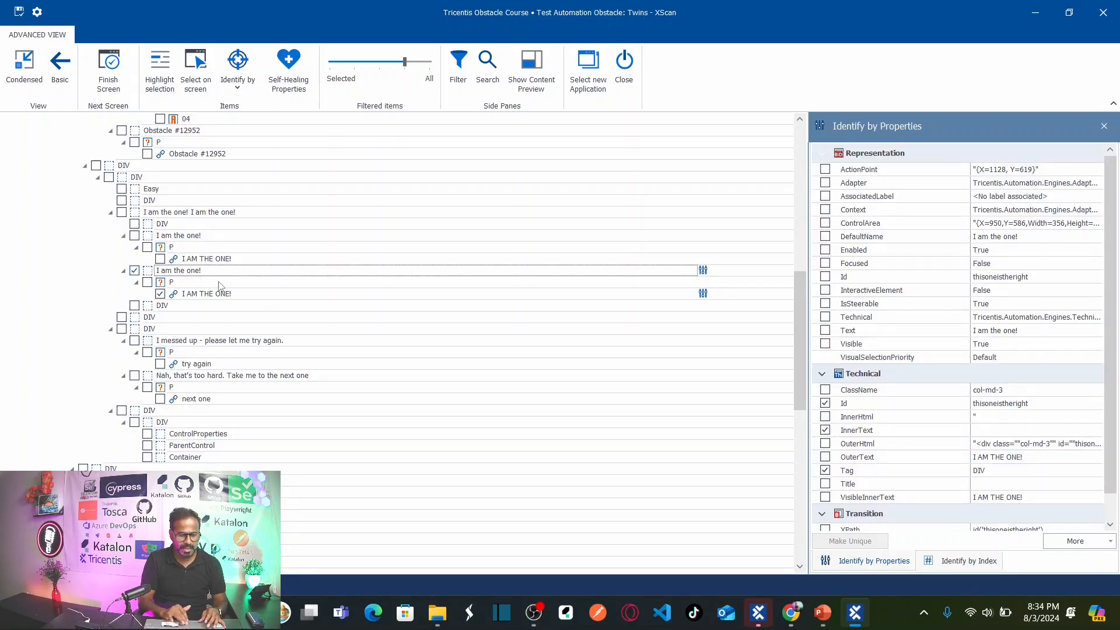
{"action": "left_click", "coordinate": [207, 294]}
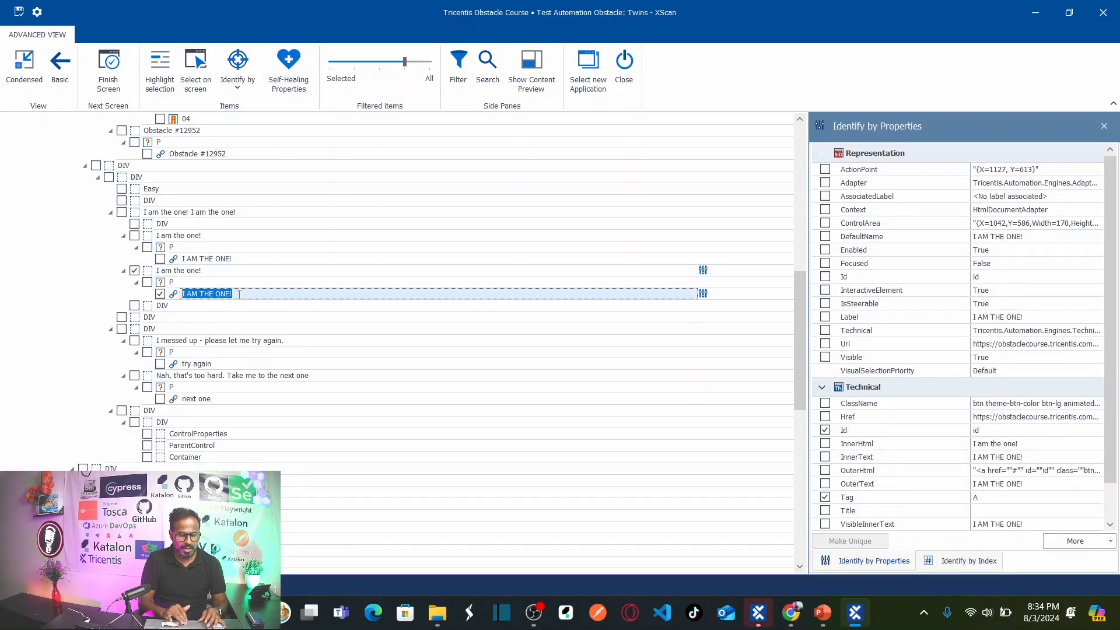
{"action": "mouse_move", "coordinate": [256, 336]}
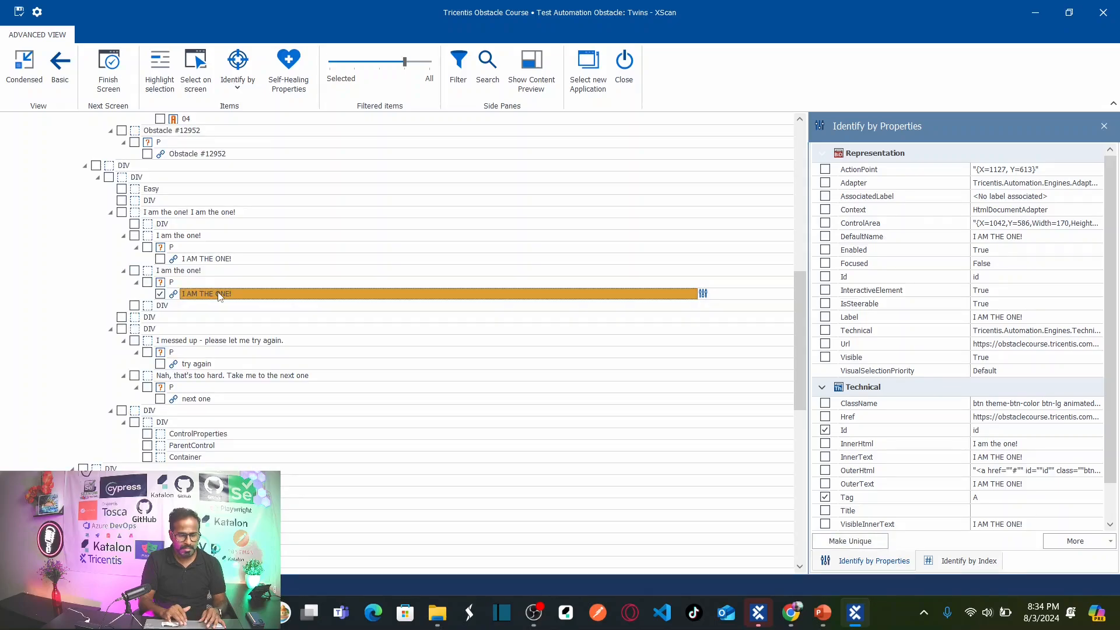
{"action": "mouse_move", "coordinate": [225, 301]}
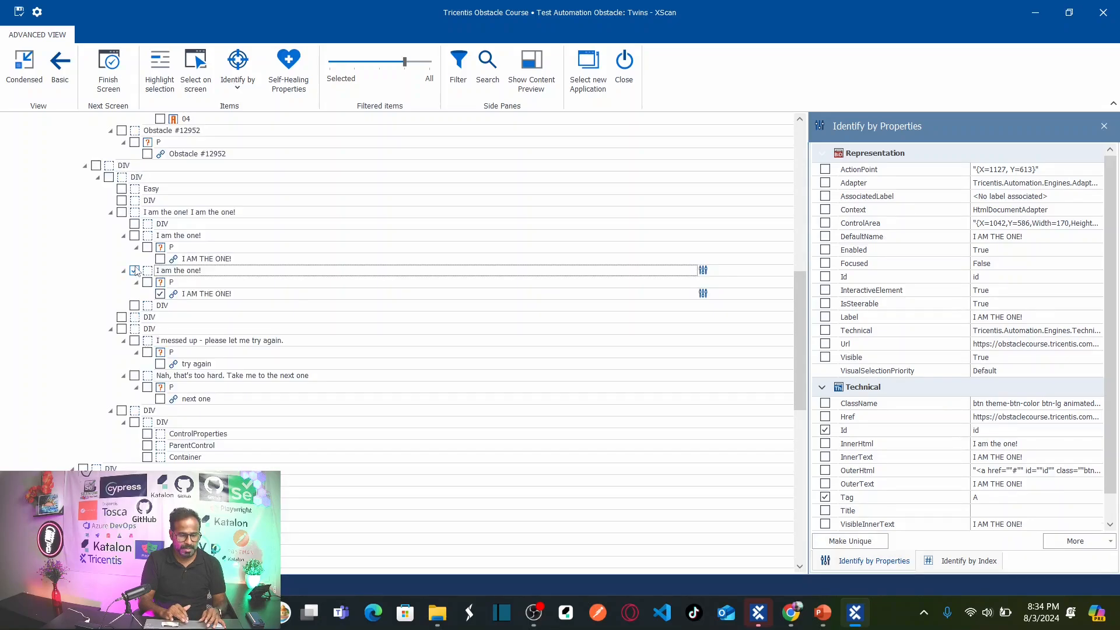
{"action": "left_click", "coordinate": [135, 269]}
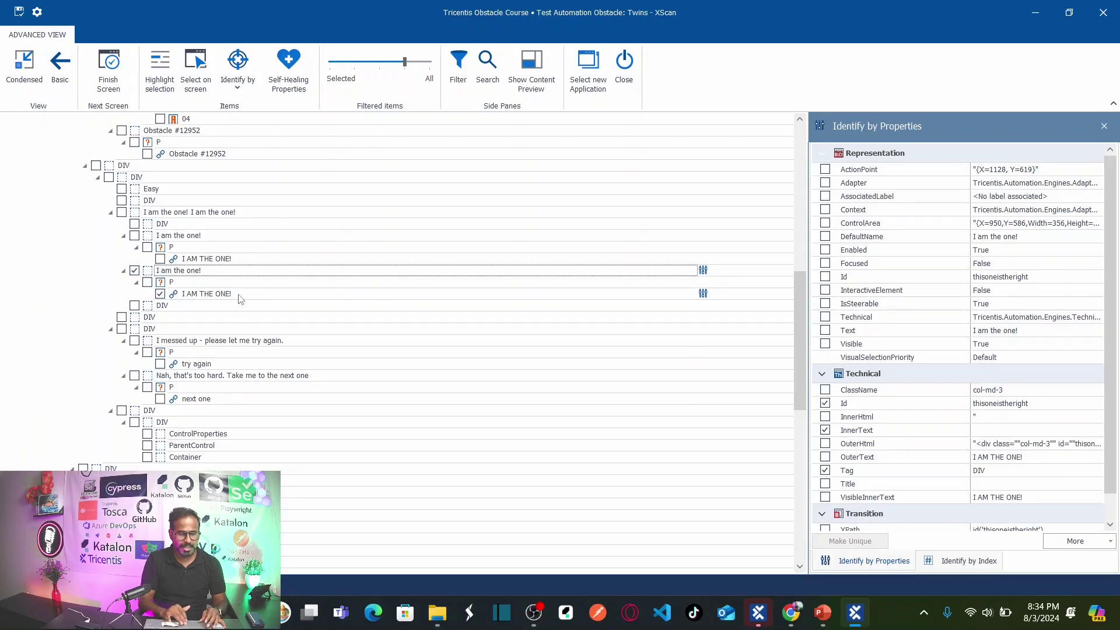
{"action": "left_click", "coordinate": [207, 294]}
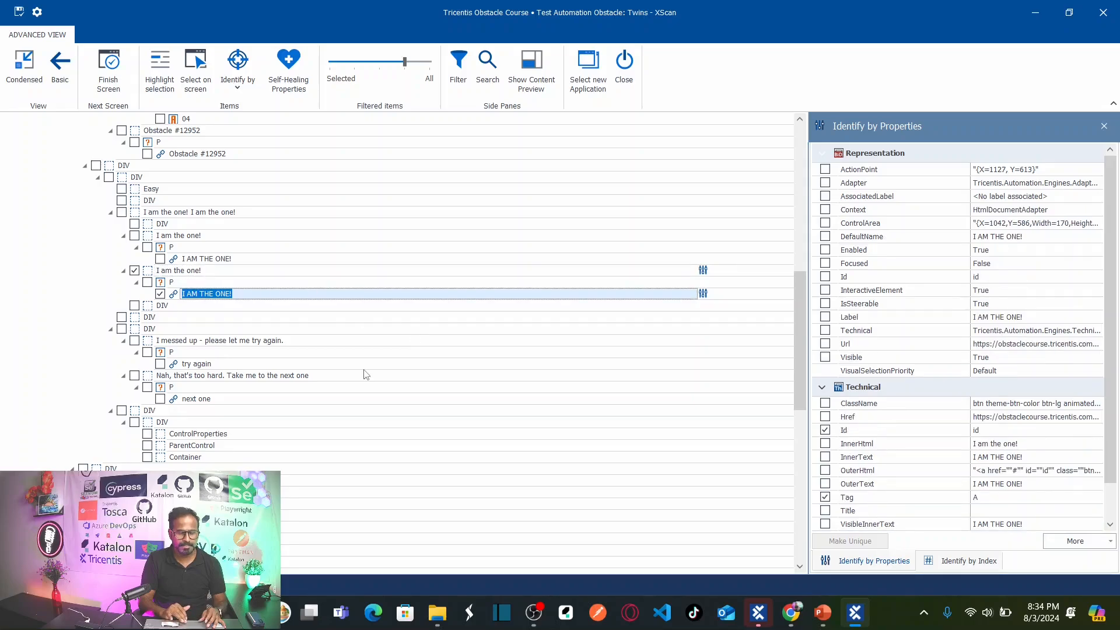
{"action": "mouse_move", "coordinate": [865, 236]}
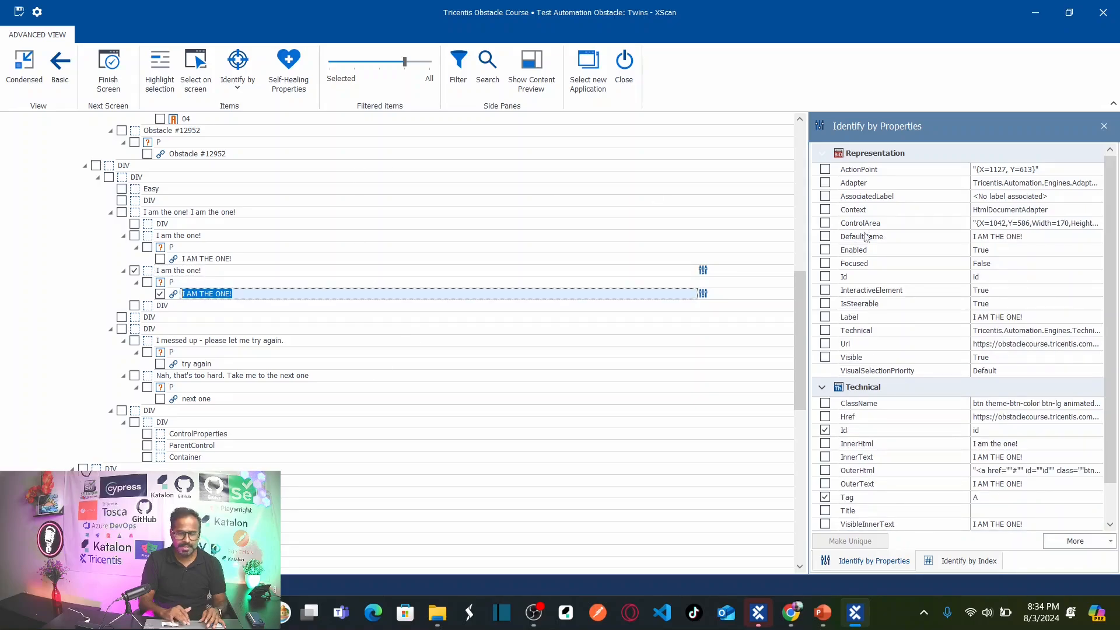
{"action": "scroll", "scroll_direction": "up", "scroll_amount": 3}
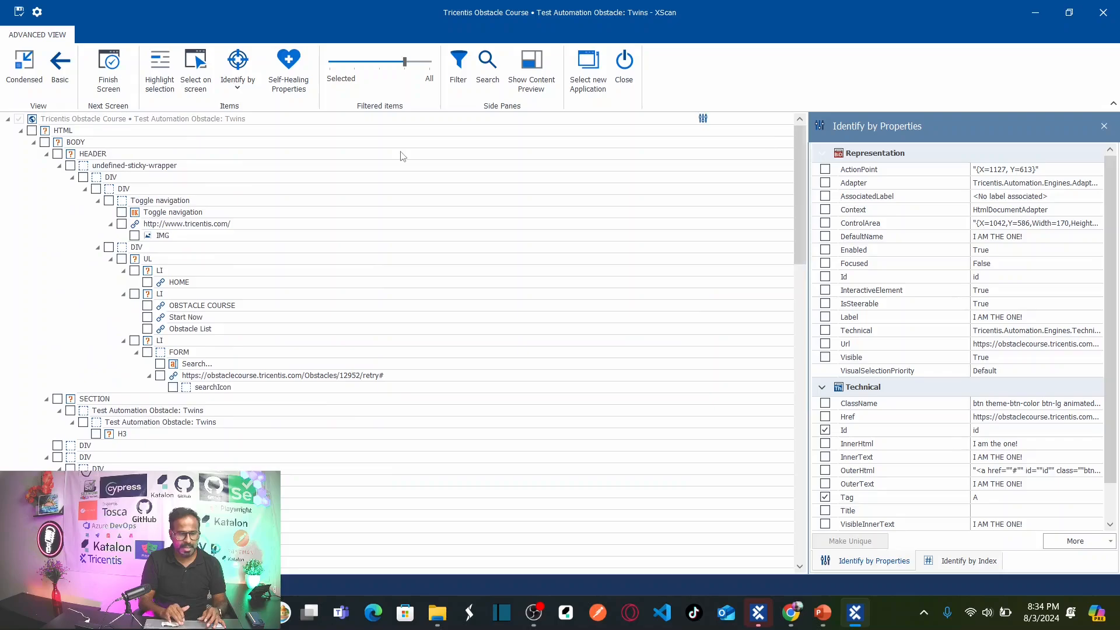
{"action": "left_click", "coordinate": [142, 119]}
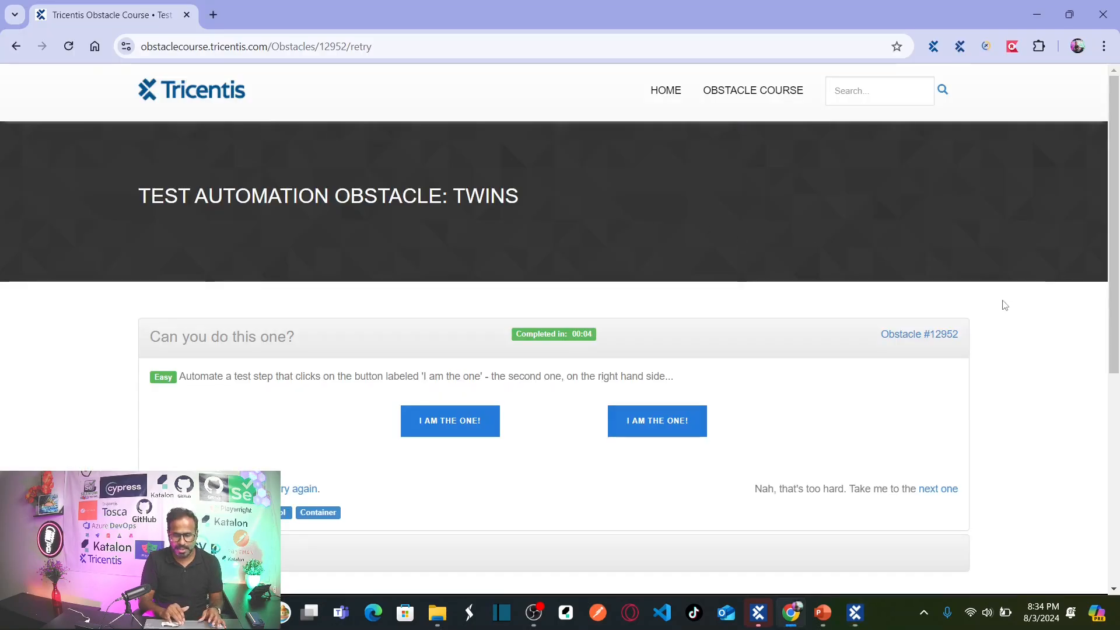
{"action": "mouse_move", "coordinate": [965, 336]}
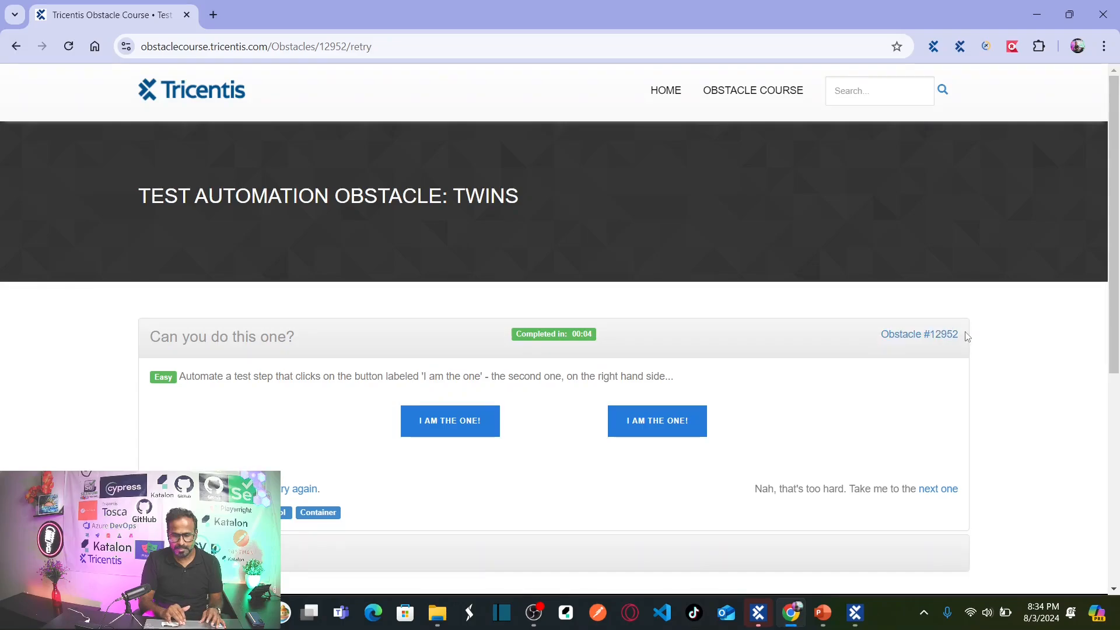
- Rename the root page entry to 'Obstacle #12952'
{"action": "double_click", "coordinate": [918, 333]}
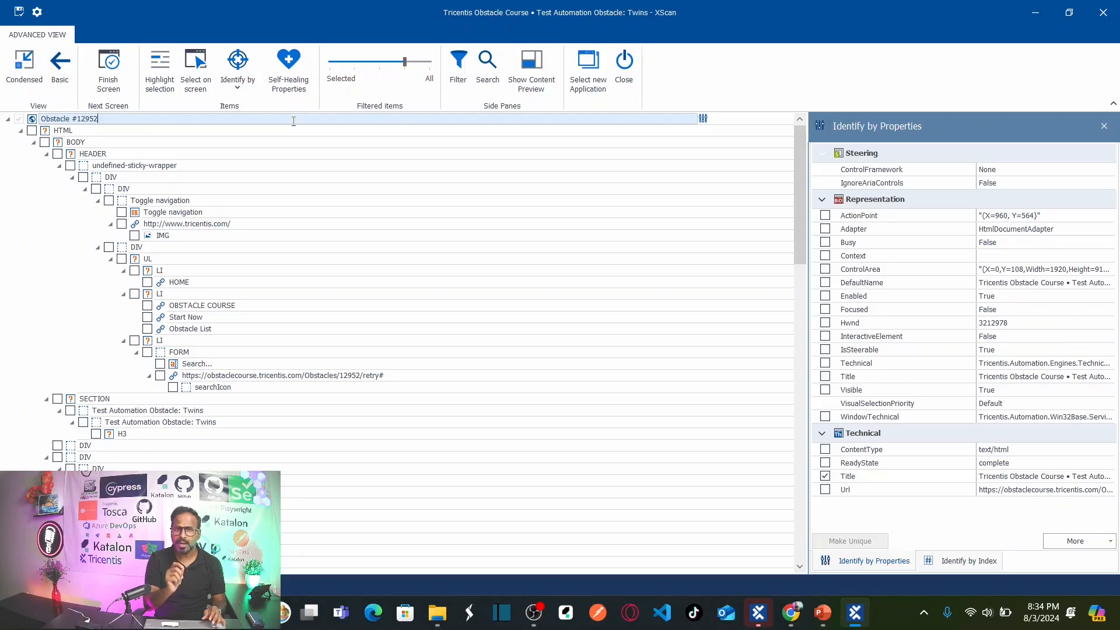
{"action": "mouse_move", "coordinate": [299, 354]}
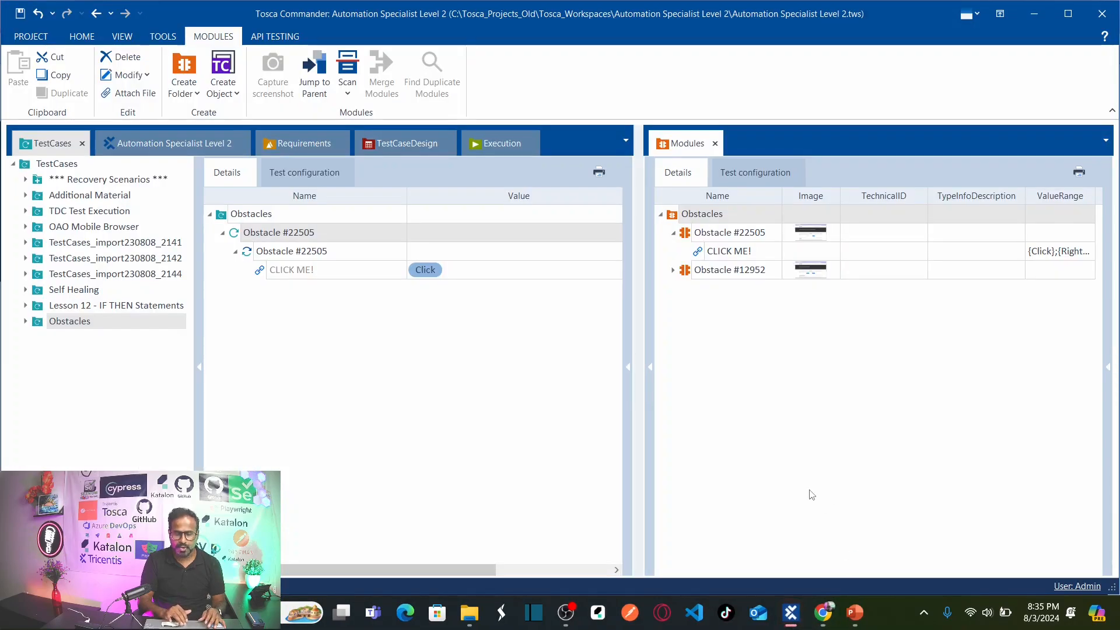
{"action": "mouse_move", "coordinate": [676, 237]}
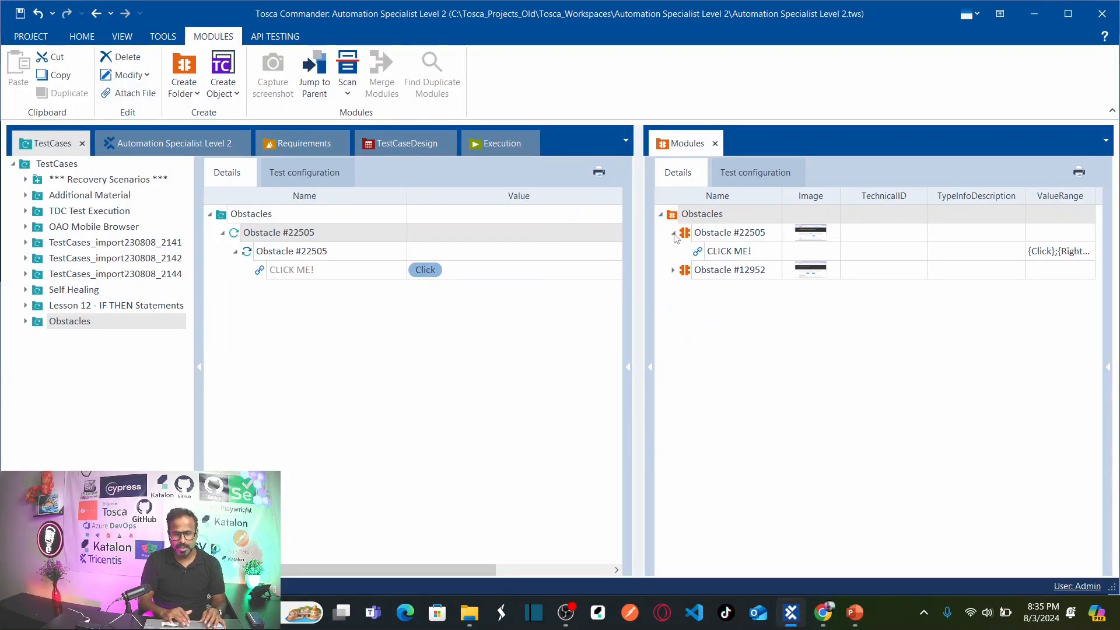
- Expand module Obstacle #12952 down to its I AM THE ONE! button and collapse the Obstacle #22505 entries
{"action": "left_click", "coordinate": [672, 232]}
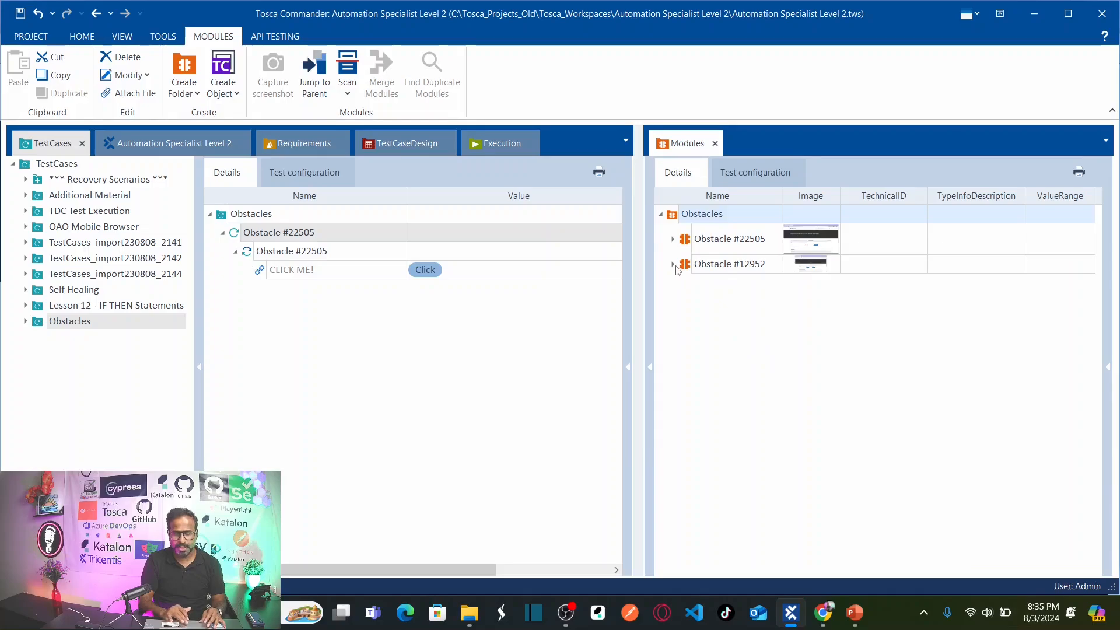
{"action": "left_click", "coordinate": [672, 263]}
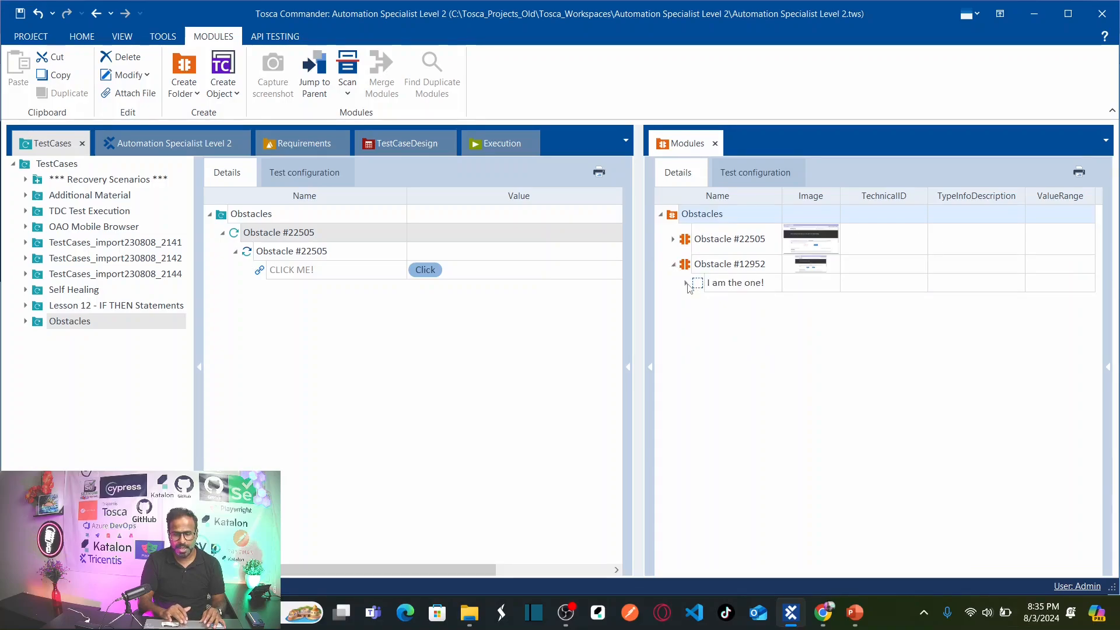
{"action": "left_click", "coordinate": [686, 282]}
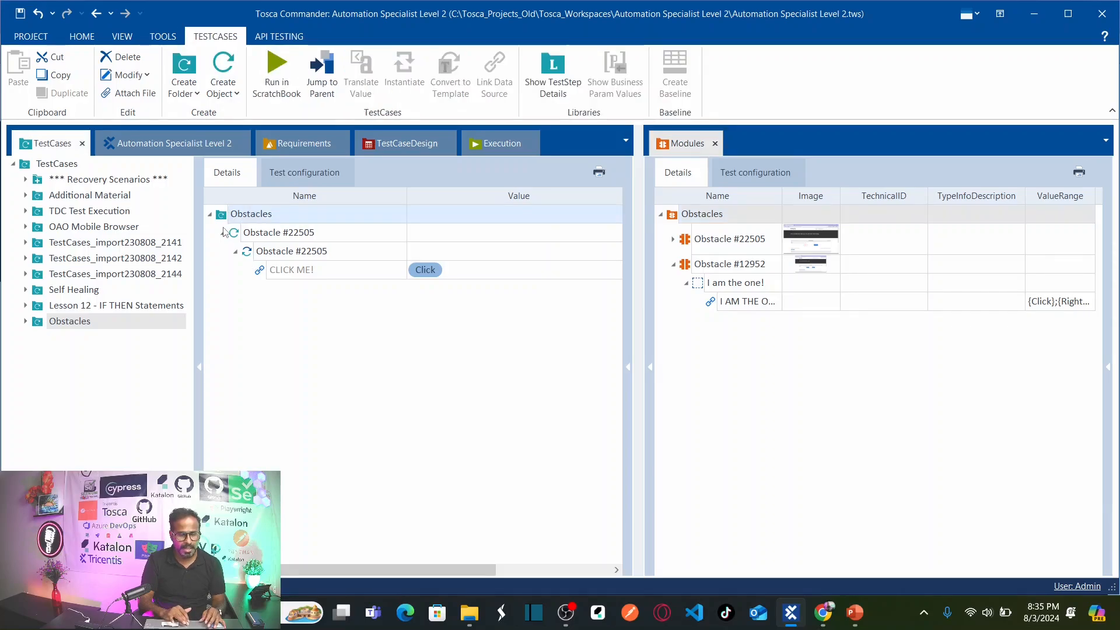
{"action": "left_click", "coordinate": [233, 232]}
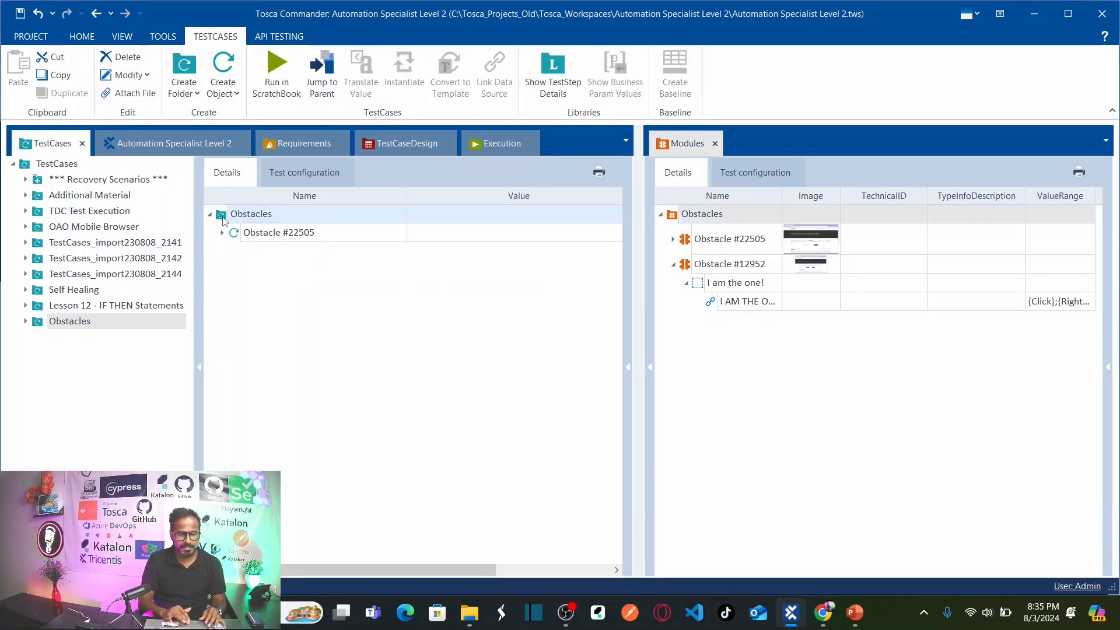
- Expand the 'I am the one!' container in test case Obstacle #12952 to show the I AM THE ONE! step
{"action": "right_click", "coordinate": [250, 213]}
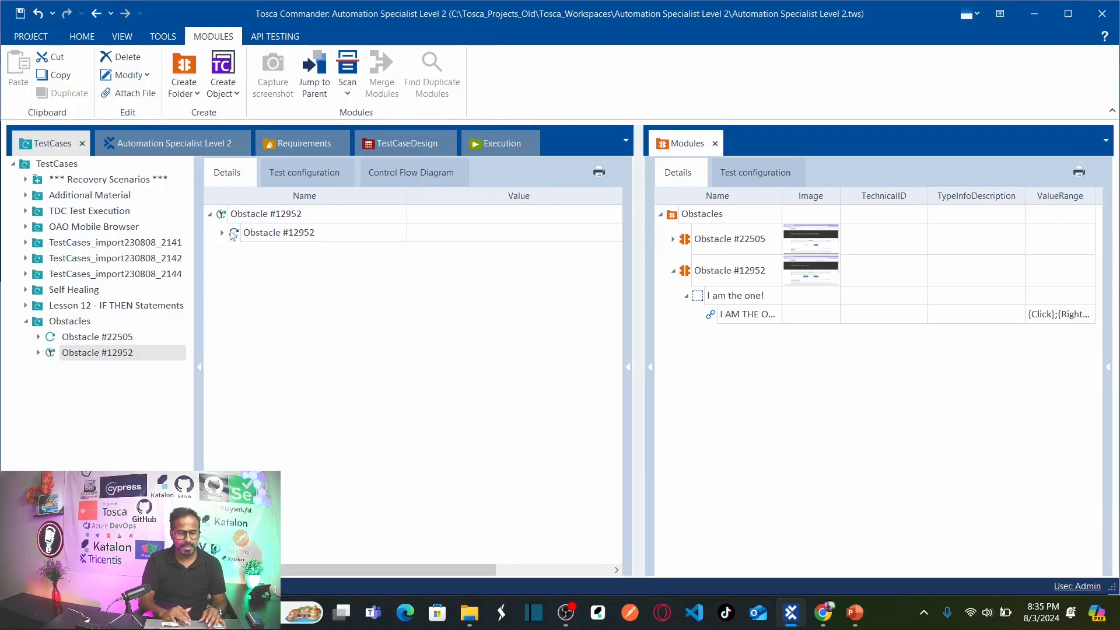
{"action": "left_click", "coordinate": [222, 232]}
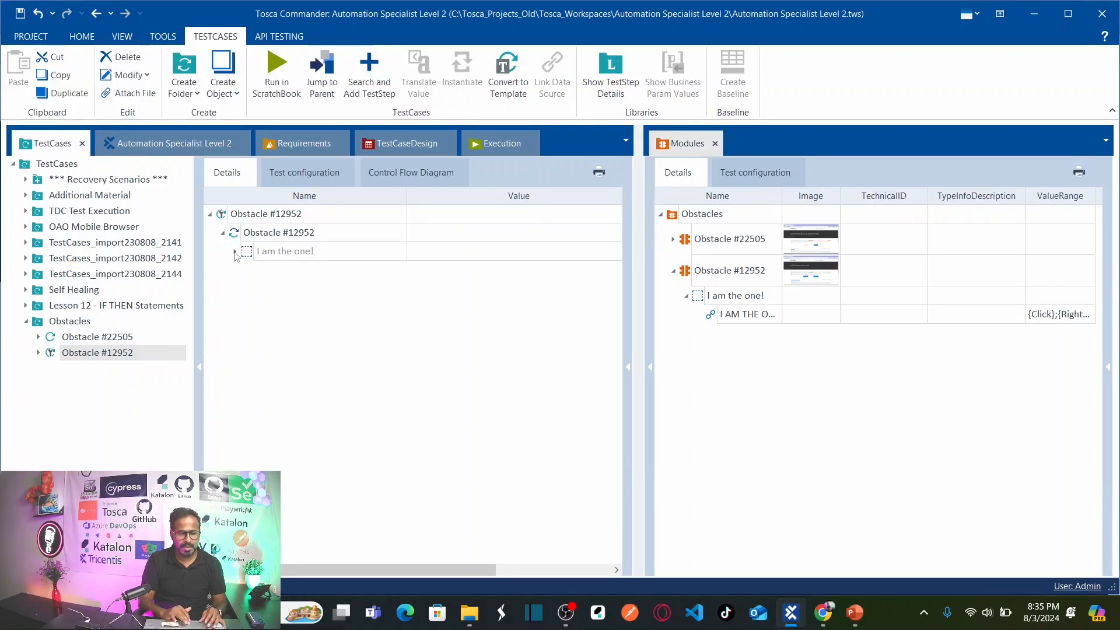
{"action": "left_click", "coordinate": [235, 251]}
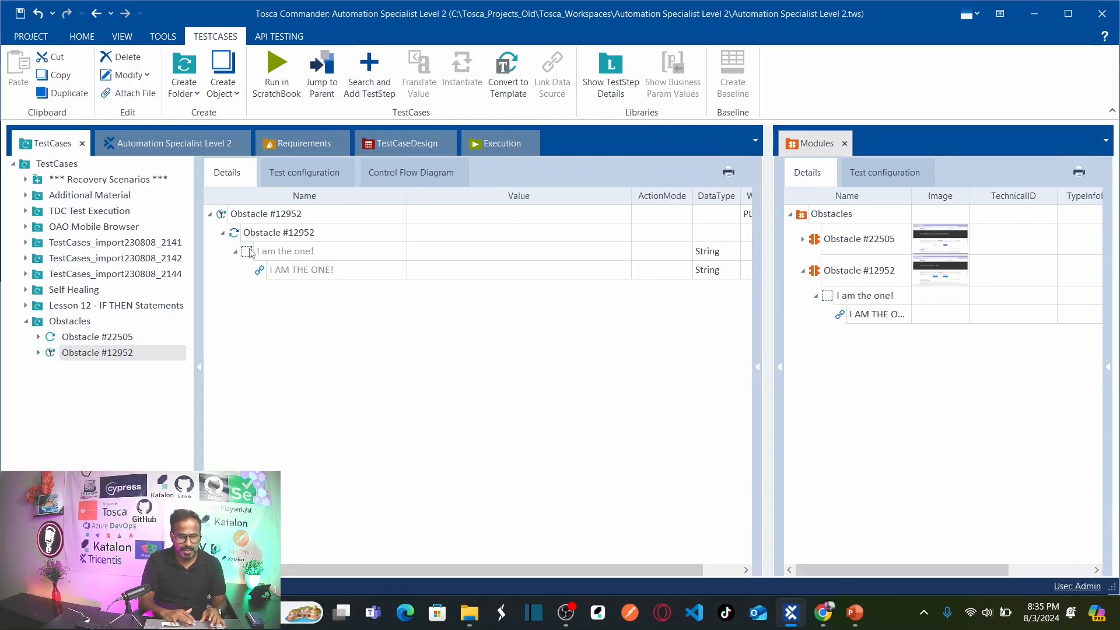
- Set the I AM THE ONE! step's value to {Click} and commit it
{"action": "left_click", "coordinate": [286, 251]}
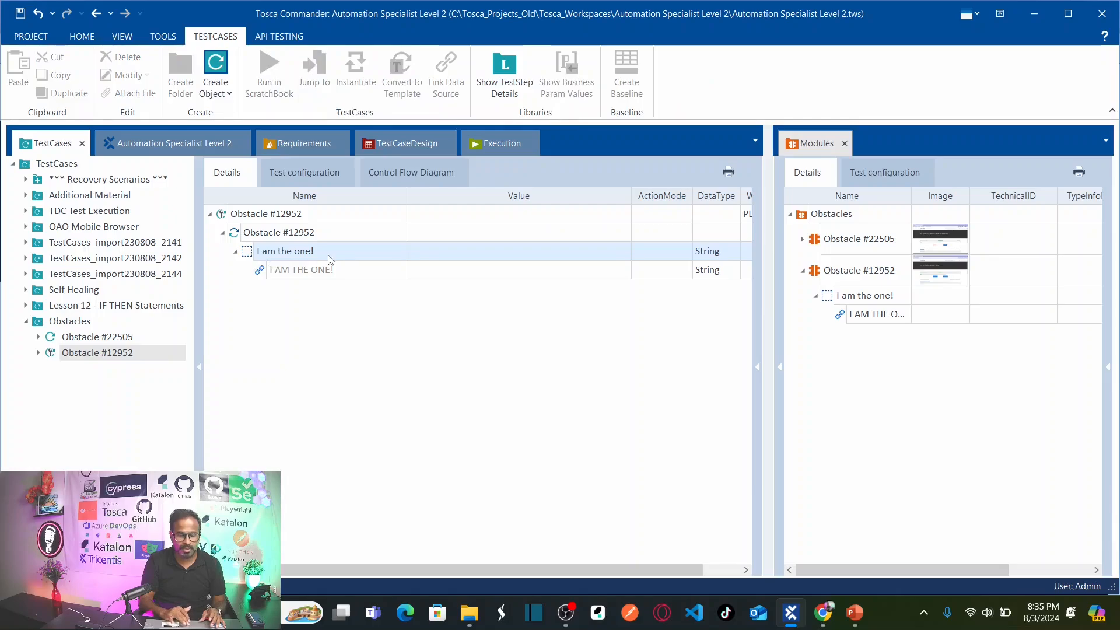
{"action": "left_click", "coordinate": [301, 270]}
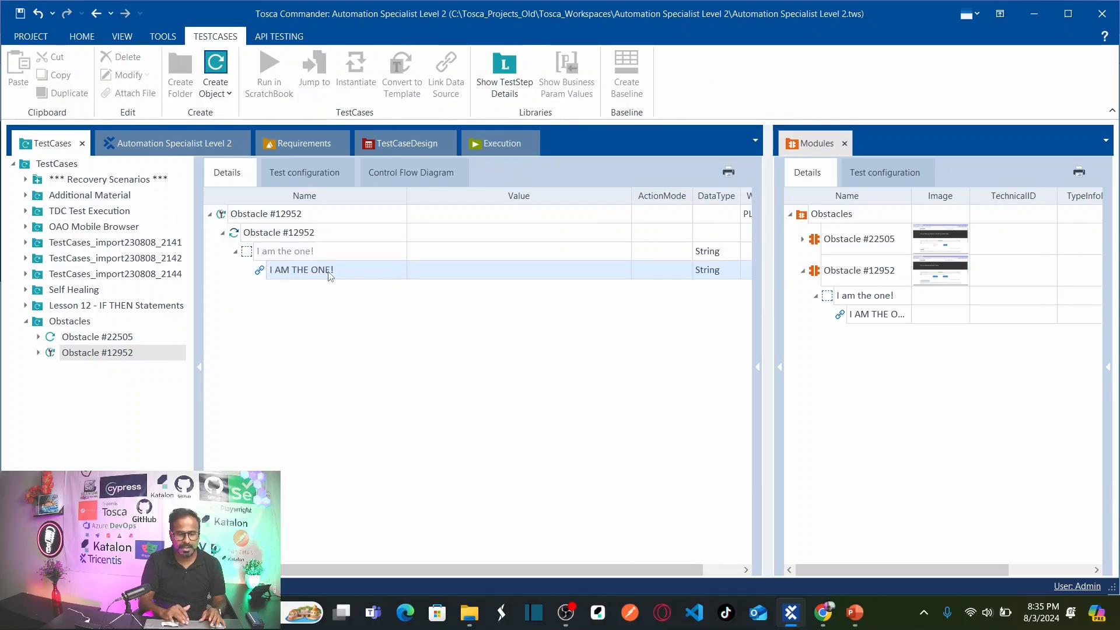
{"action": "mouse_move", "coordinate": [292, 277]}
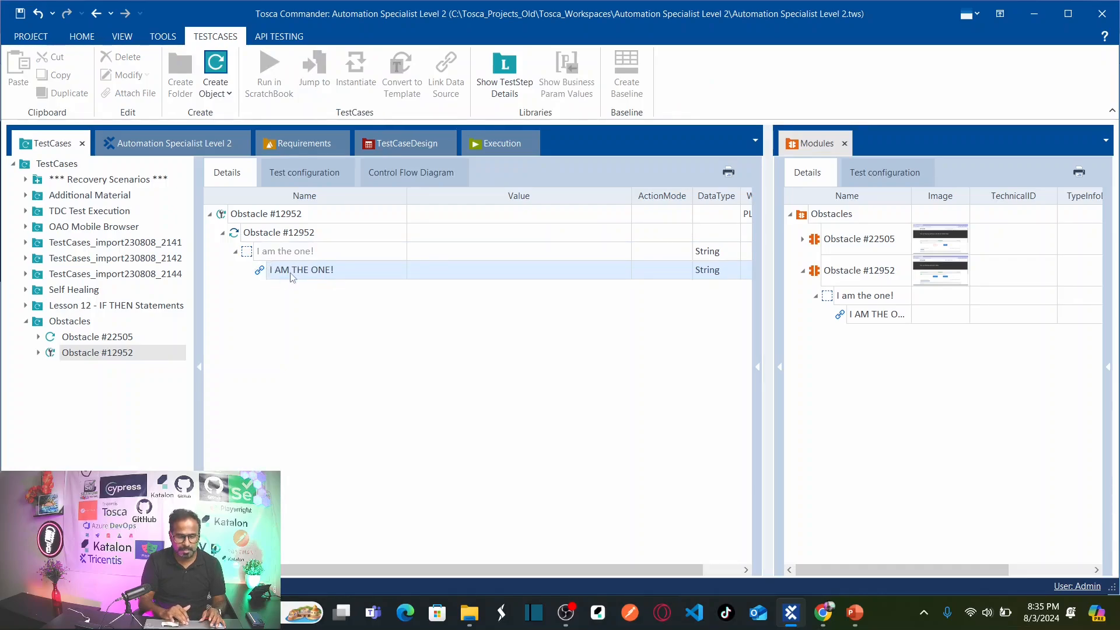
{"action": "left_click", "coordinate": [285, 250]}
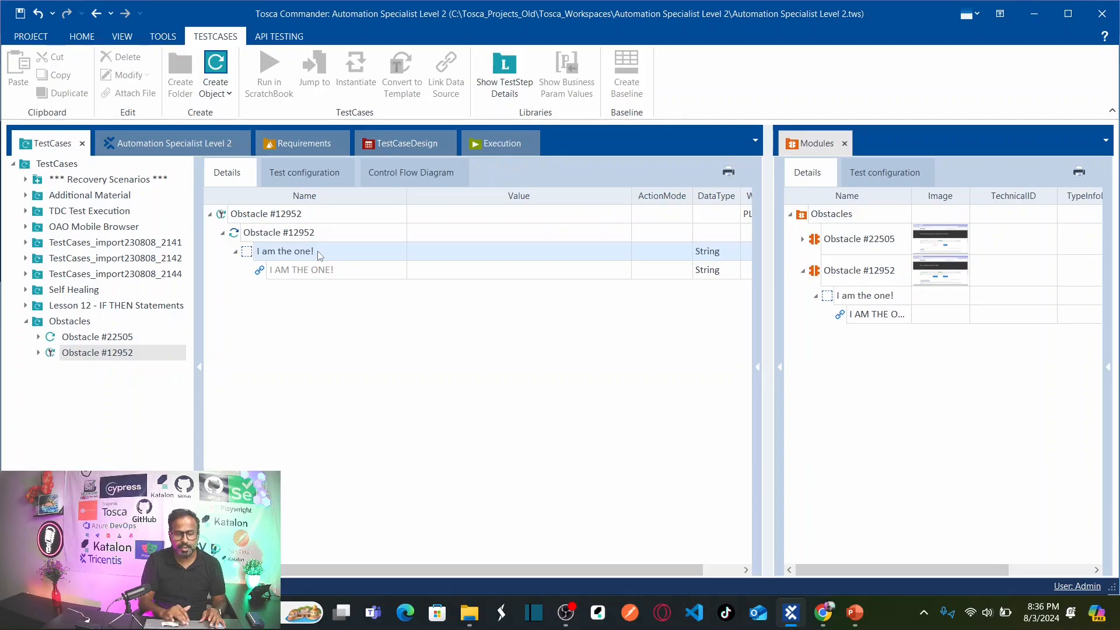
{"action": "left_click", "coordinate": [301, 270]}
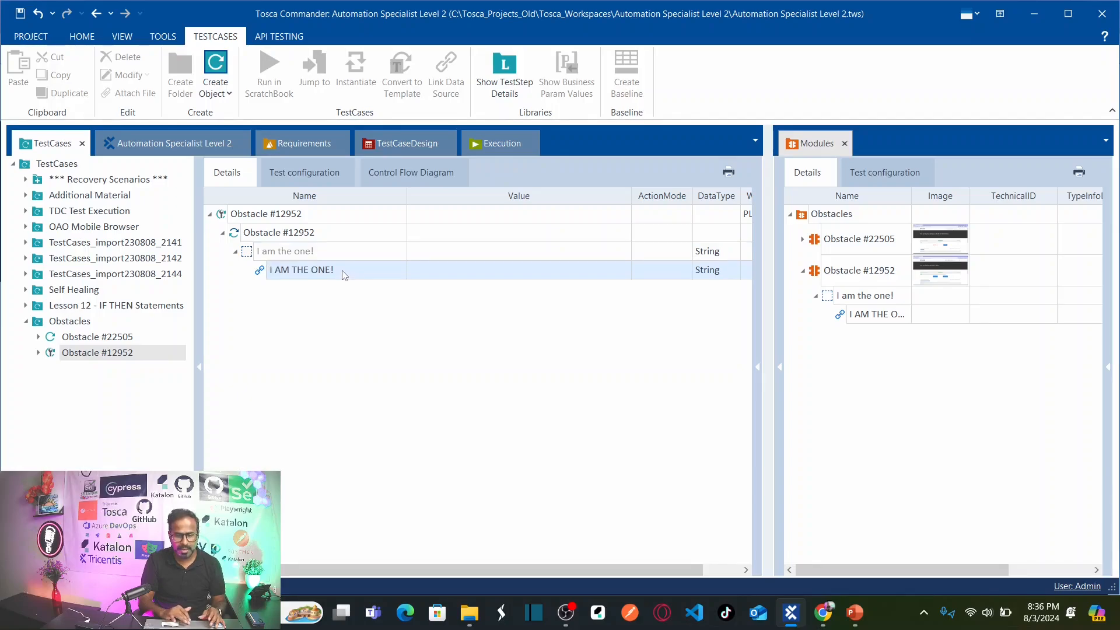
{"action": "left_click", "coordinate": [508, 269]}
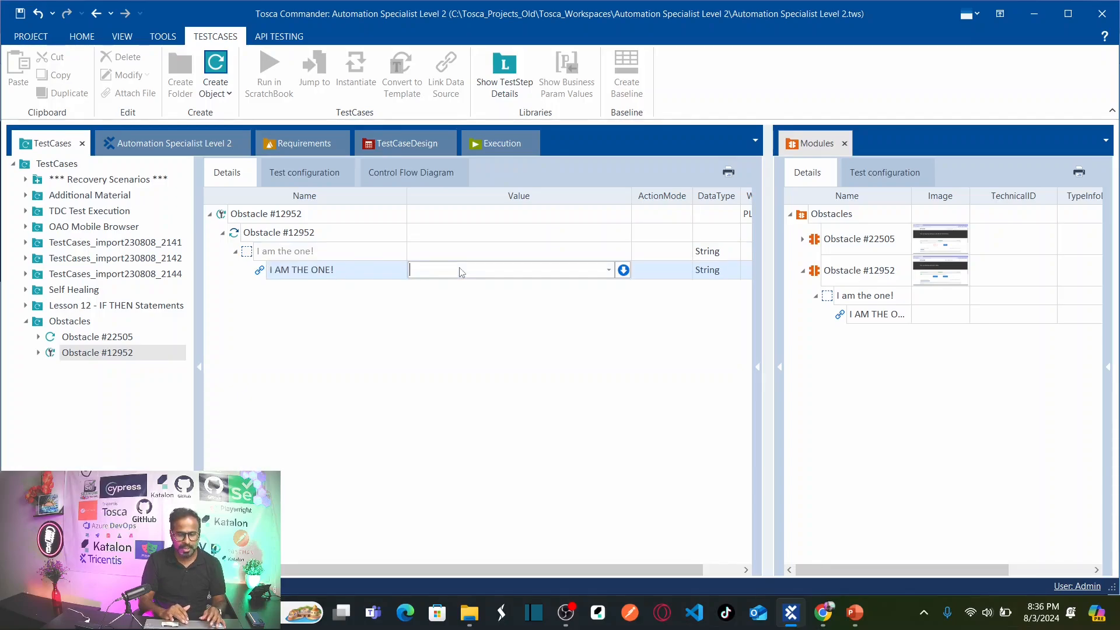
{"action": "left_click", "coordinate": [607, 270]}
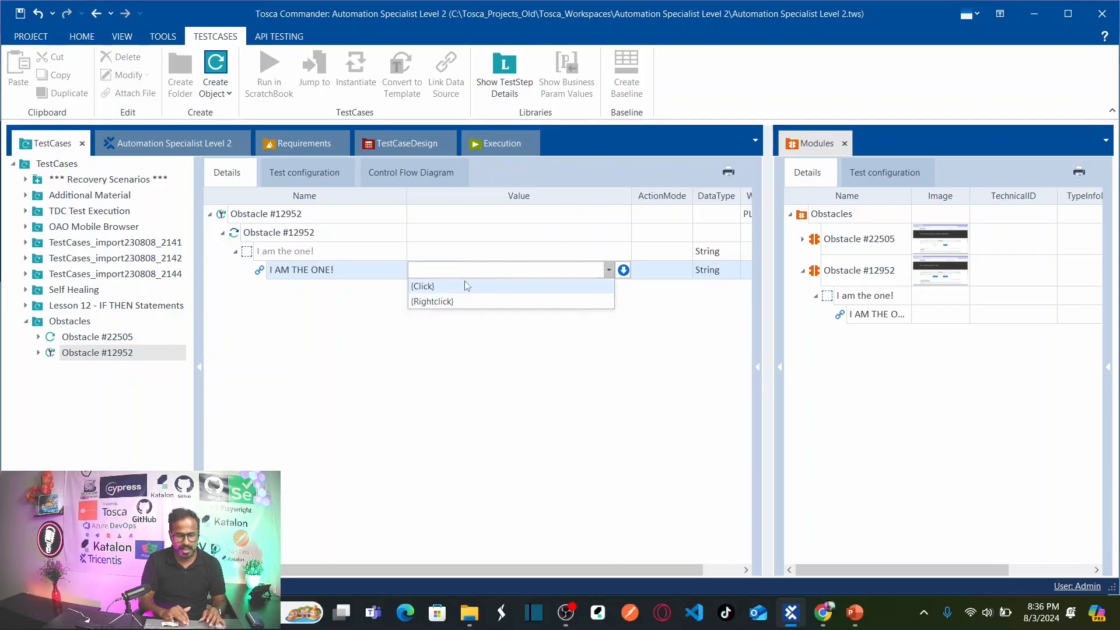
{"action": "mouse_move", "coordinate": [434, 290]}
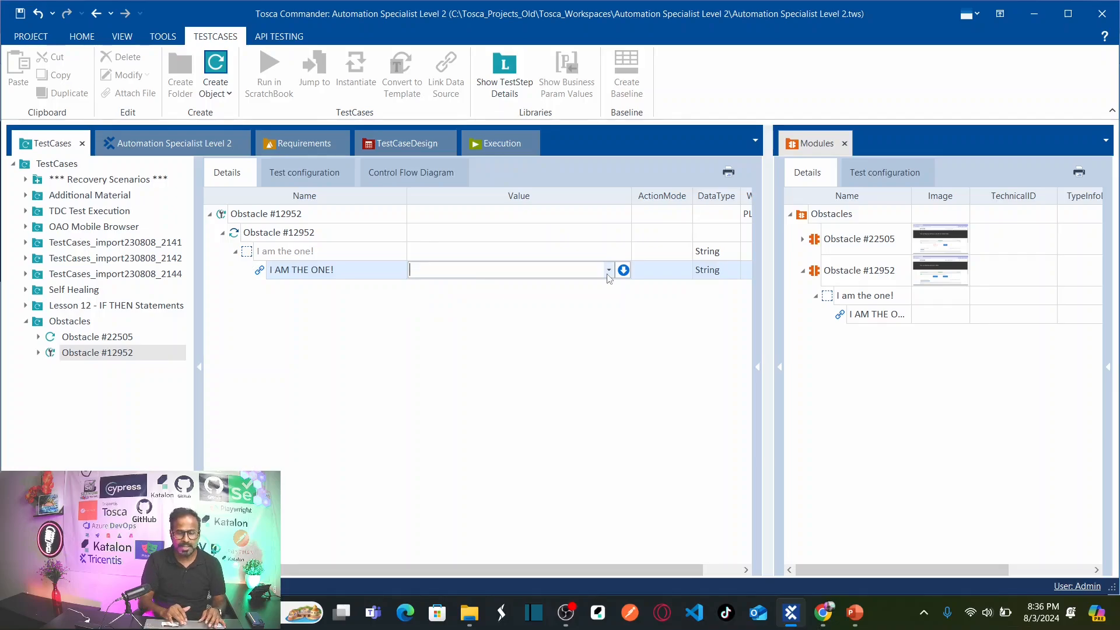
{"action": "type", "text": "{Click}"}
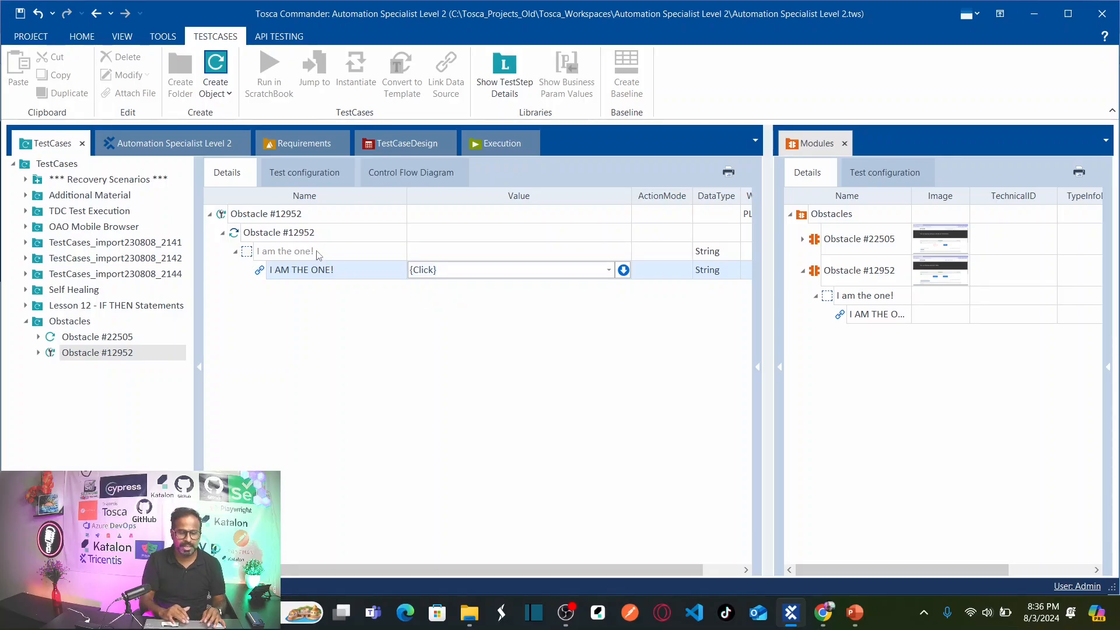
{"action": "left_click", "coordinate": [266, 214]}
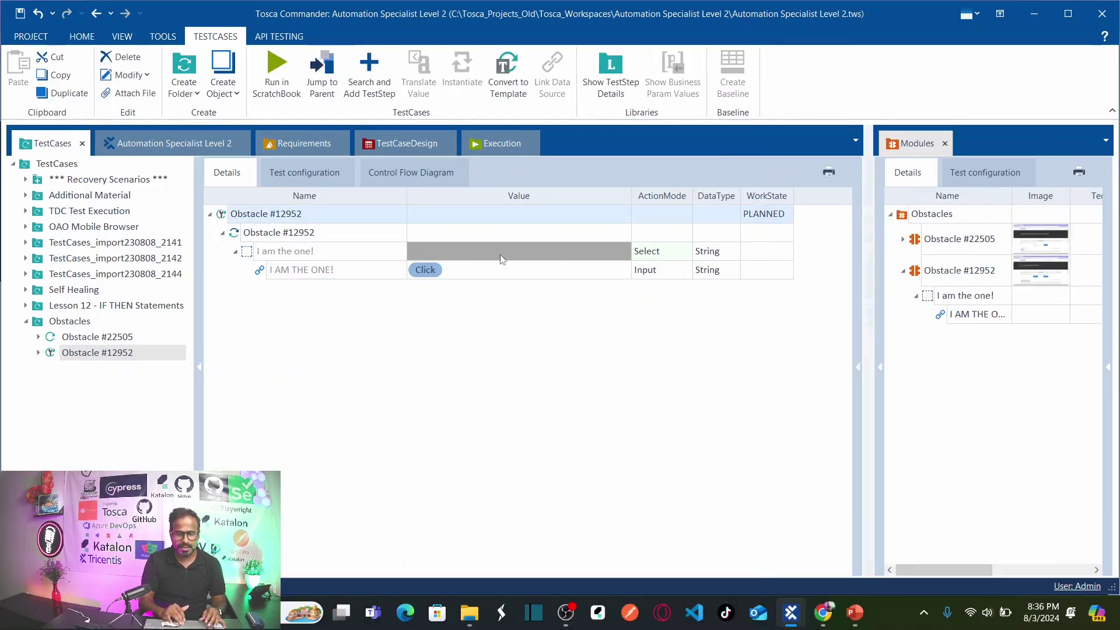
{"action": "mouse_move", "coordinate": [301, 234]}
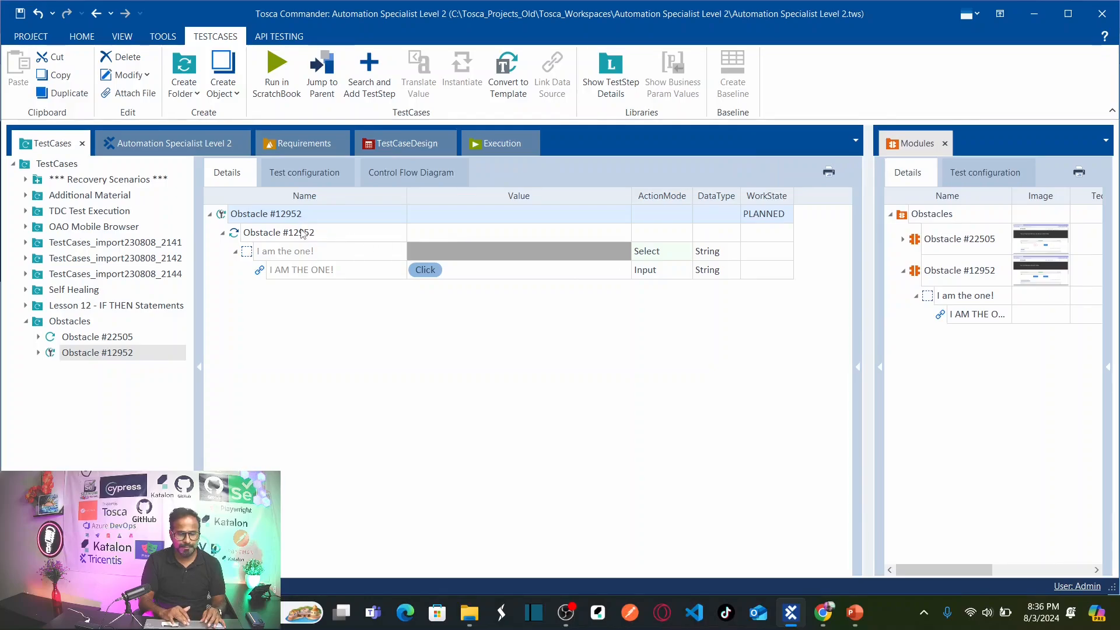
- Run Obstacle #12952 in ScratchBook so Chrome clicks the right-hand button and shows 'Good job!'
{"action": "right_click", "coordinate": [279, 232]}
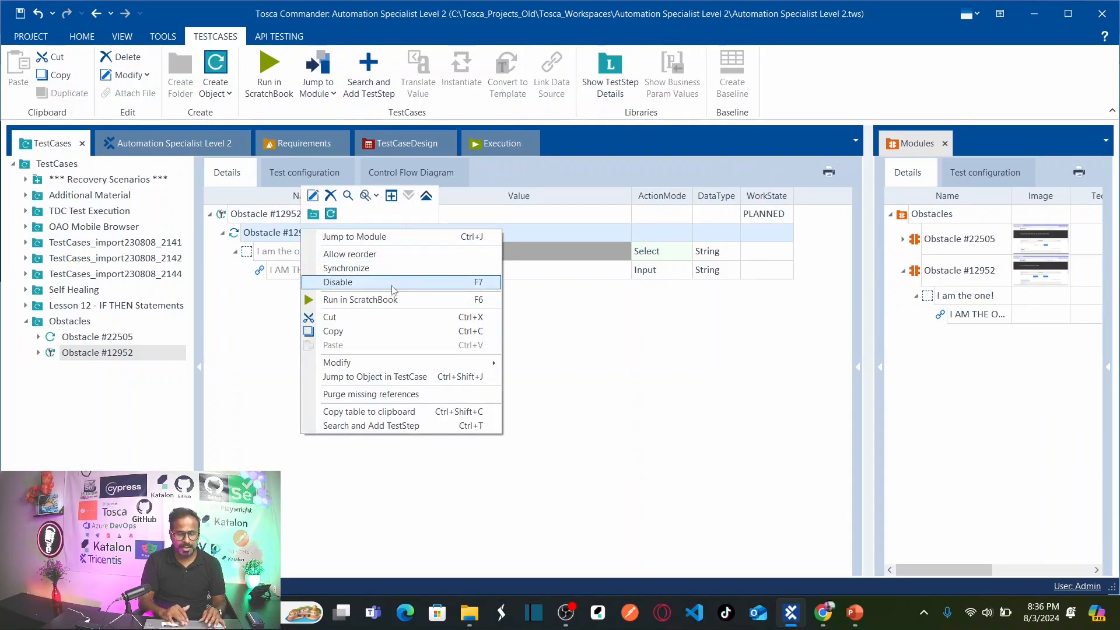
{"action": "mouse_move", "coordinate": [393, 300]}
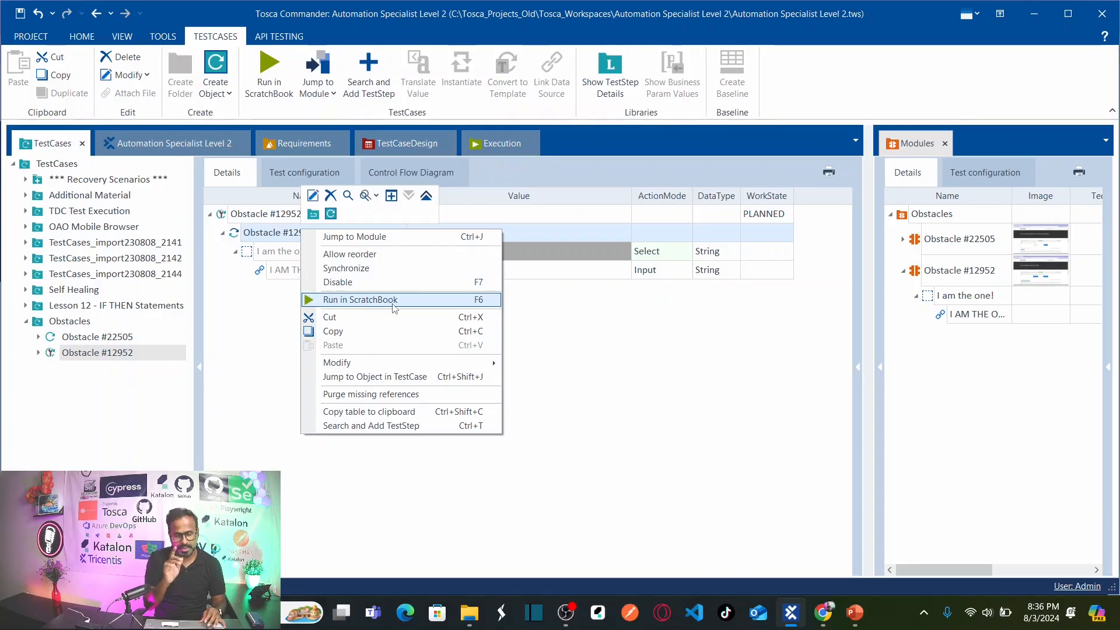
{"action": "left_click", "coordinate": [360, 300]}
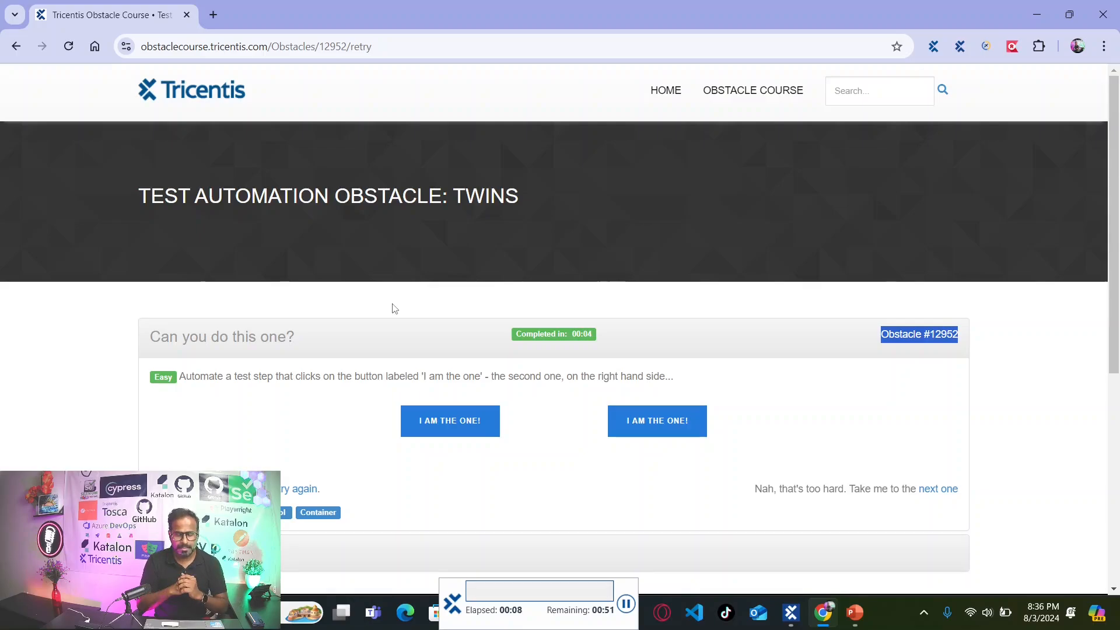
{"action": "scroll", "scroll_direction": "down", "scroll_amount": 3}
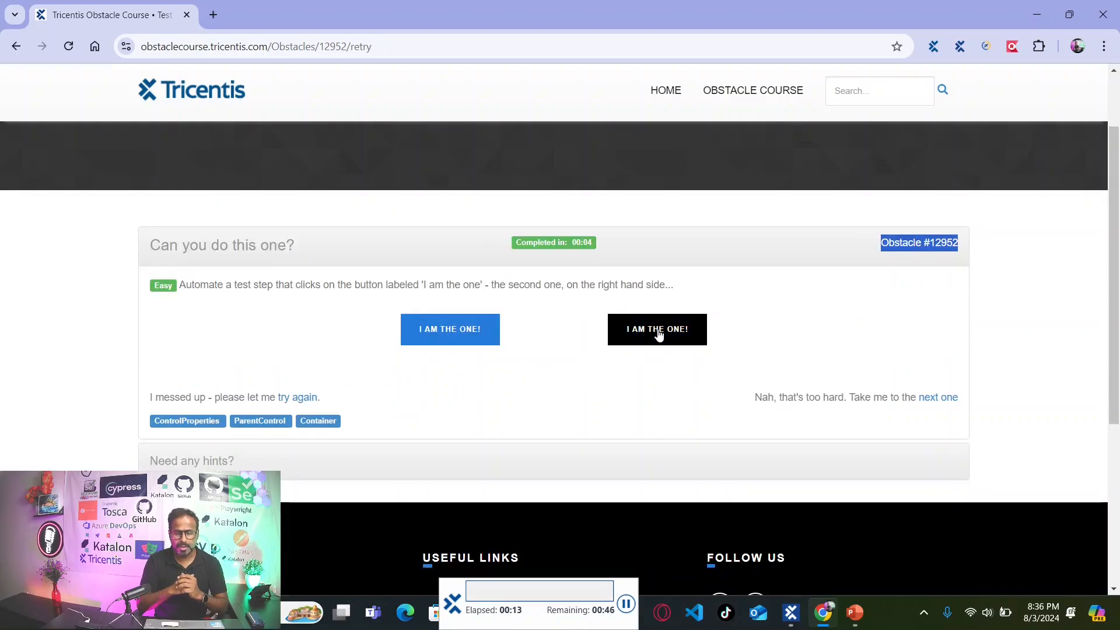
{"action": "left_click", "coordinate": [655, 329]}
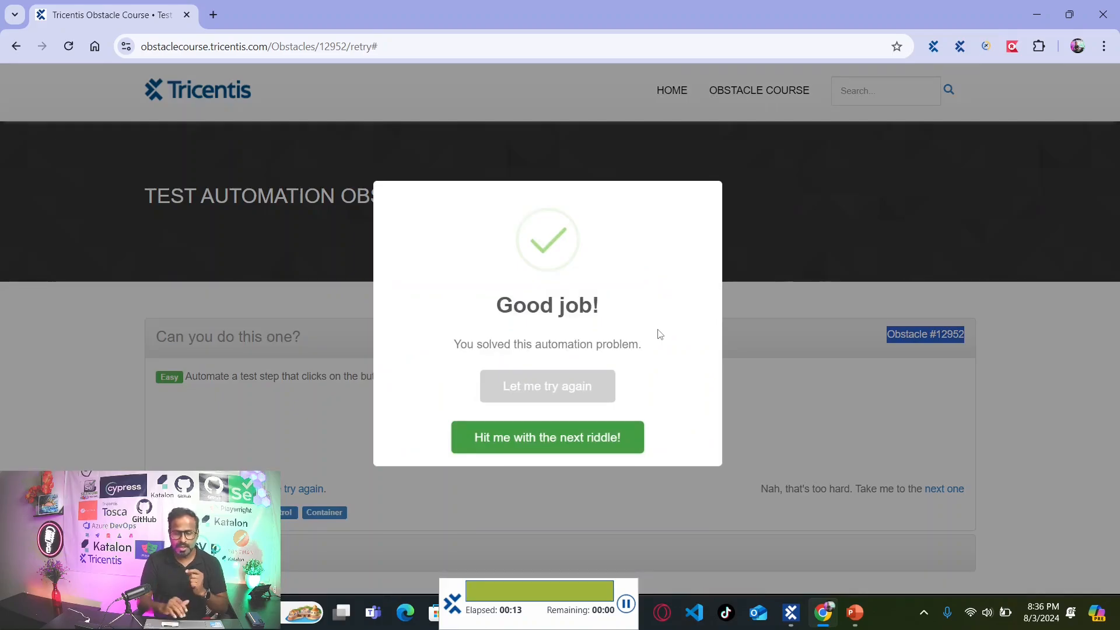
{"action": "mouse_move", "coordinate": [605, 355]}
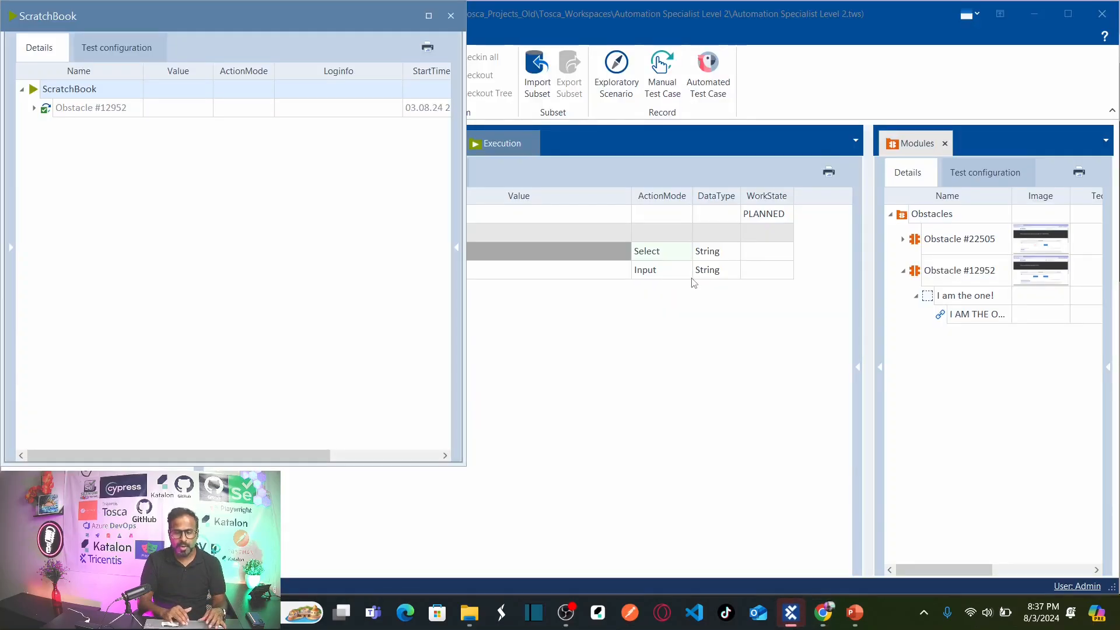
- Expand the passed Obstacle #12952 run result, then close the ScratchBook window
{"action": "left_click", "coordinate": [33, 108]}
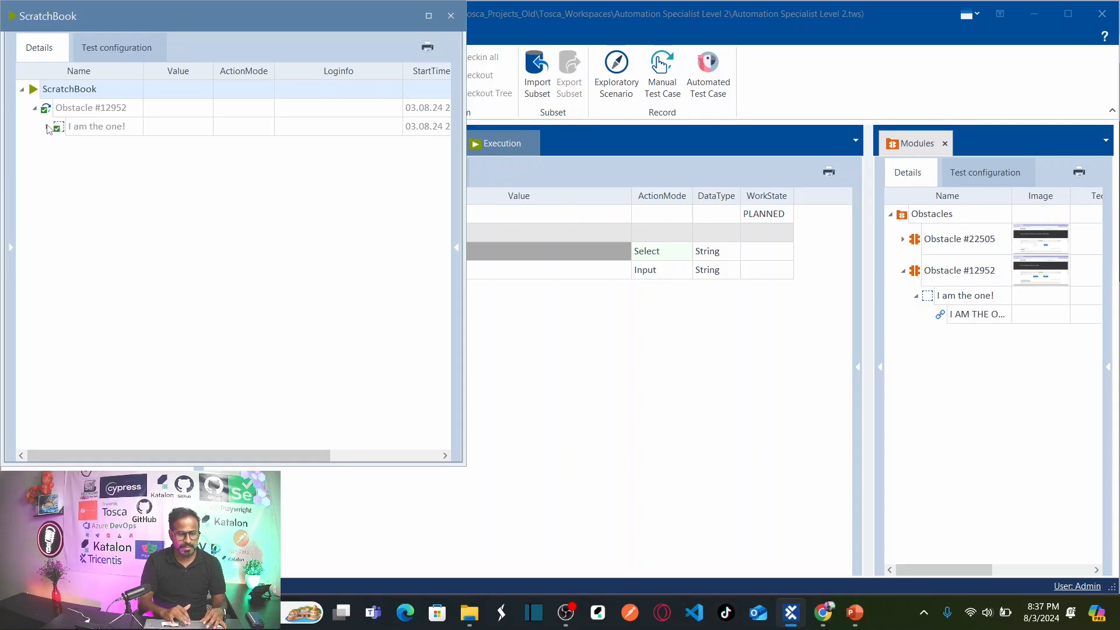
{"action": "left_click", "coordinate": [450, 15]}
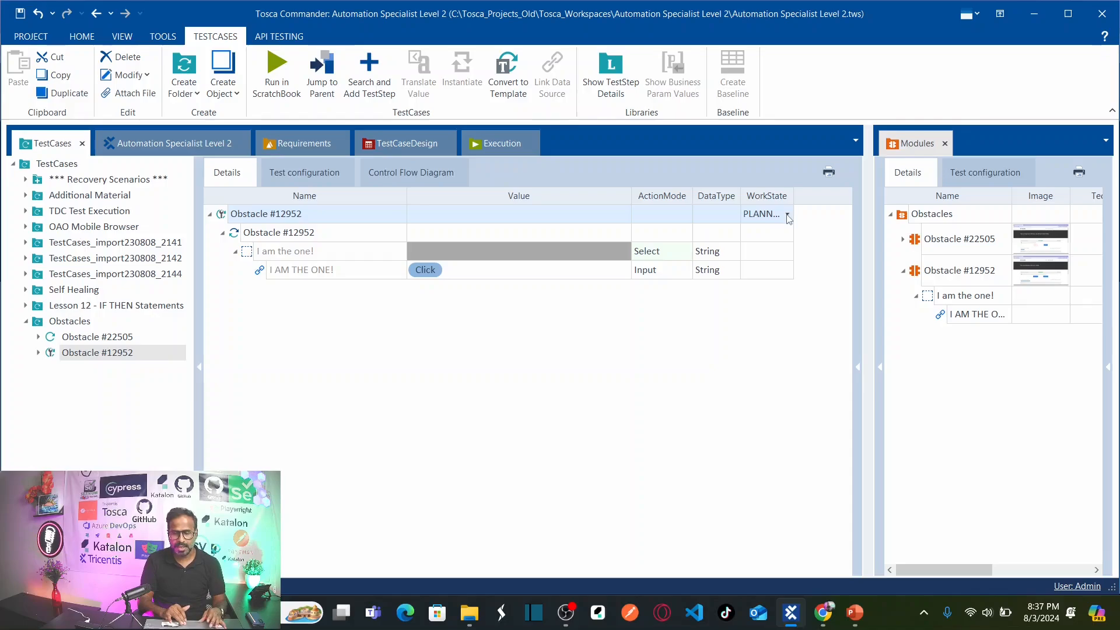
- Set the WorkState of Obstacle #12952 to COMPLETED
{"action": "left_click", "coordinate": [786, 214]}
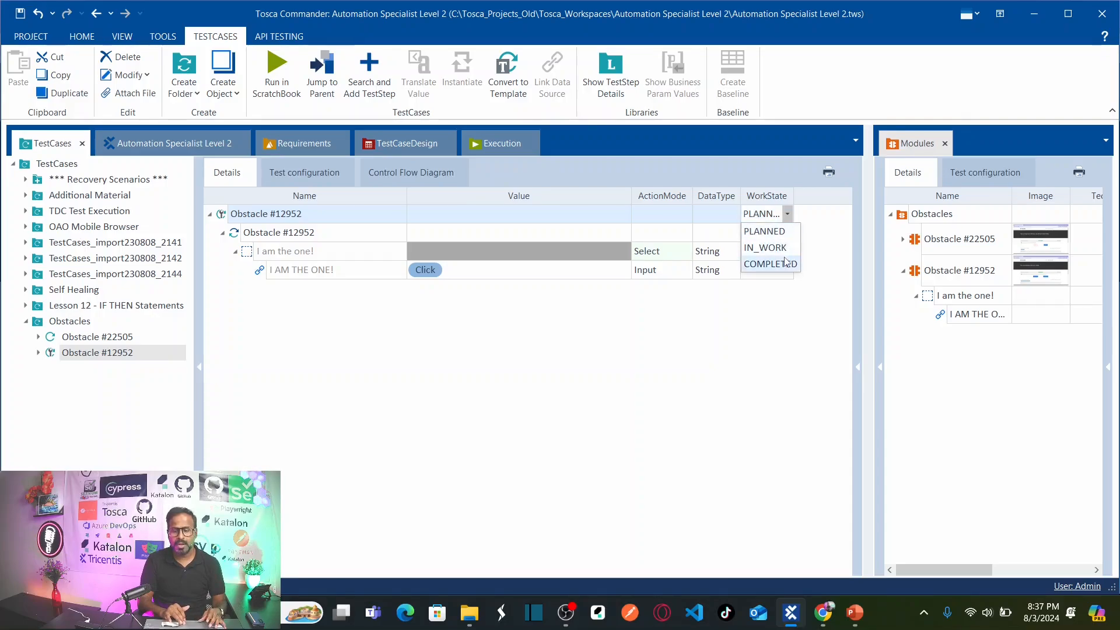
{"action": "left_click", "coordinate": [770, 263]}
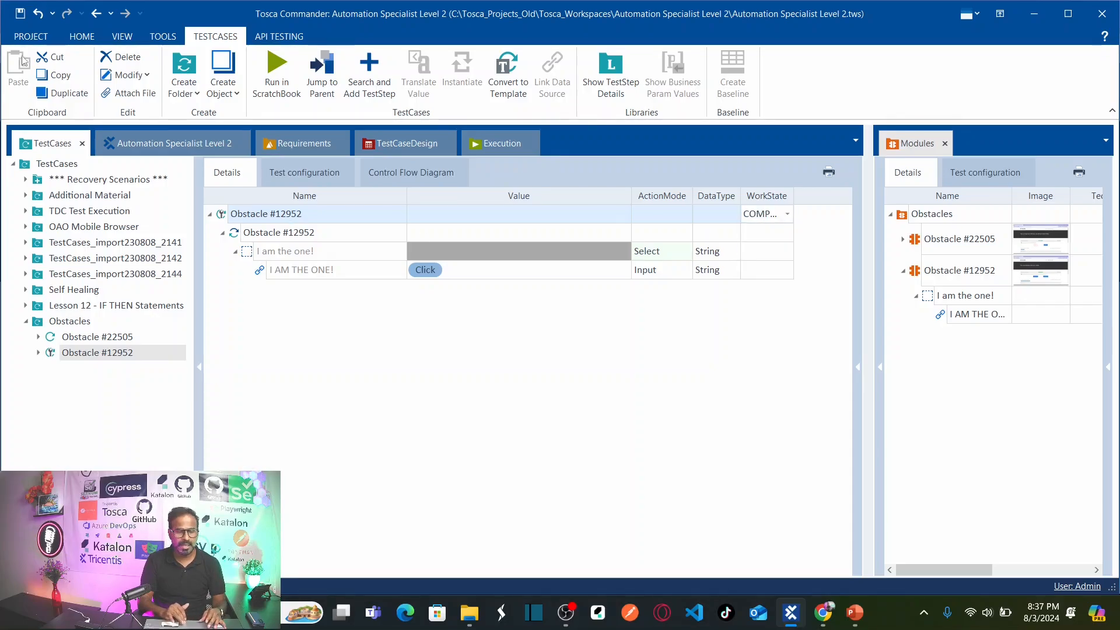
{"action": "mouse_move", "coordinate": [492, 372]}
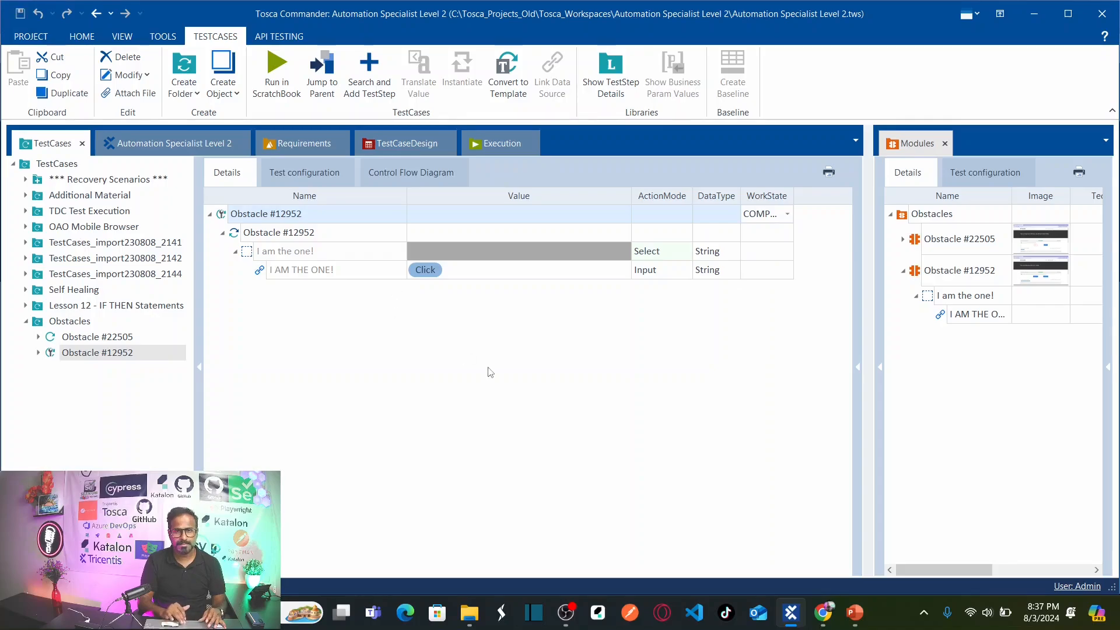